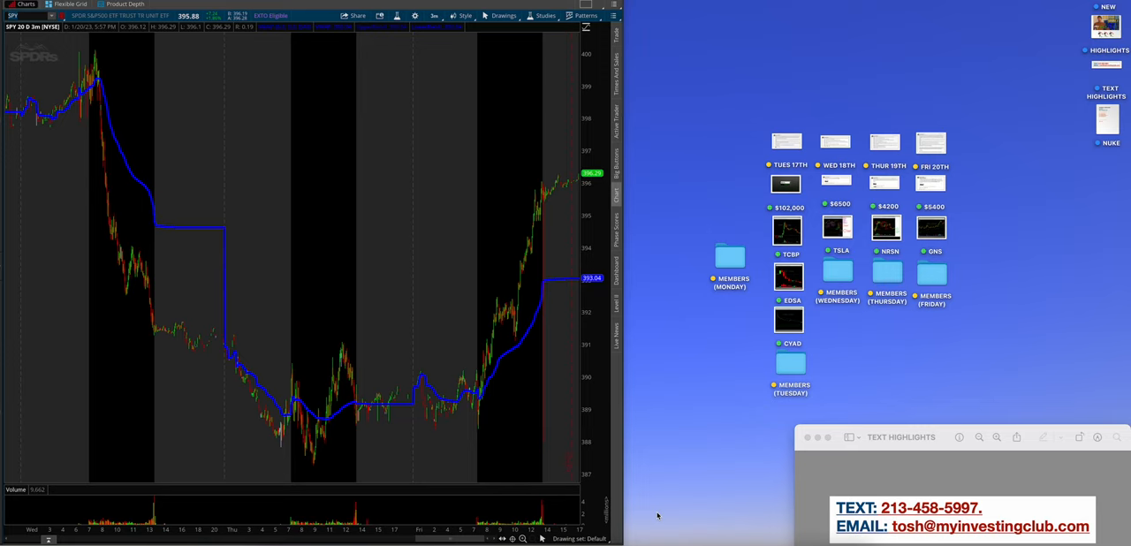
{"action": "mouse_move", "coordinate": [972, 307]}
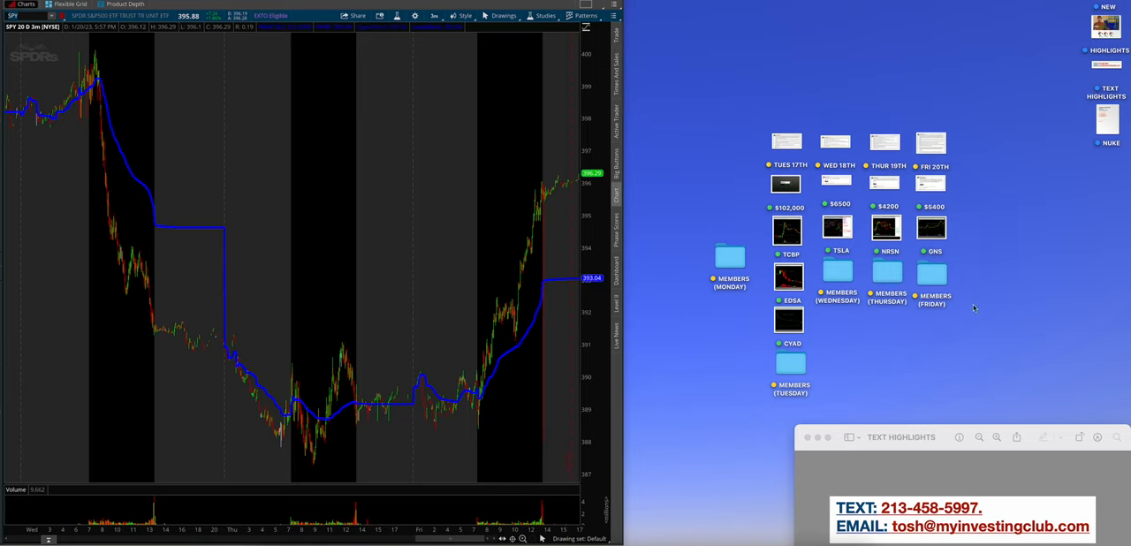
{"action": "mouse_move", "coordinate": [749, 288]}
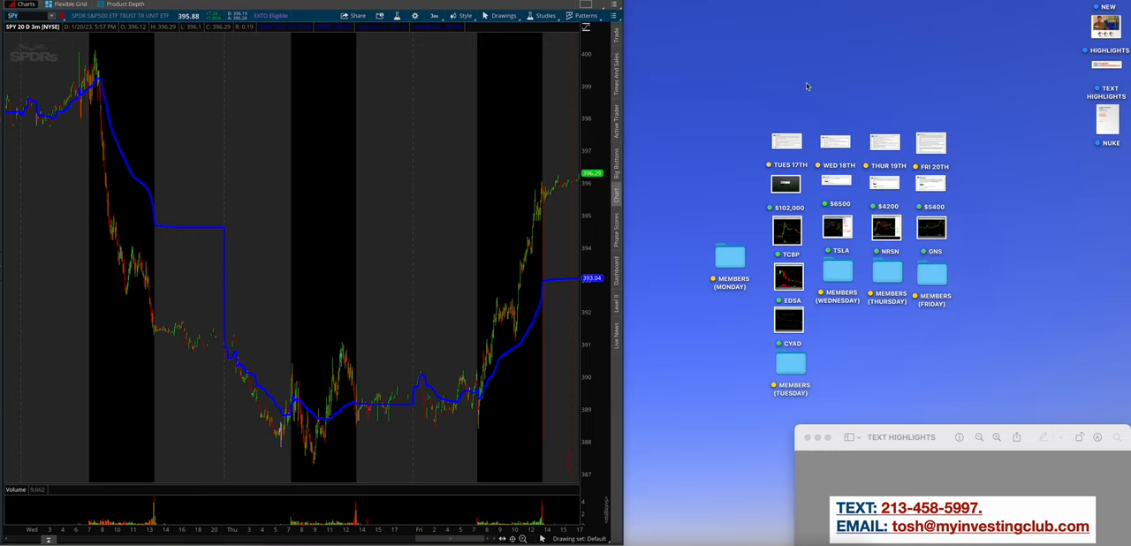
{"action": "mouse_move", "coordinate": [806, 108]}
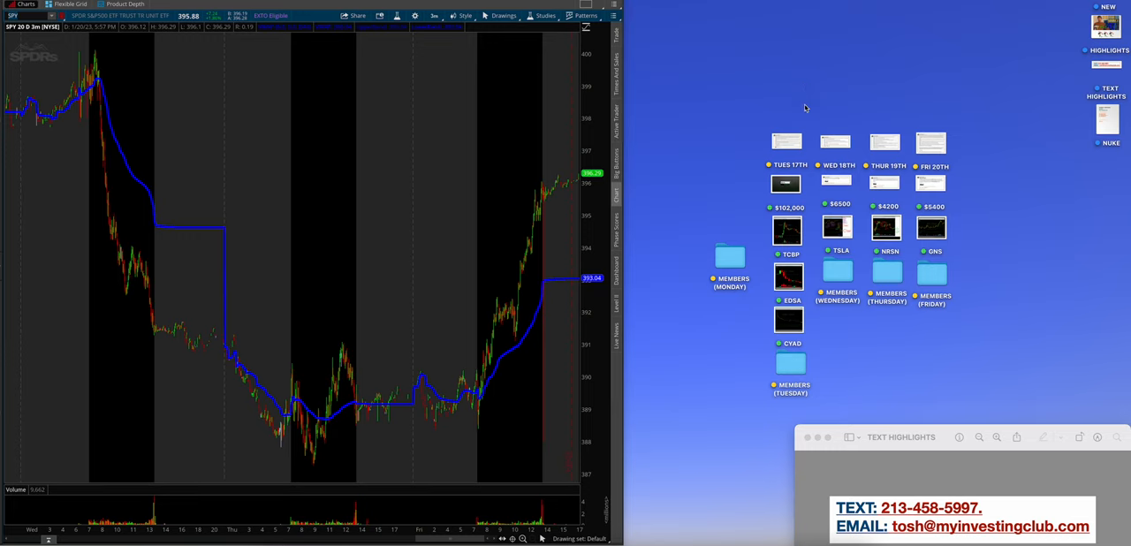
- Bring up the $102,000 TCBP one-minute screenshot beside the Tuesday trade notes post
{"action": "left_click", "coordinate": [787, 141]}
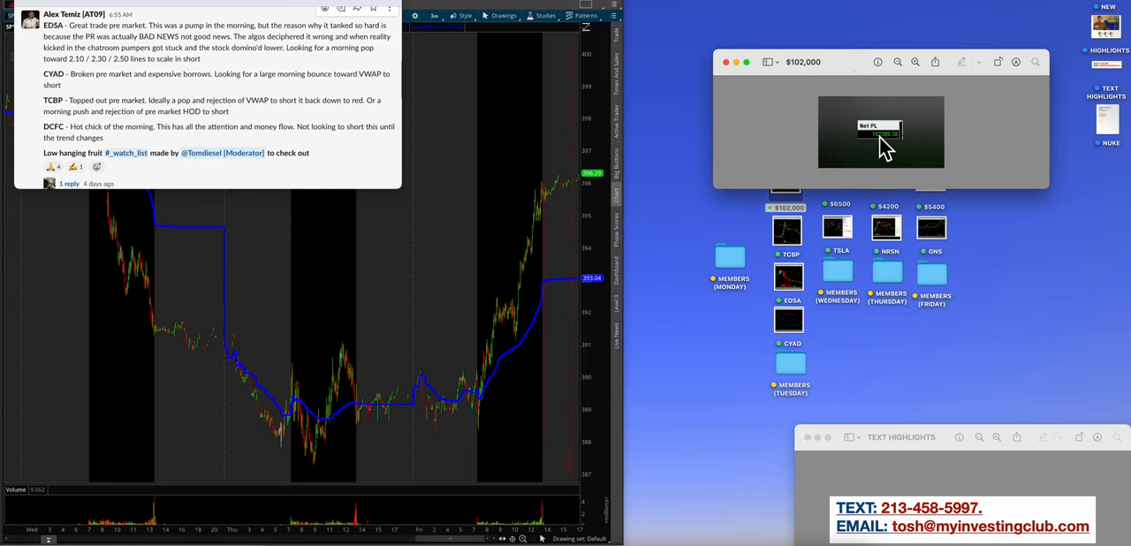
{"action": "left_click", "coordinate": [880, 132]}
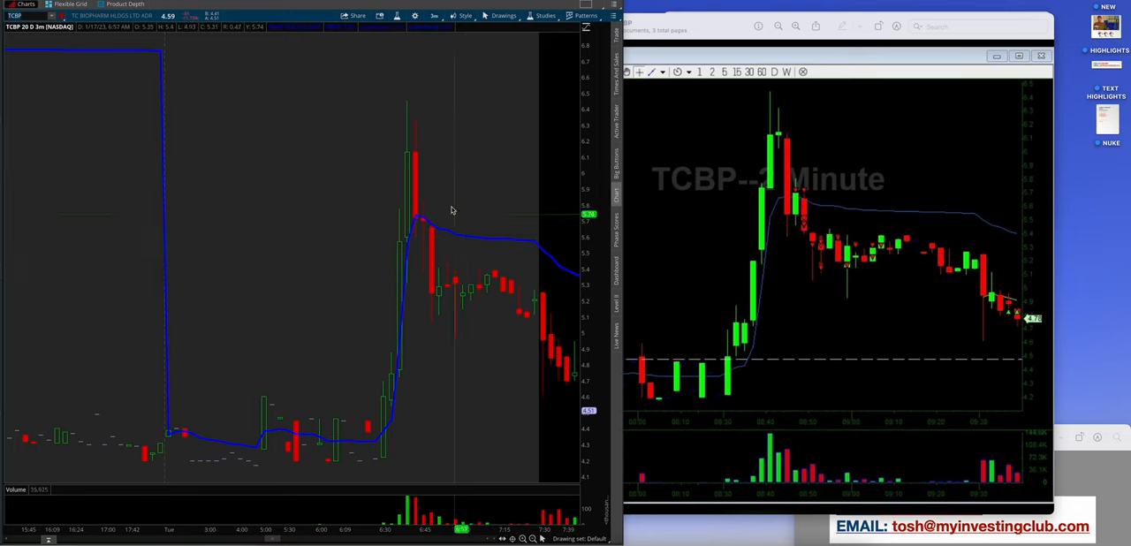
{"action": "mouse_move", "coordinate": [435, 223]}
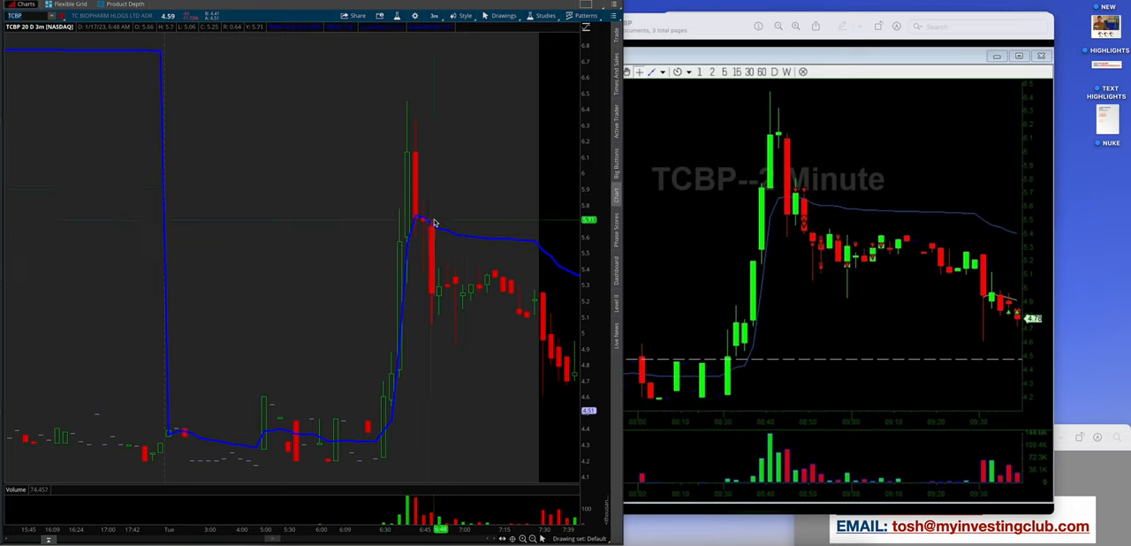
{"action": "mouse_move", "coordinate": [562, 357]}
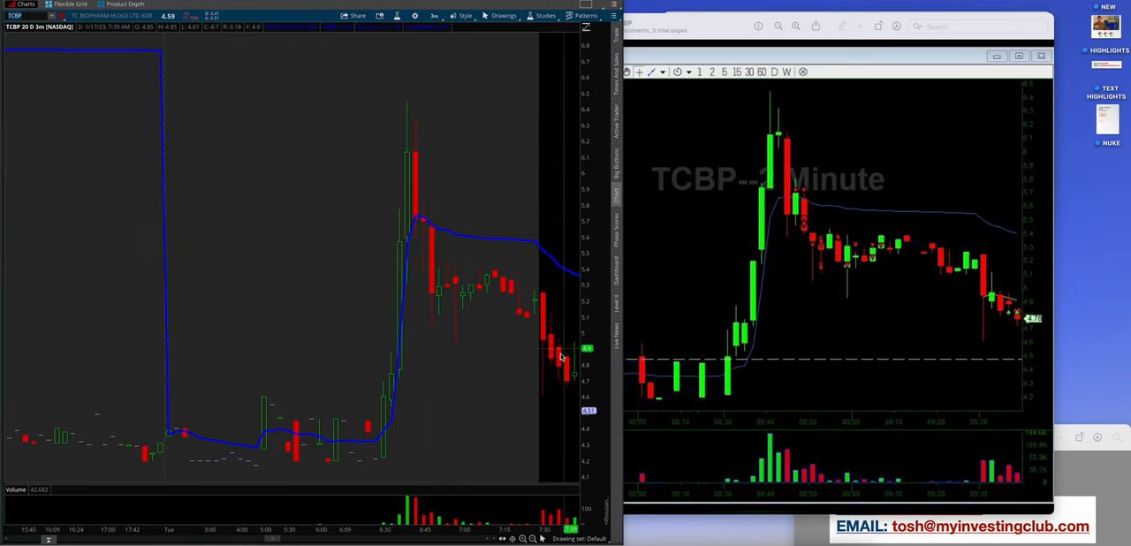
{"action": "mouse_move", "coordinate": [526, 367]}
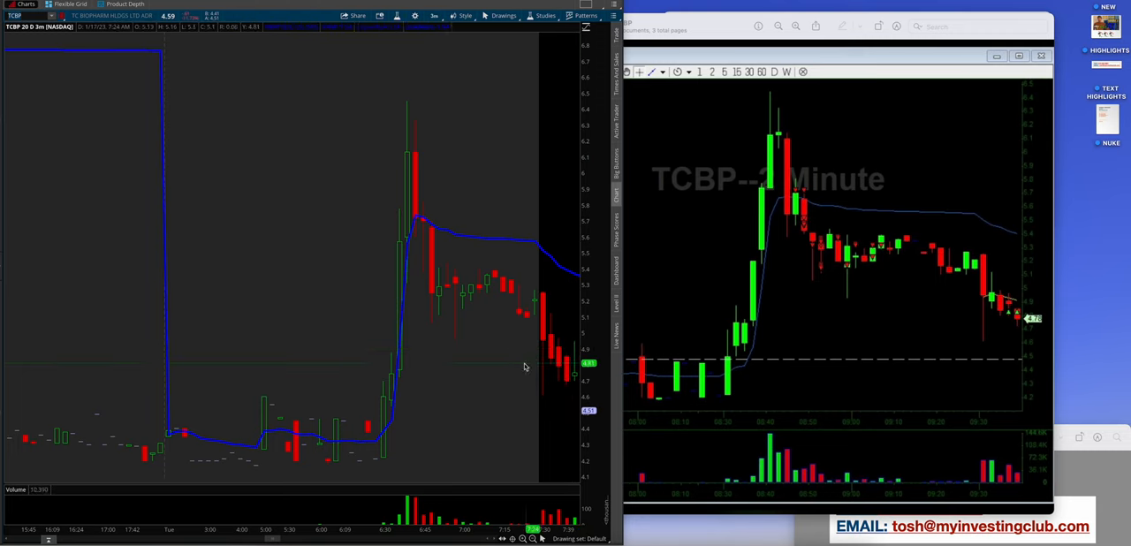
{"action": "mouse_move", "coordinate": [552, 378]}
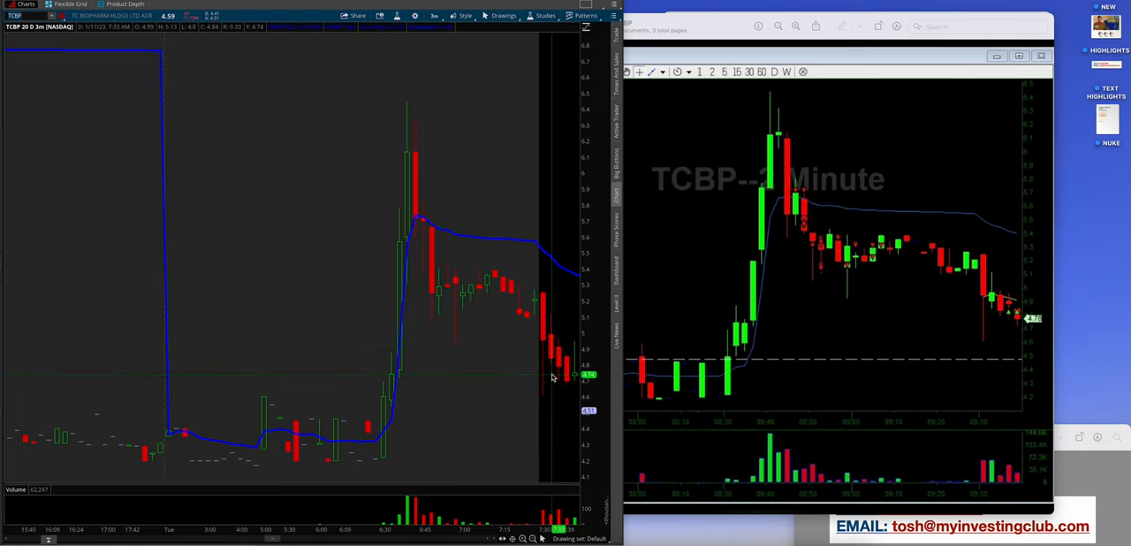
{"action": "mouse_move", "coordinate": [463, 149]}
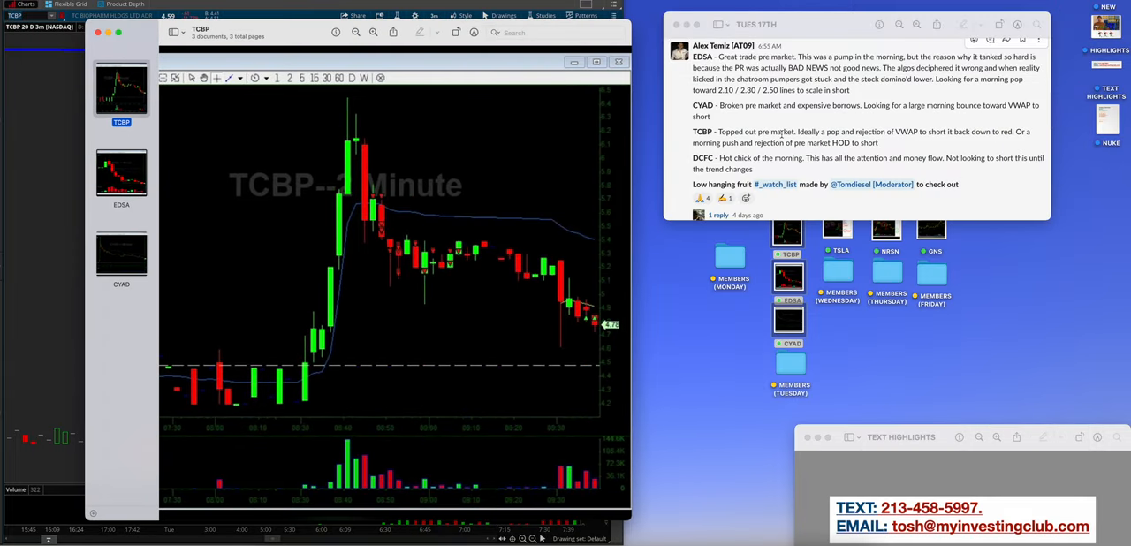
{"action": "mouse_move", "coordinate": [889, 138]}
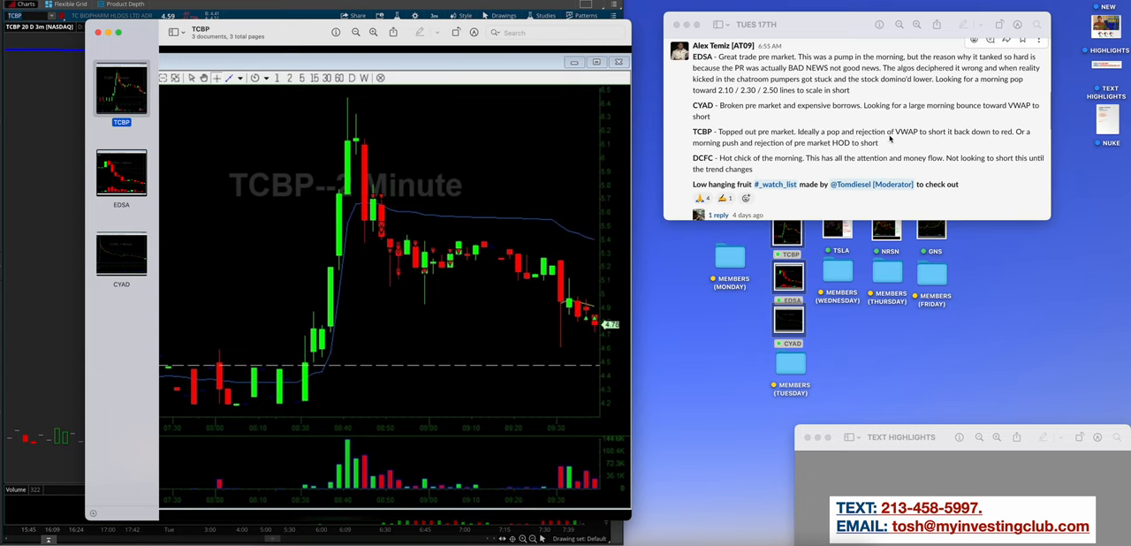
{"action": "mouse_move", "coordinate": [1003, 143]}
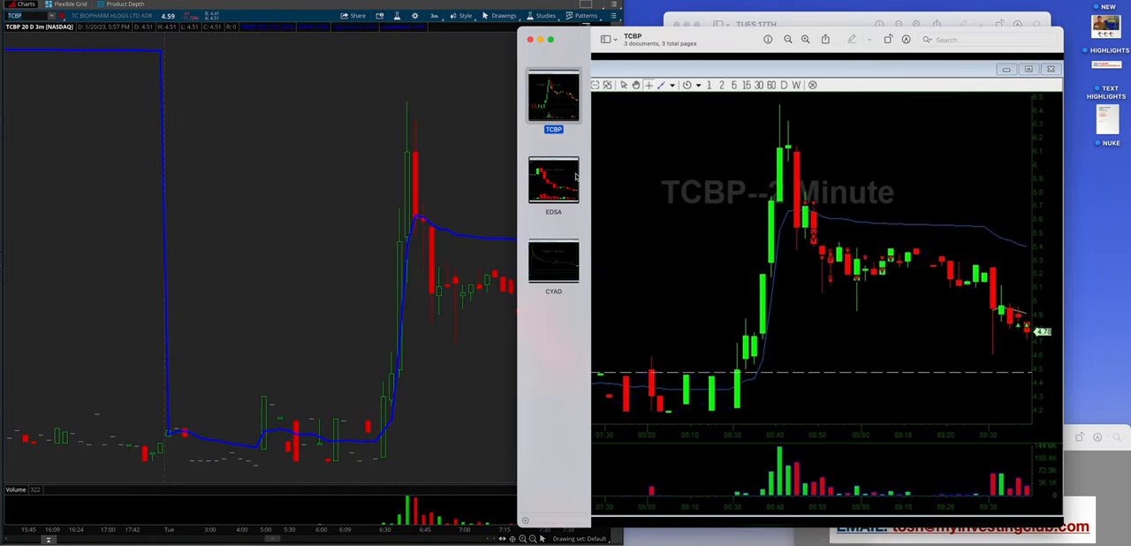
- Chart EDSA, front its screenshot, then show the CYAD 1-minute screenshot
{"action": "left_click", "coordinate": [553, 180]}
{"action": "type", "text": "EDSA"}
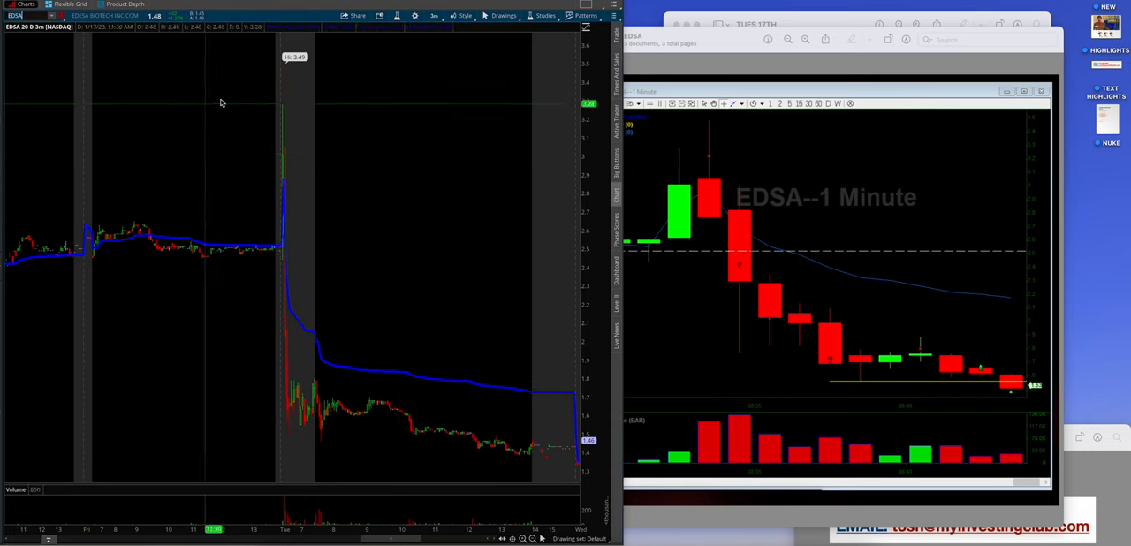
{"action": "mouse_move", "coordinate": [297, 304]}
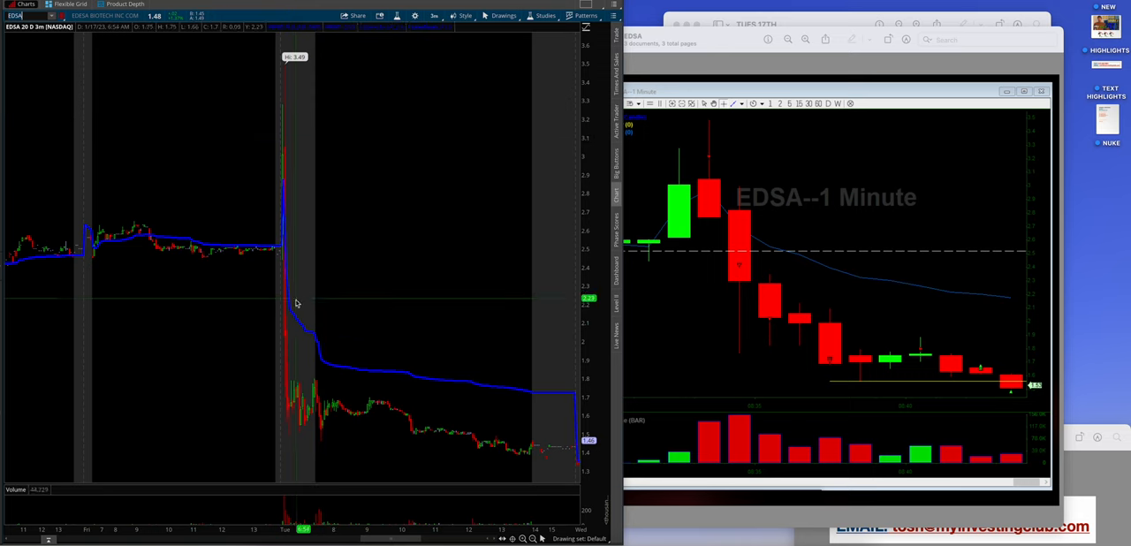
{"action": "mouse_move", "coordinate": [295, 312]}
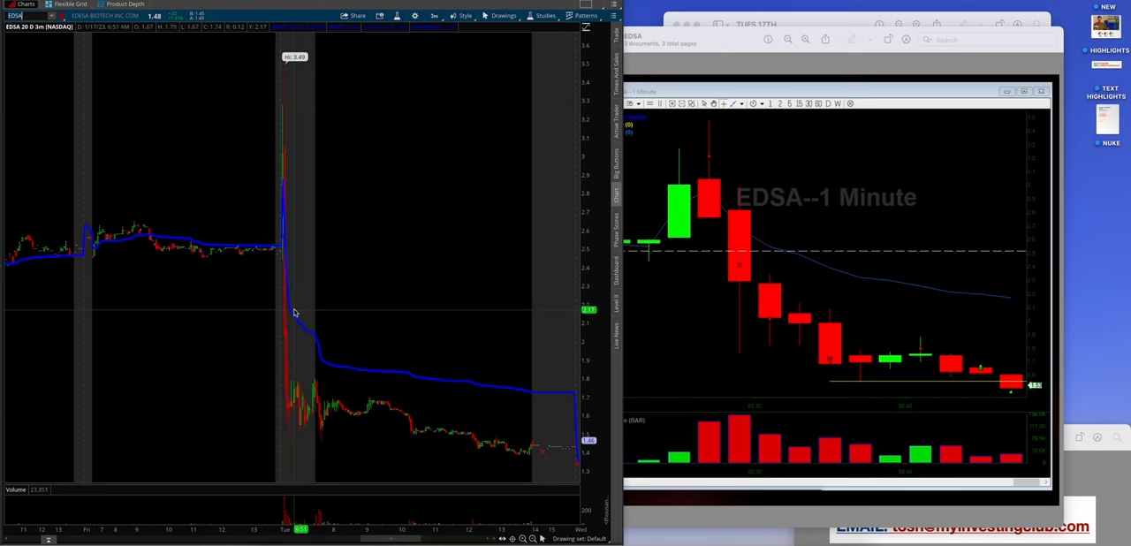
{"action": "left_click", "coordinate": [605, 39]}
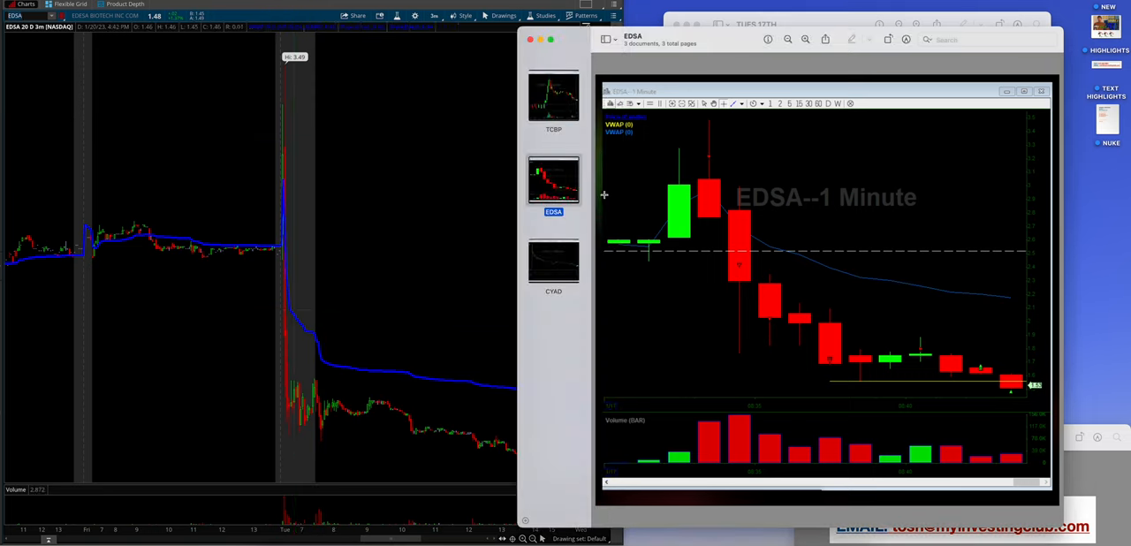
{"action": "left_click", "coordinate": [553, 258]}
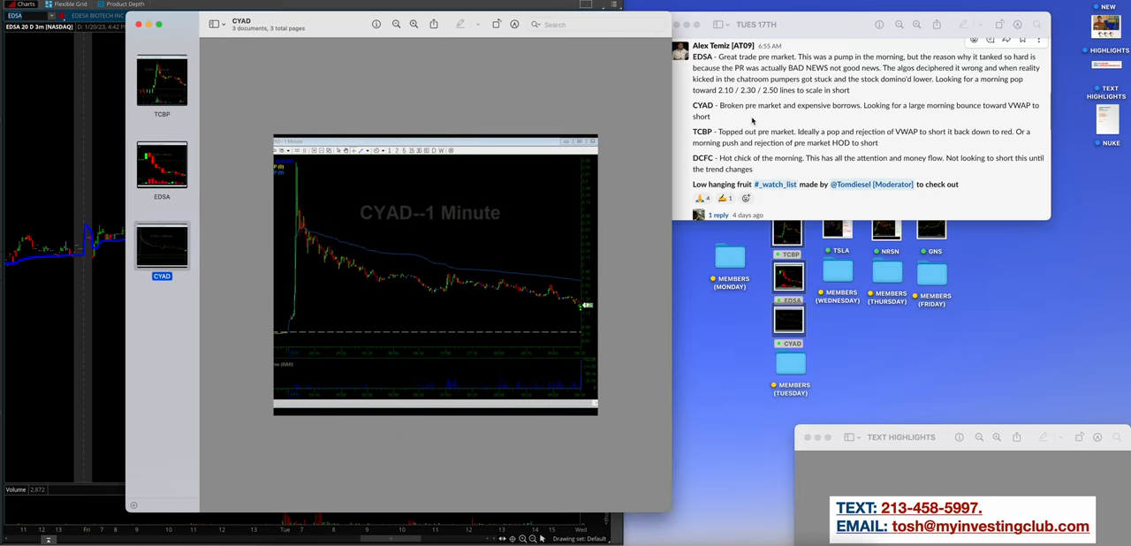
{"action": "mouse_move", "coordinate": [835, 120]}
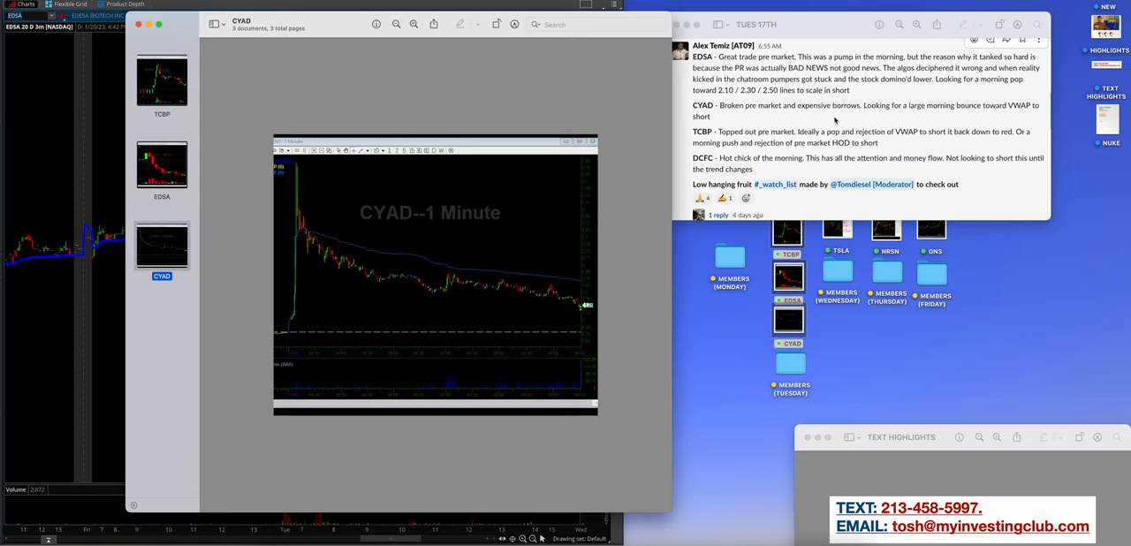
{"action": "mouse_move", "coordinate": [926, 120]}
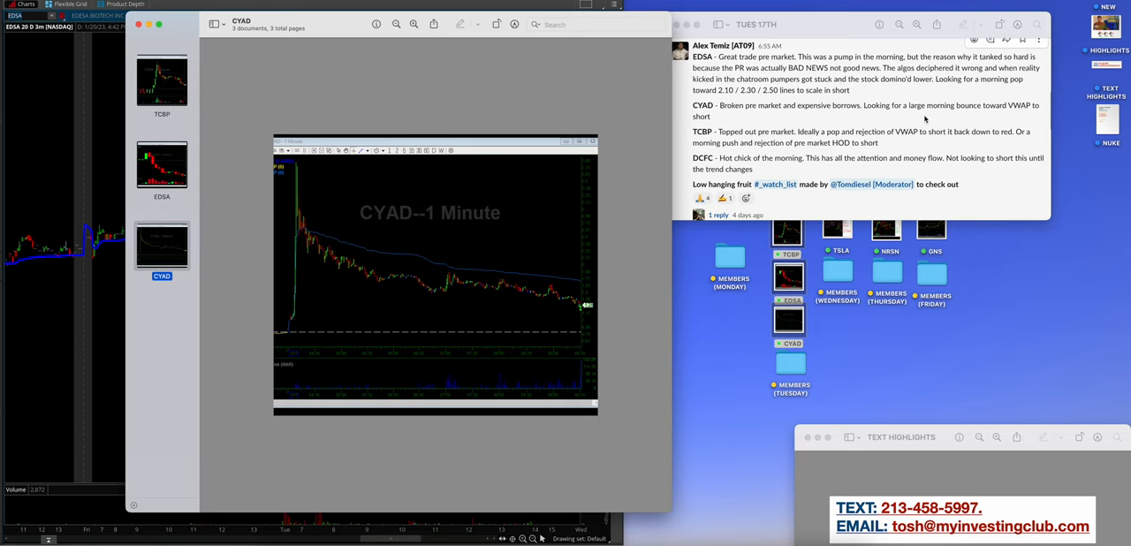
{"action": "mouse_move", "coordinate": [344, 27]}
{"action": "type", "text": "CYAD"}
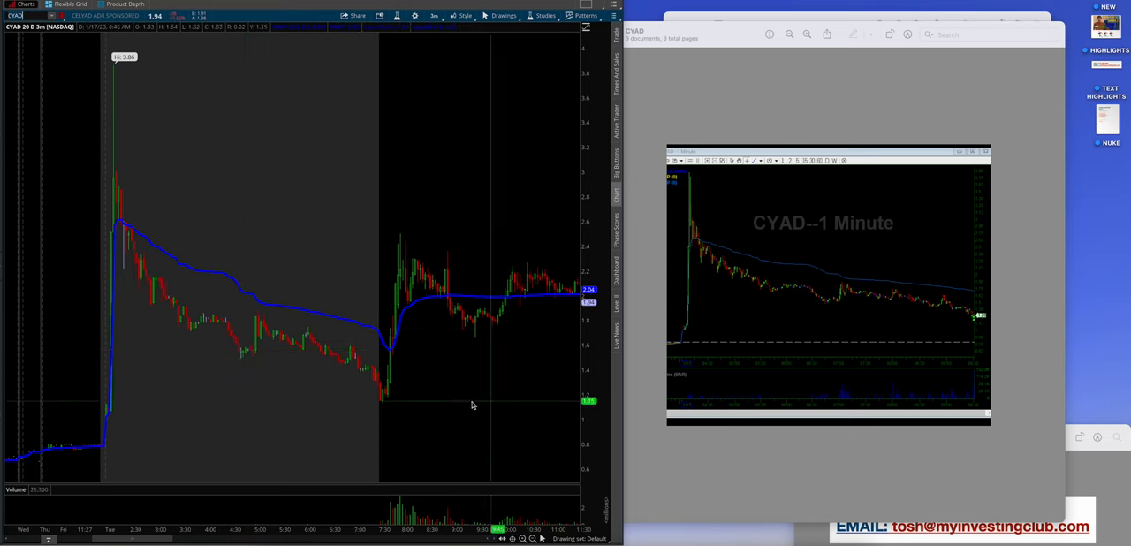
{"action": "mouse_move", "coordinate": [389, 394]}
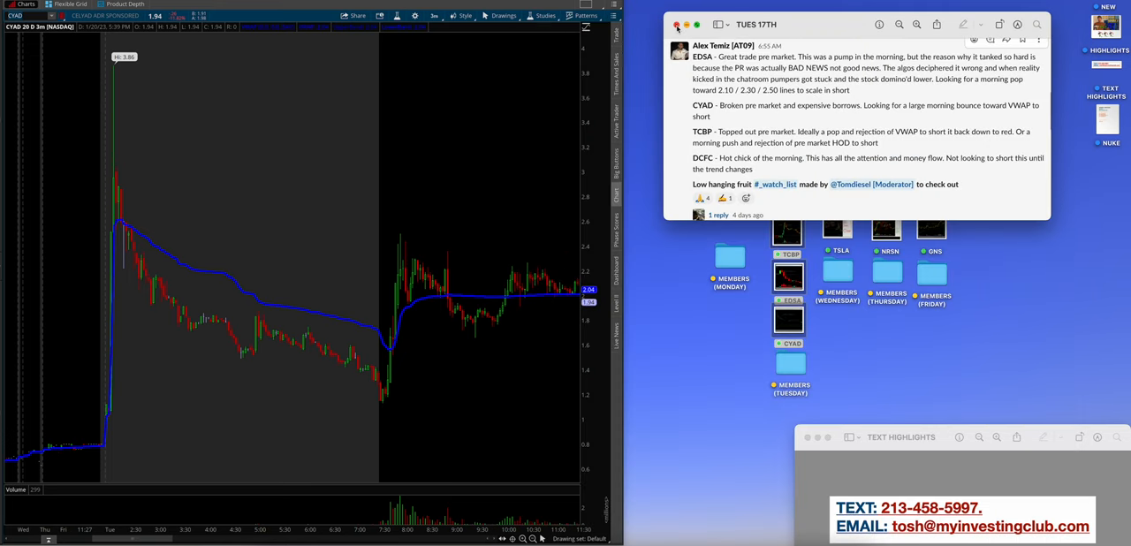
- Close the trade notes and show the MEMBERS (TUESDAY) screenshots, displaying the 5.62 resistance order post
{"action": "left_click", "coordinate": [677, 25]}
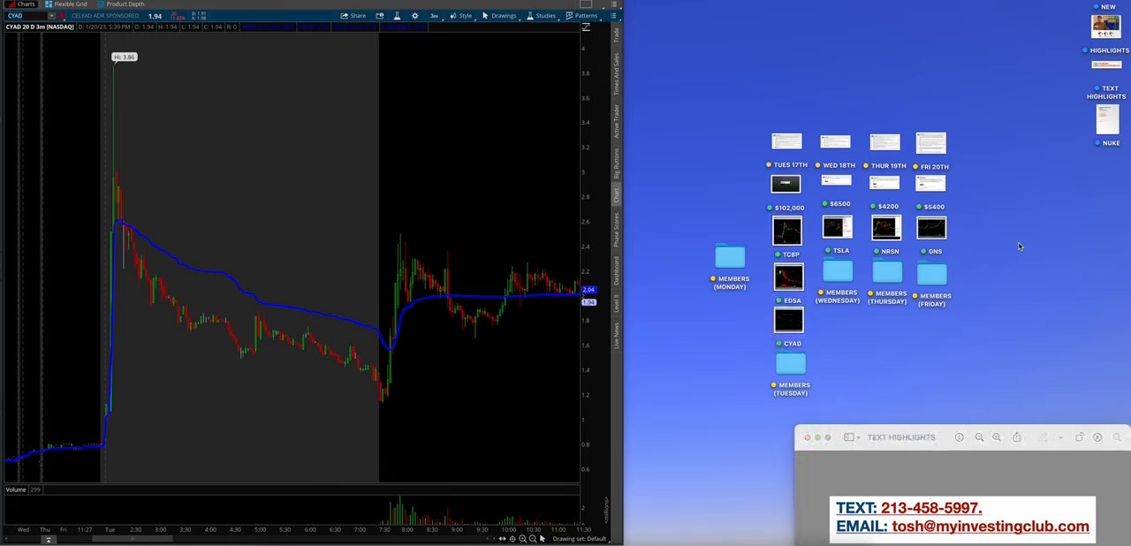
{"action": "mouse_move", "coordinate": [963, 329]}
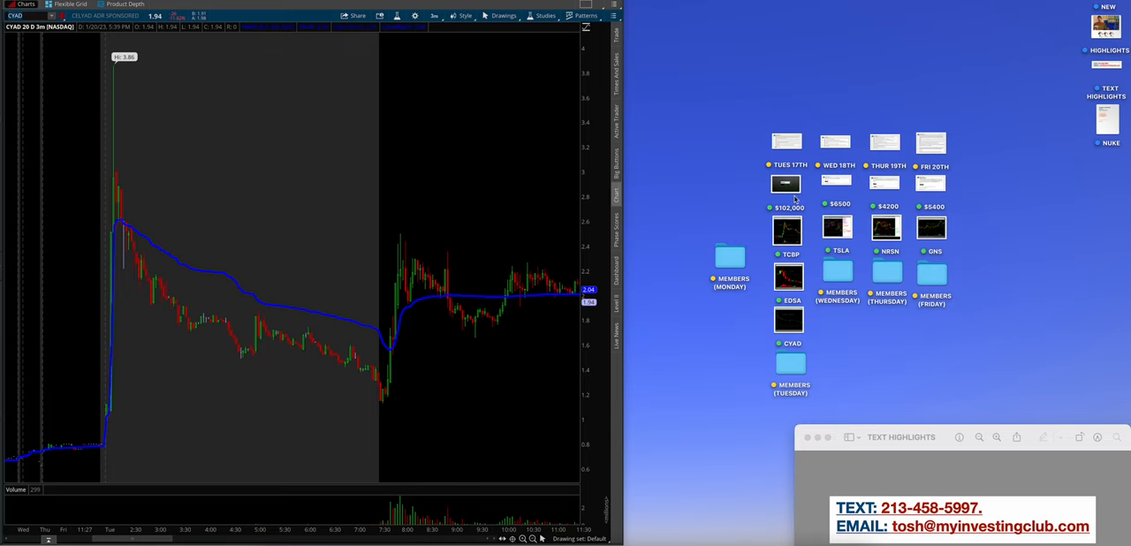
{"action": "left_click", "coordinate": [792, 362]}
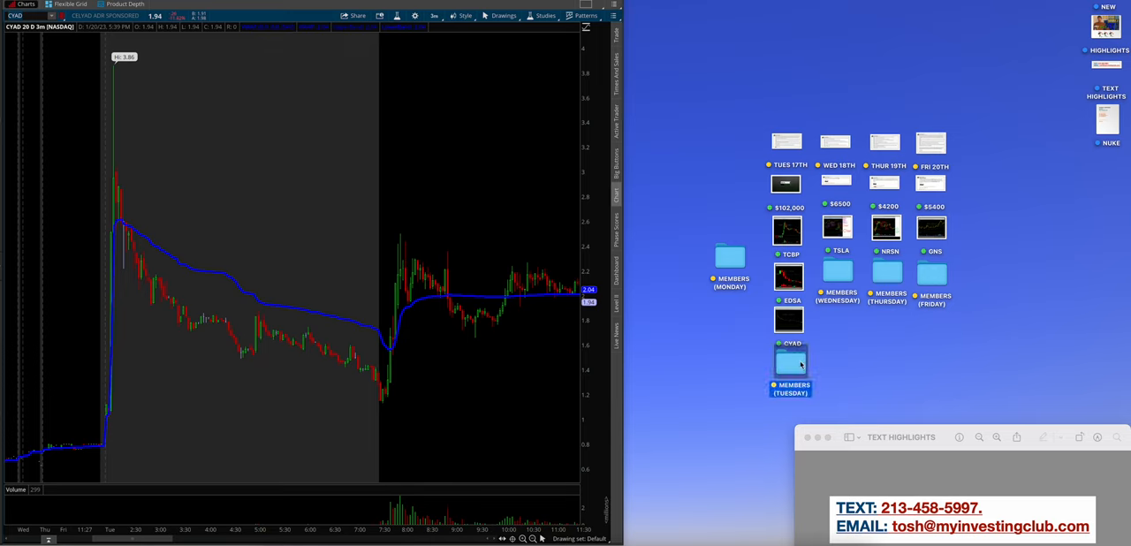
{"action": "double_click", "coordinate": [790, 362]}
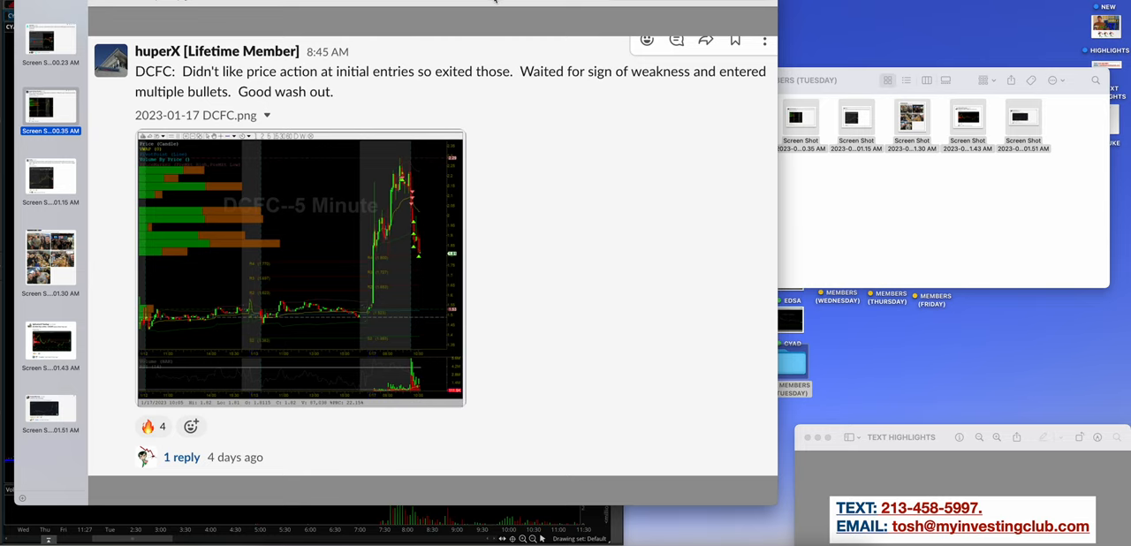
{"action": "left_click", "coordinate": [50, 177]}
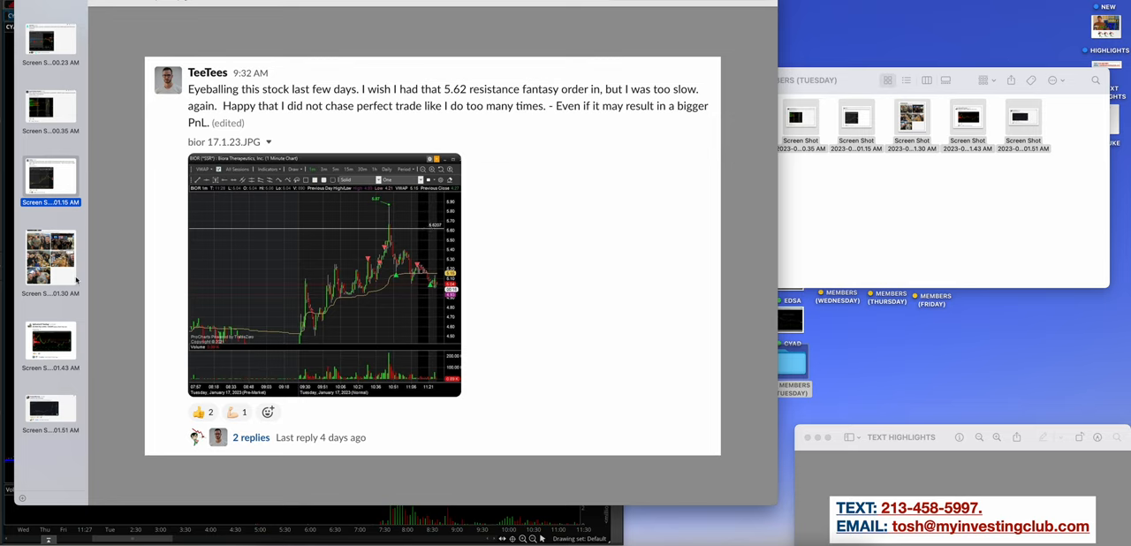
- Display the community meetup group photos screenshot from the Tuesday members folder
{"action": "left_click", "coordinate": [49, 258]}
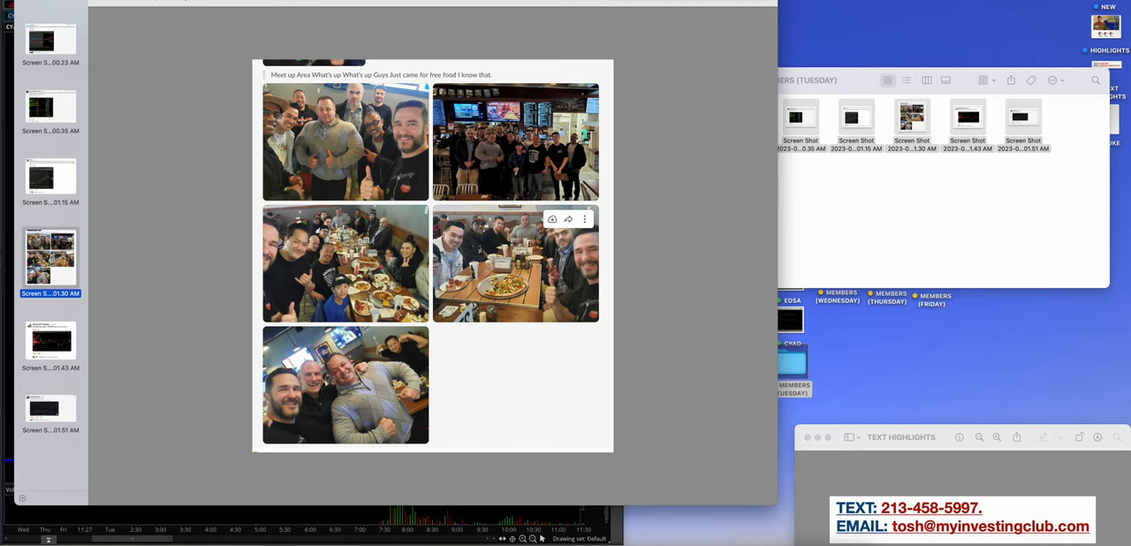
{"action": "left_click", "coordinate": [333, 141]}
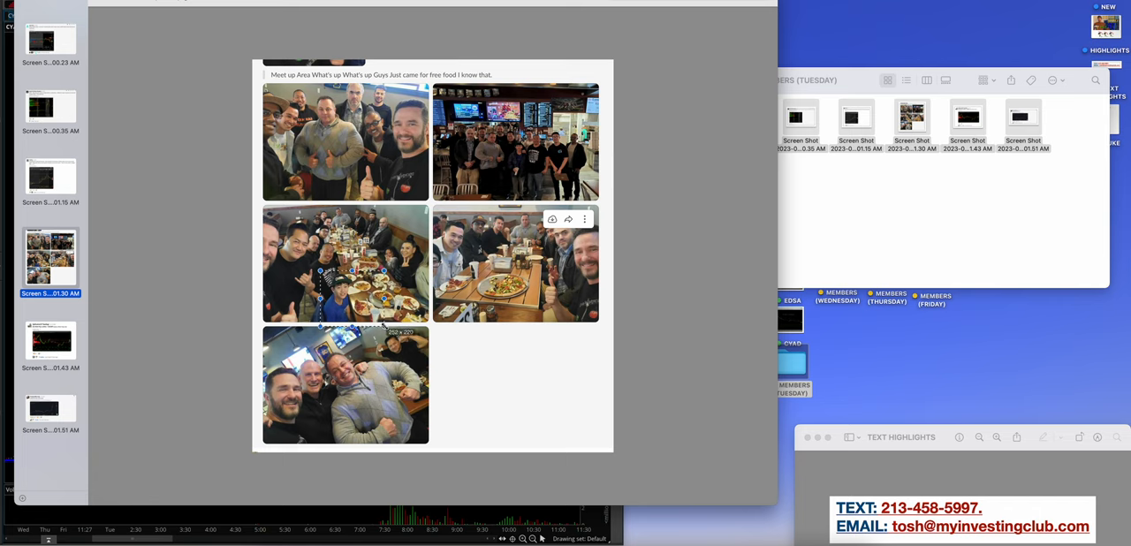
- View the CVNA trade plan and entry chart posts, then close the member screenshots
{"action": "left_click", "coordinate": [50, 343]}
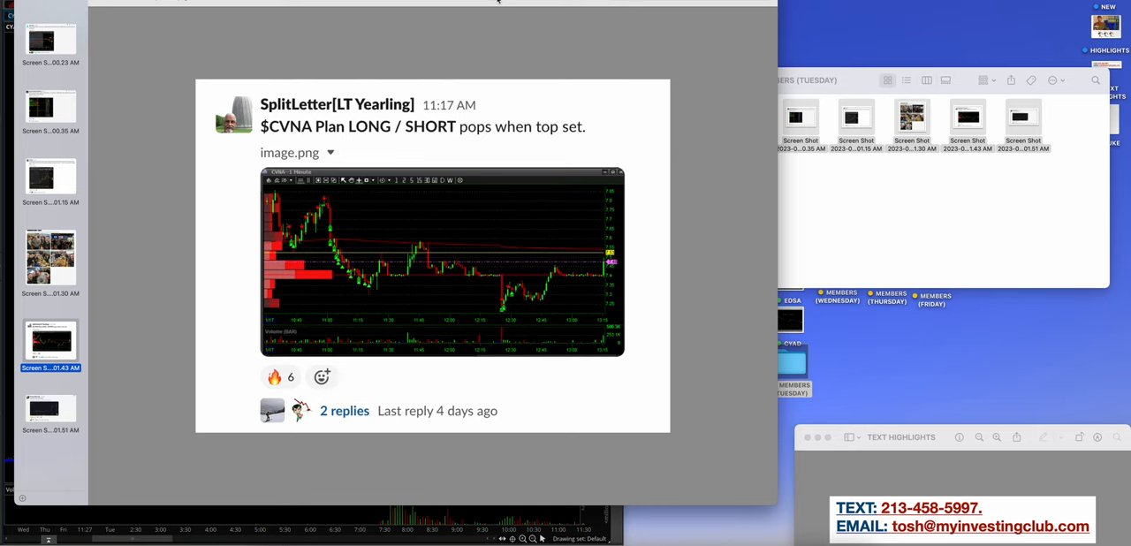
{"action": "mouse_move", "coordinate": [332, 210]}
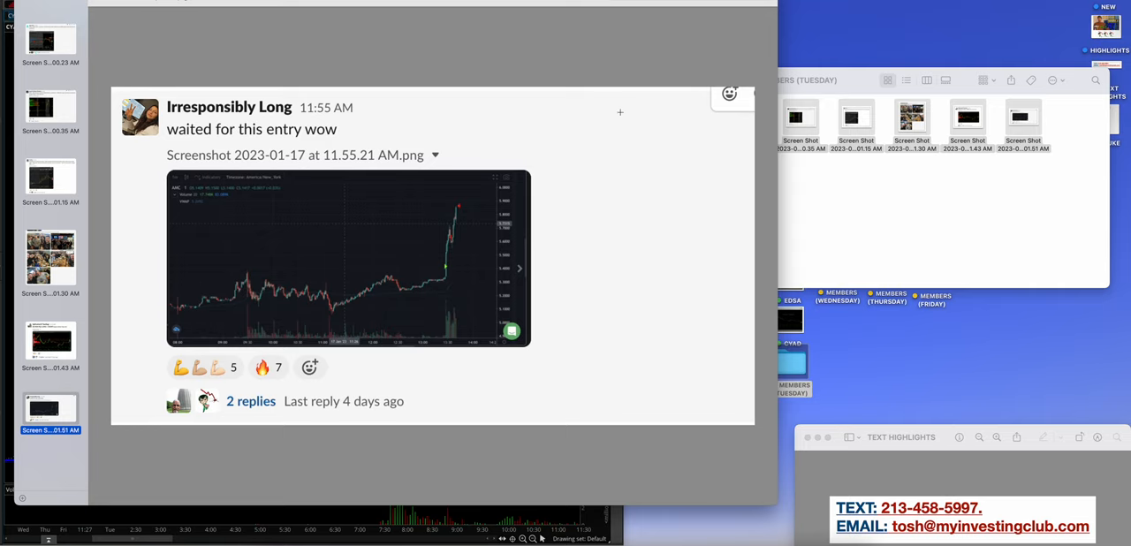
{"action": "mouse_move", "coordinate": [424, 187]}
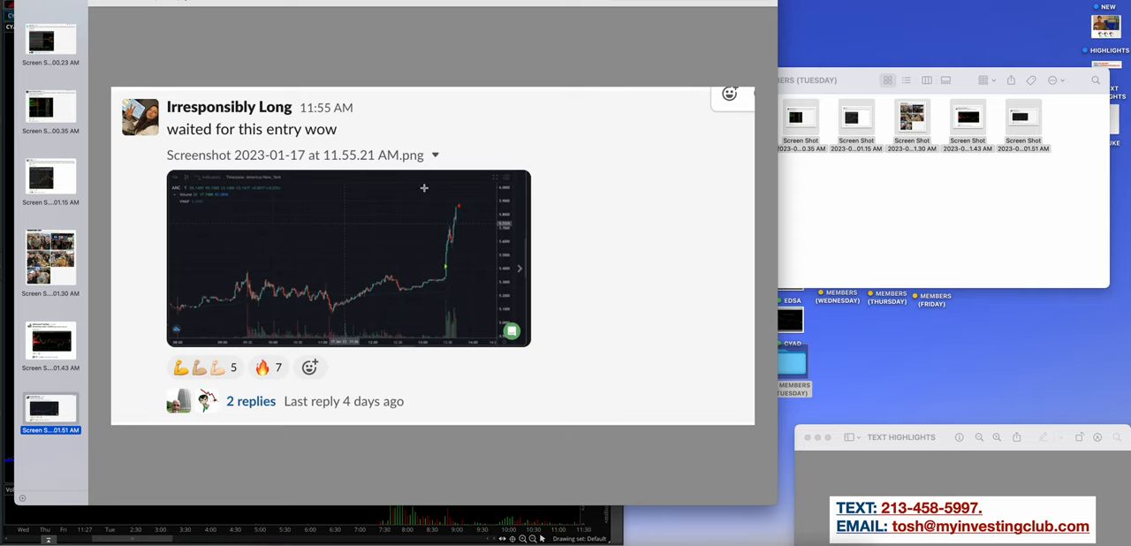
{"action": "left_click_drag", "start_coordinate": [424, 187], "coordinate": [484, 292]}
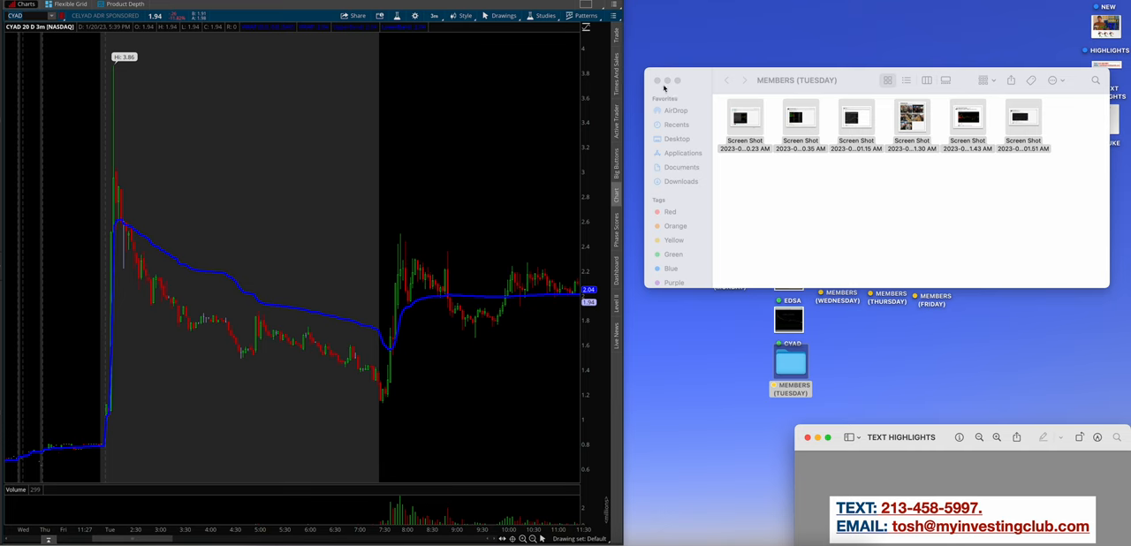
- Show the WED 18TH watchlist with the $6,500 profit post at lower right, then close the watchlist
{"action": "left_click", "coordinate": [657, 82]}
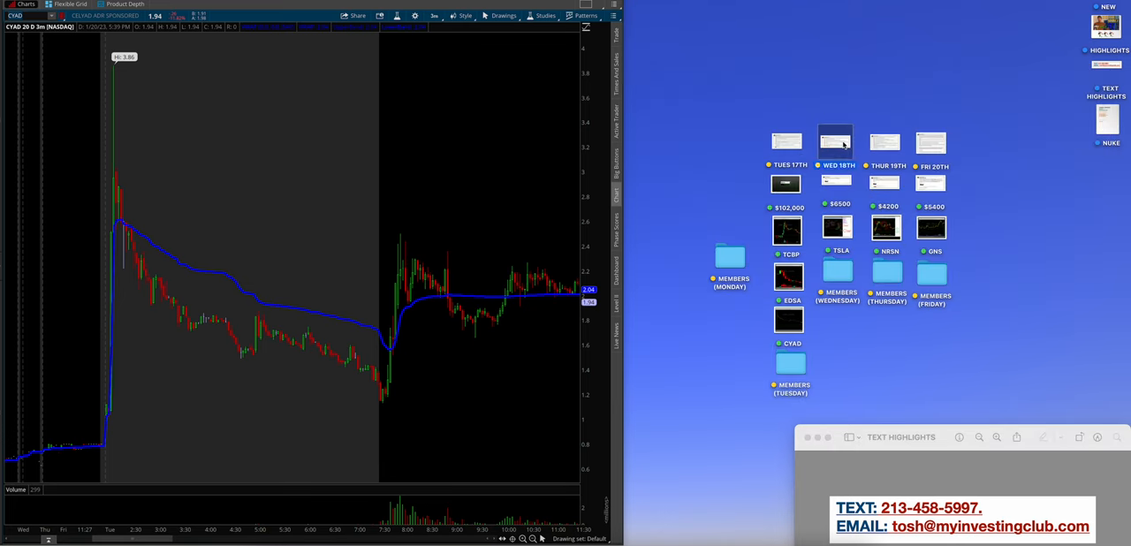
{"action": "left_click", "coordinate": [834, 141]}
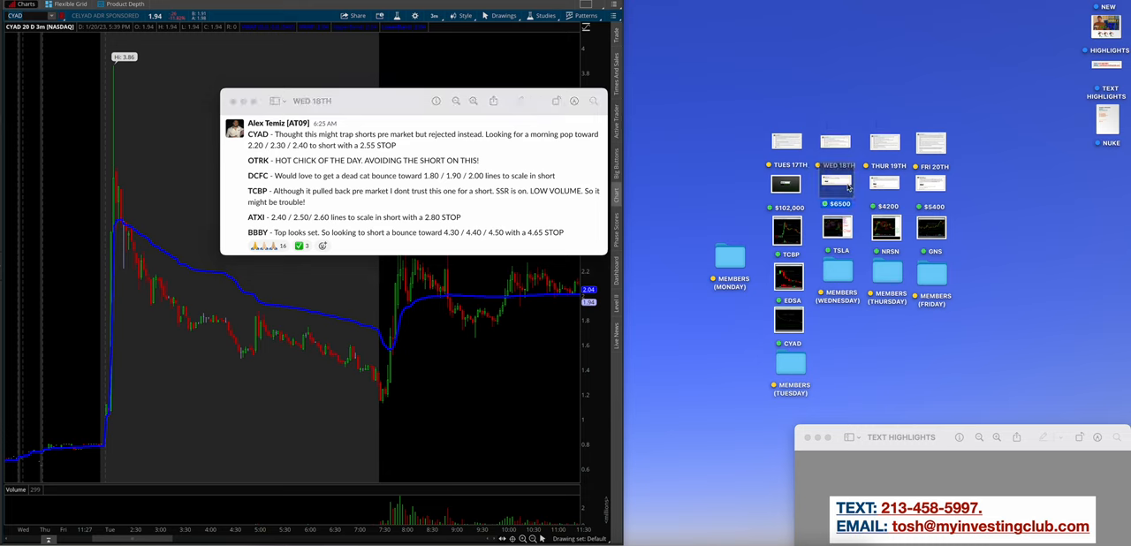
{"action": "left_click", "coordinate": [834, 184]}
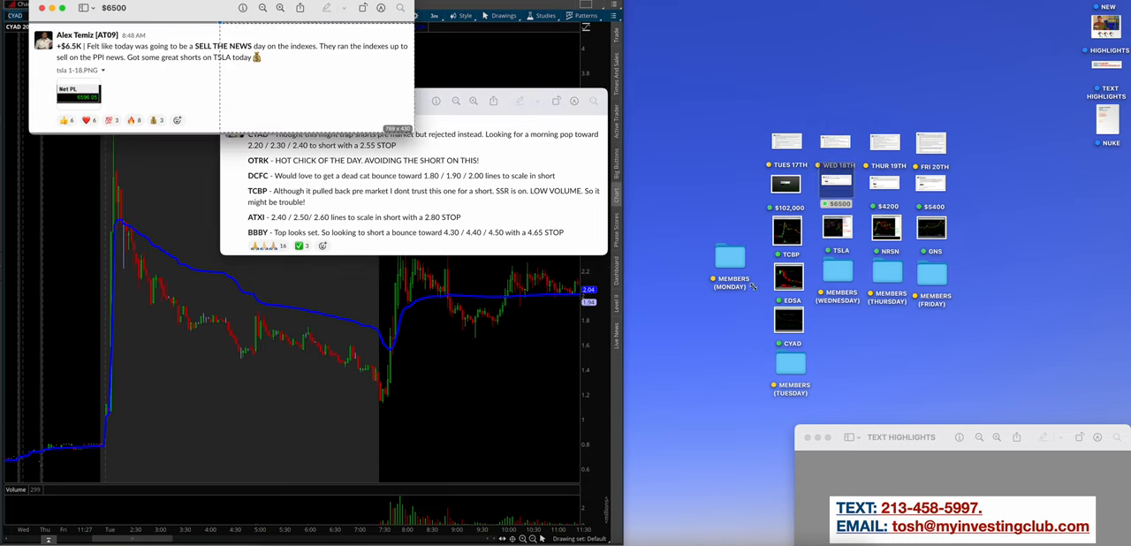
{"action": "left_click_drag", "start_coordinate": [115, 7], "coordinate": [693, 285]}
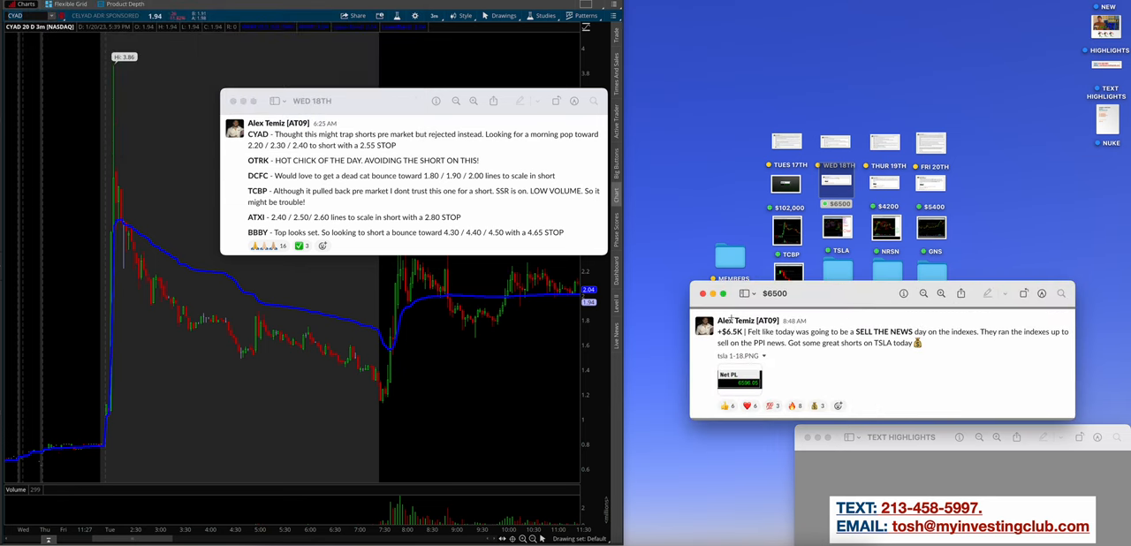
{"action": "mouse_move", "coordinate": [884, 349]}
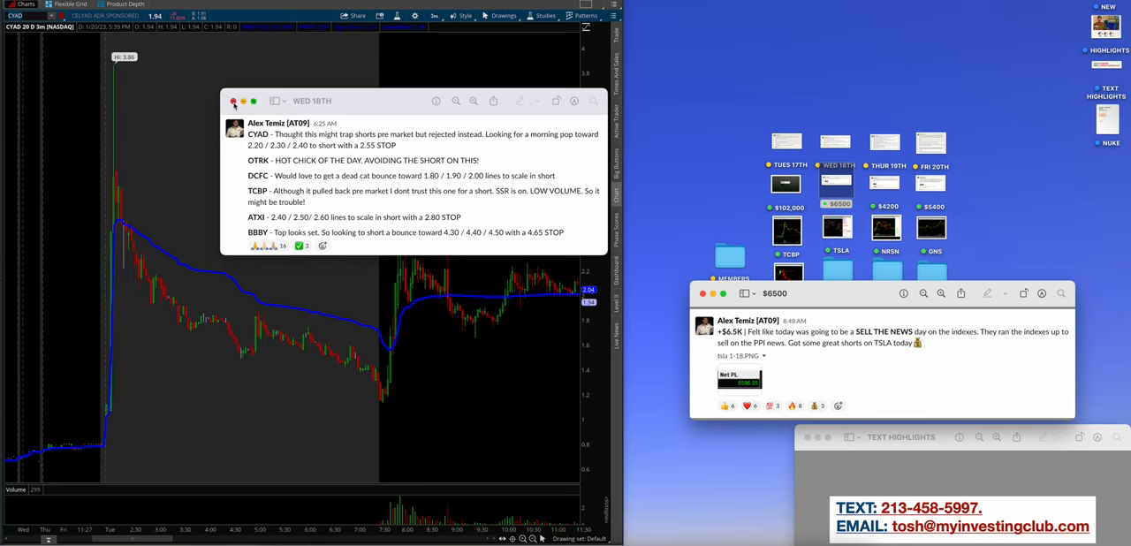
{"action": "left_click", "coordinate": [233, 100]}
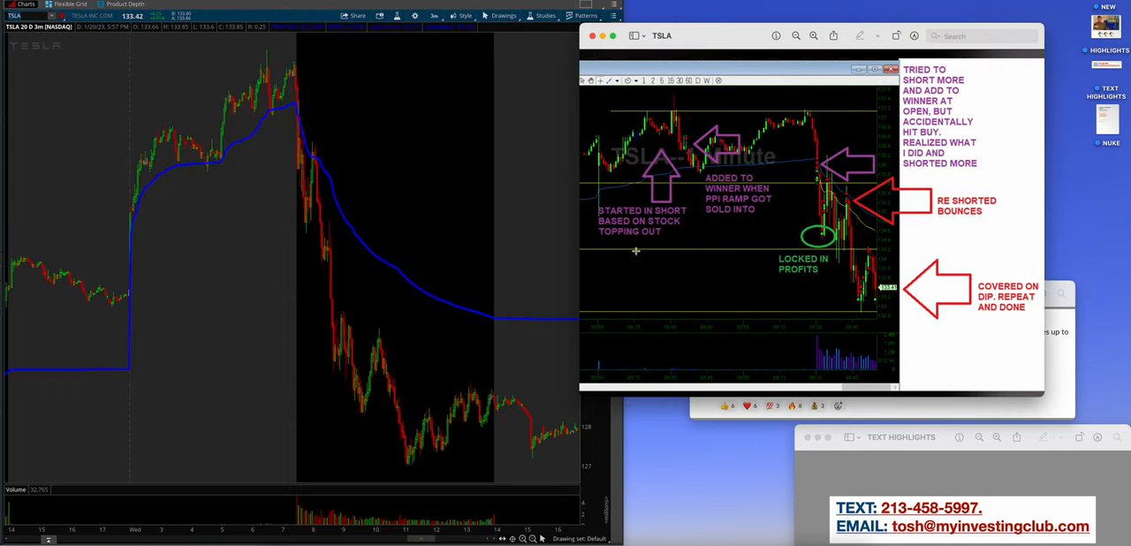
{"action": "mouse_move", "coordinate": [262, 79]}
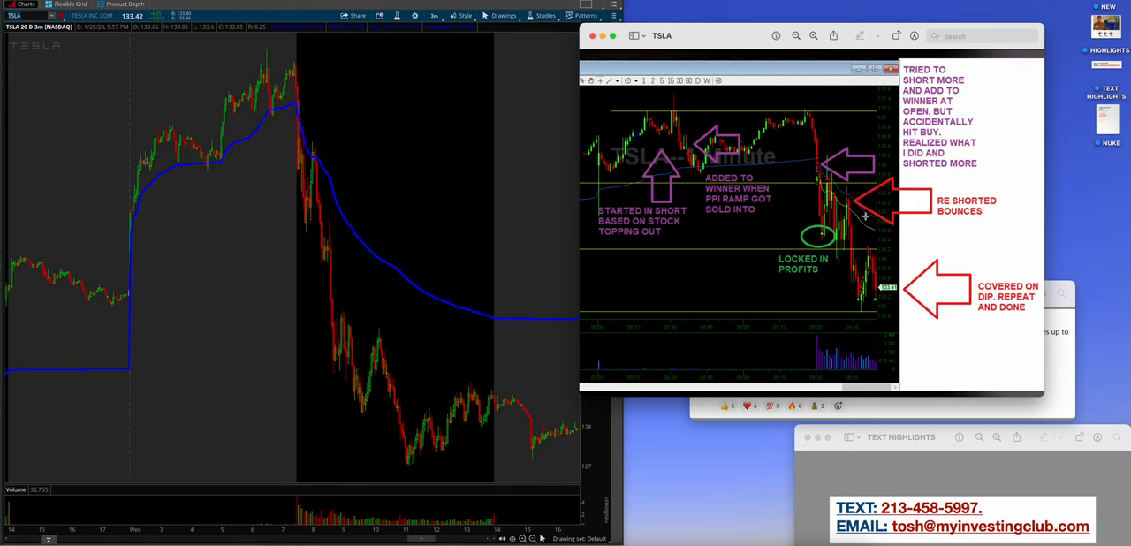
{"action": "mouse_move", "coordinate": [887, 138]}
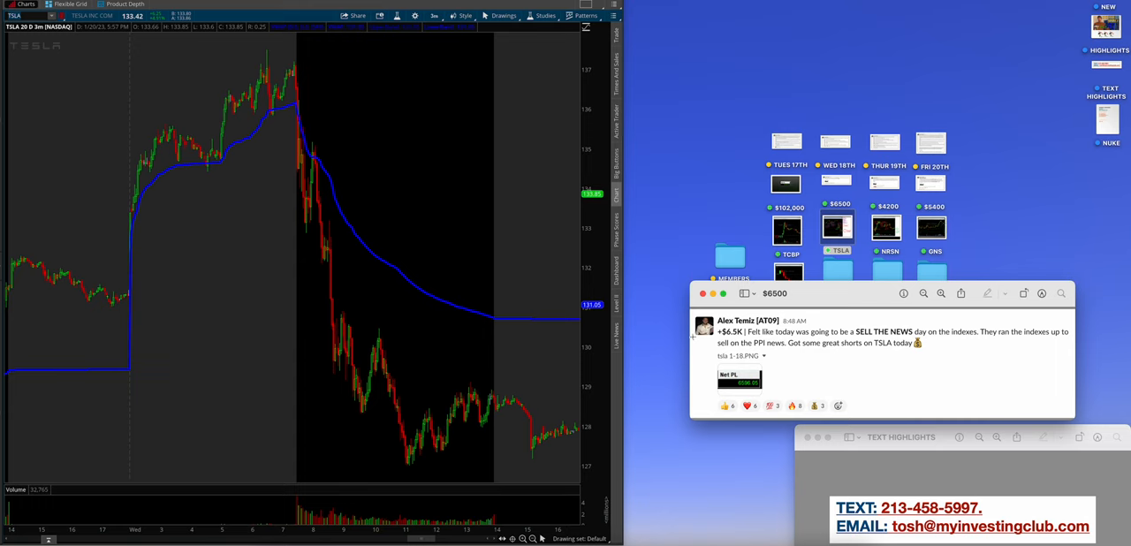
- Close the $6,500 profit post, leaving the TSLA chart beside the highlights desktop
{"action": "left_click", "coordinate": [705, 294]}
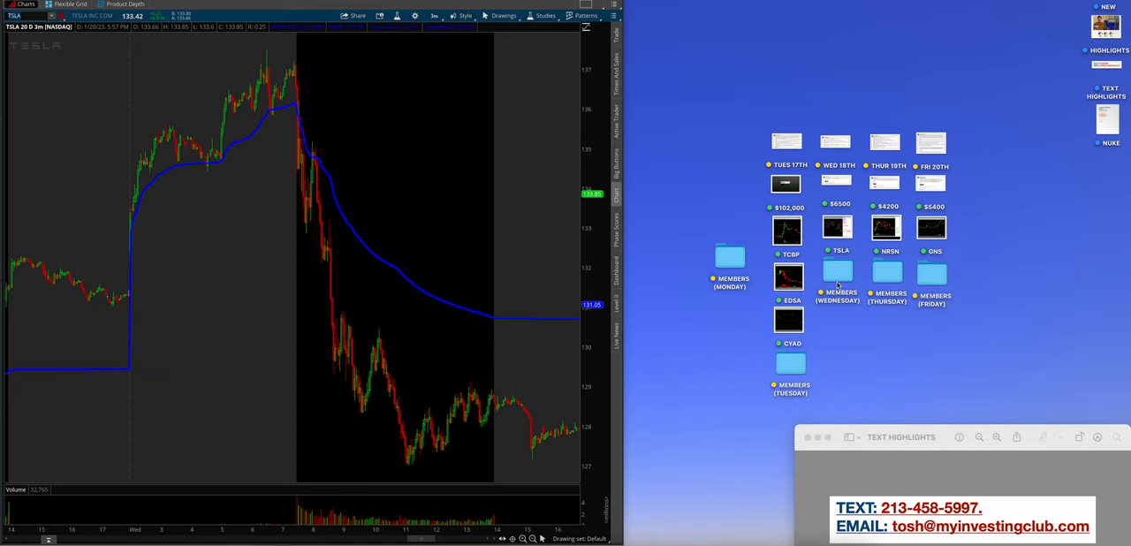
- View the MEMBERS (WEDNESDAY) CYAD and TSLA trade screenshots full screen in Preview
{"action": "double_click", "coordinate": [837, 272]}
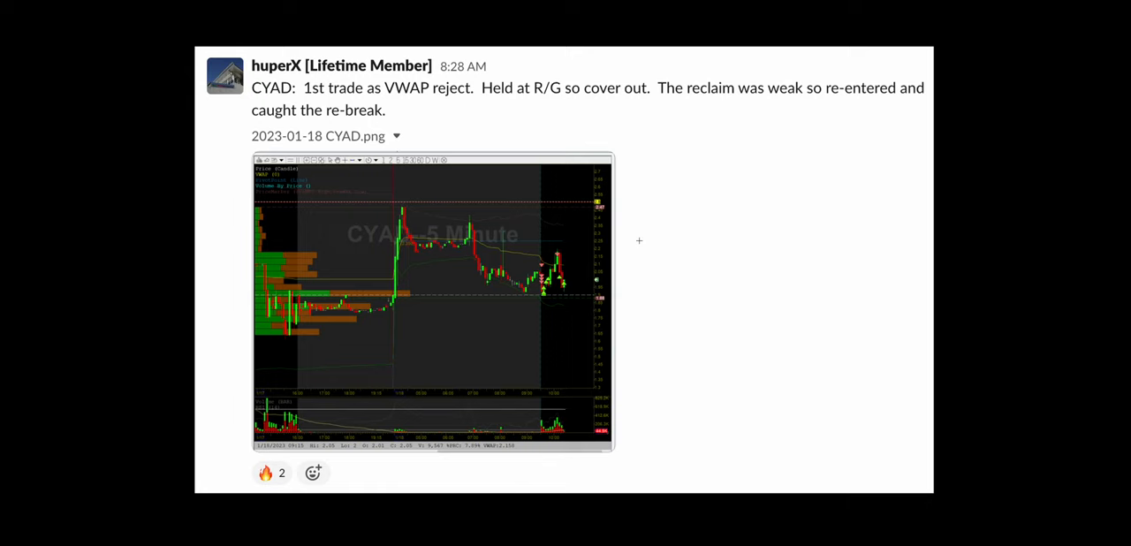
{"action": "mouse_move", "coordinate": [533, 271]}
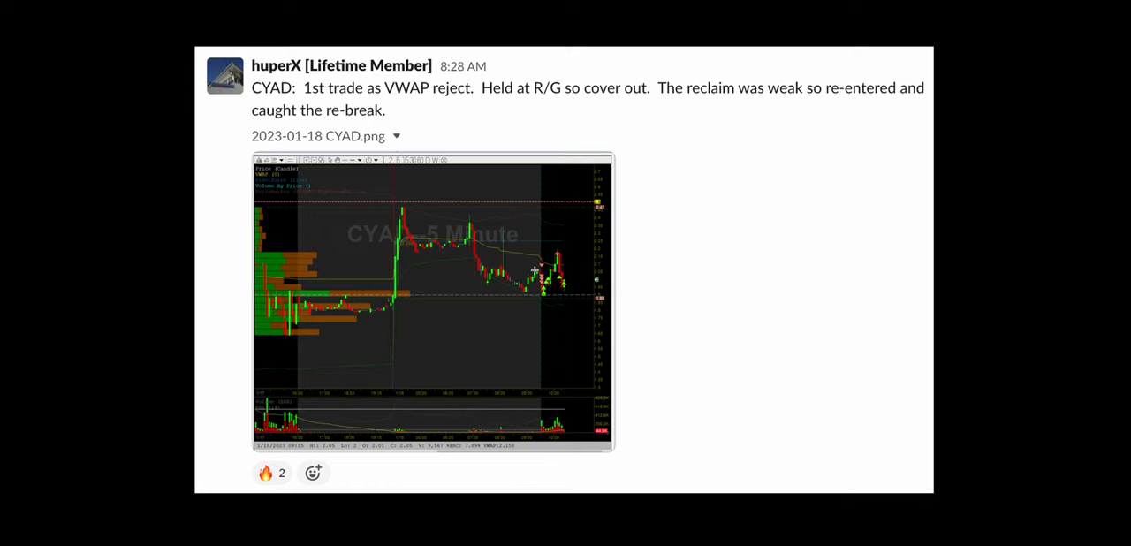
{"action": "mouse_move", "coordinate": [470, 247]}
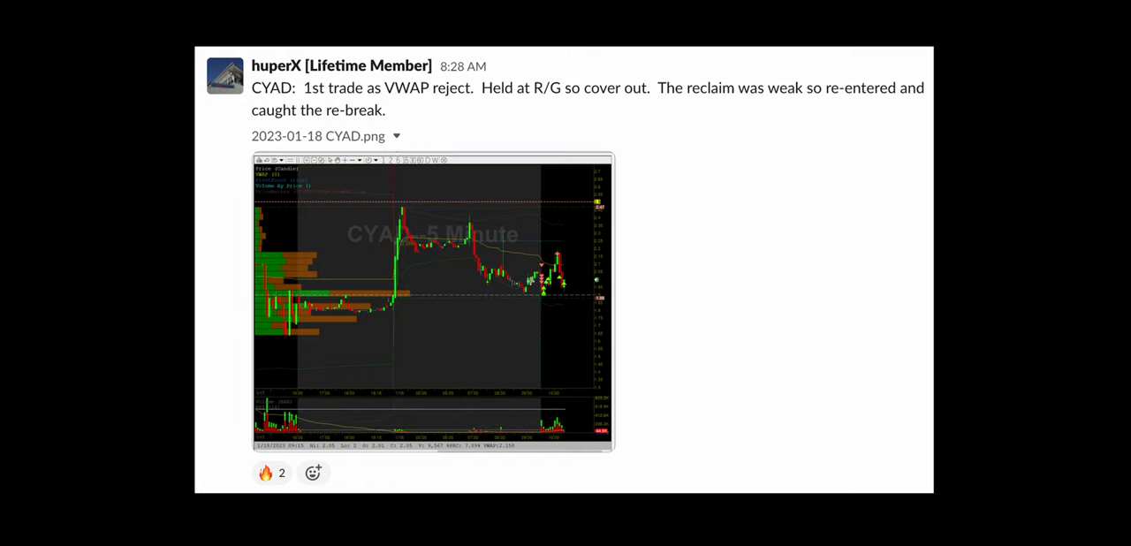
{"action": "mouse_move", "coordinate": [670, 272]}
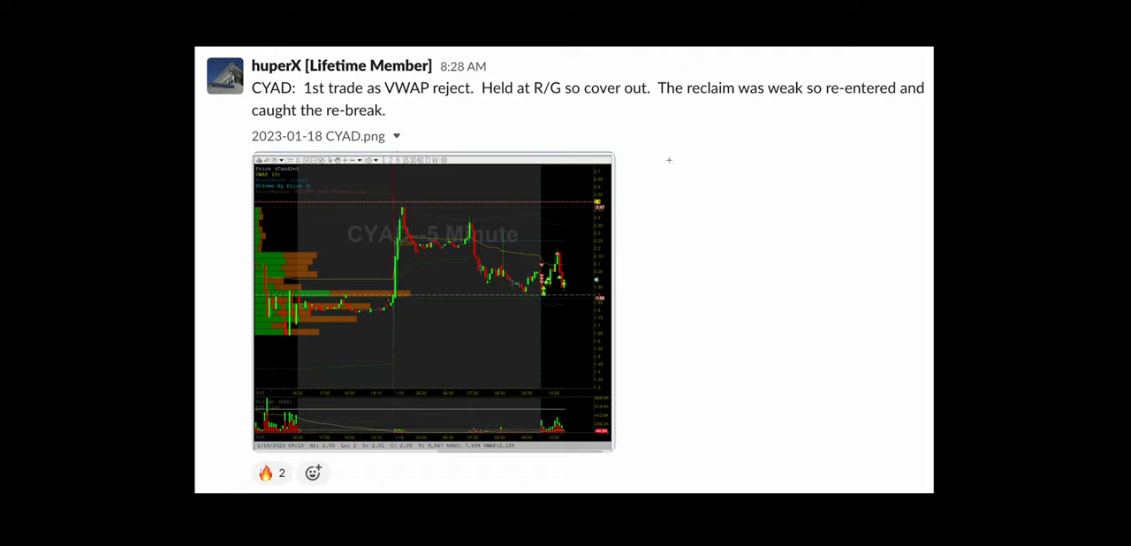
{"action": "scroll", "scroll_direction": "down", "scroll_amount": 3}
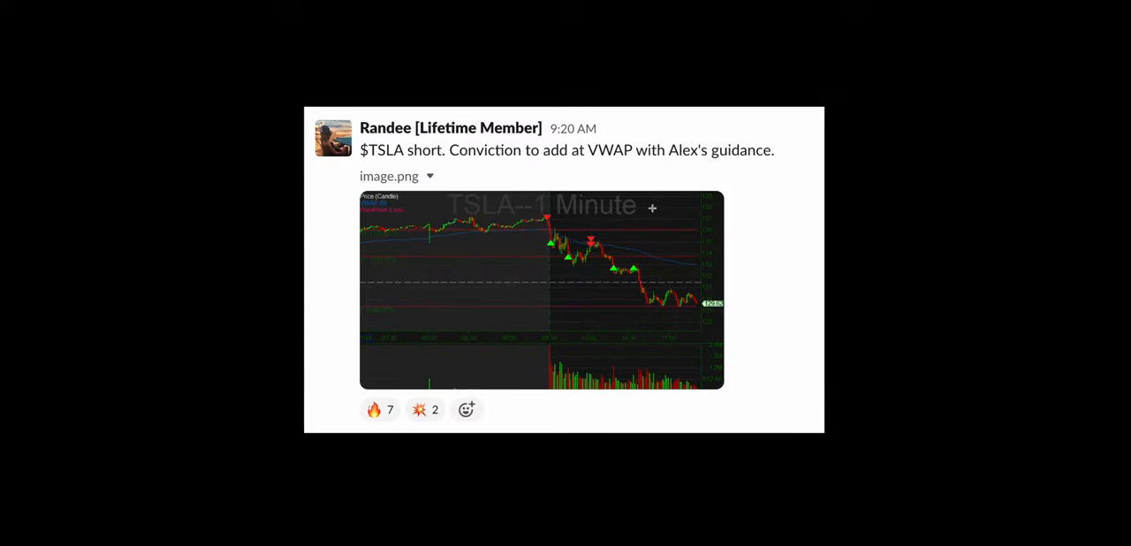
{"action": "mouse_move", "coordinate": [668, 208]}
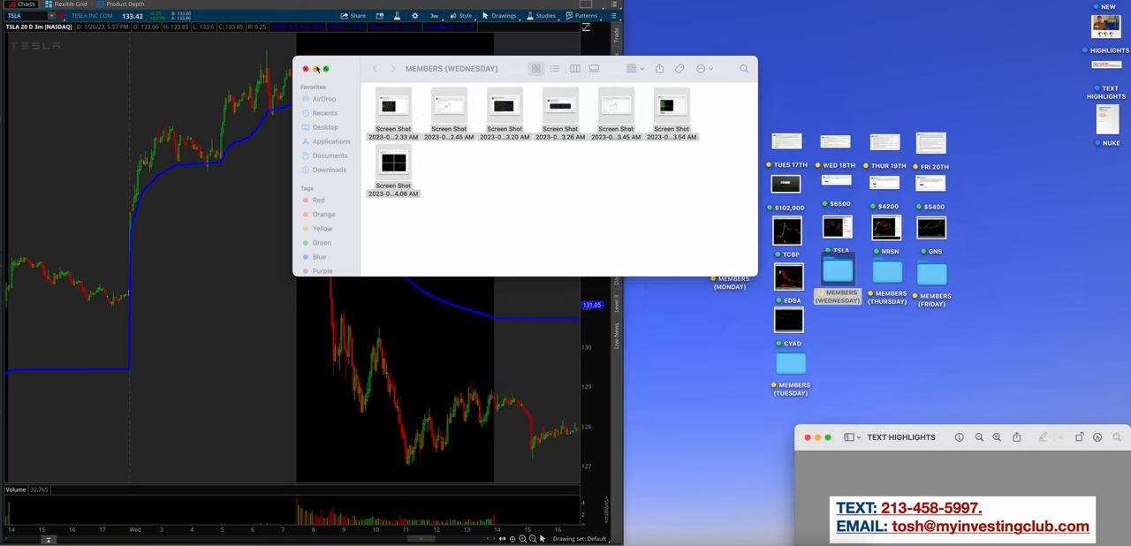
{"action": "left_click", "coordinate": [307, 68]}
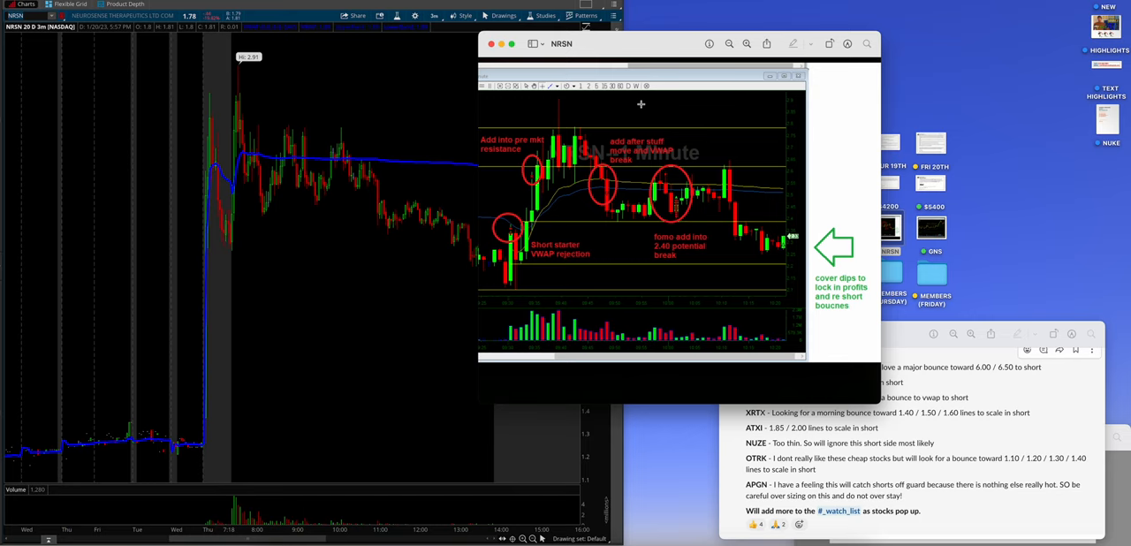
{"action": "mouse_move", "coordinate": [515, 253]}
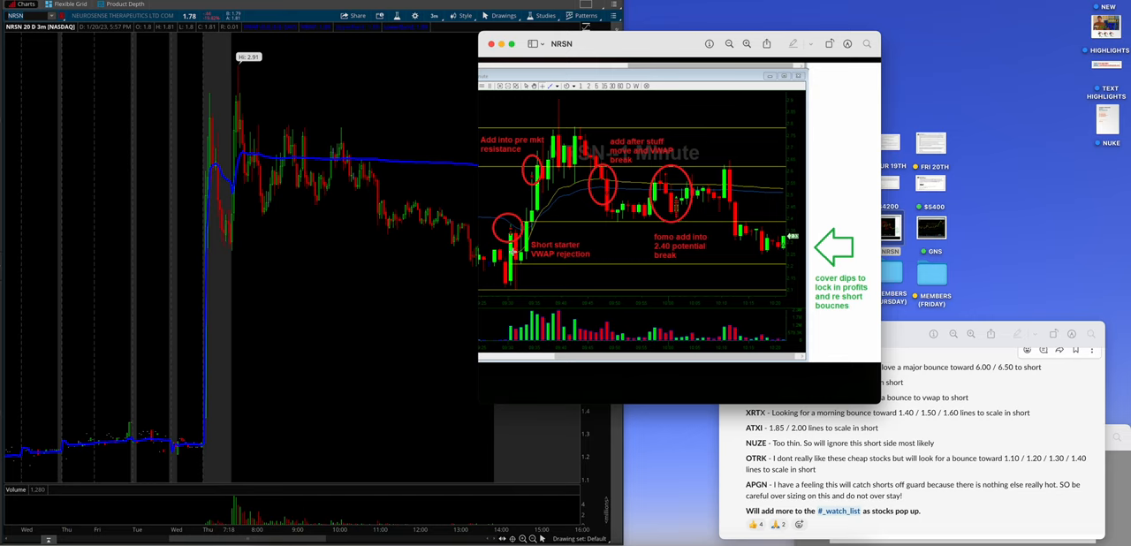
{"action": "mouse_move", "coordinate": [106, 168]}
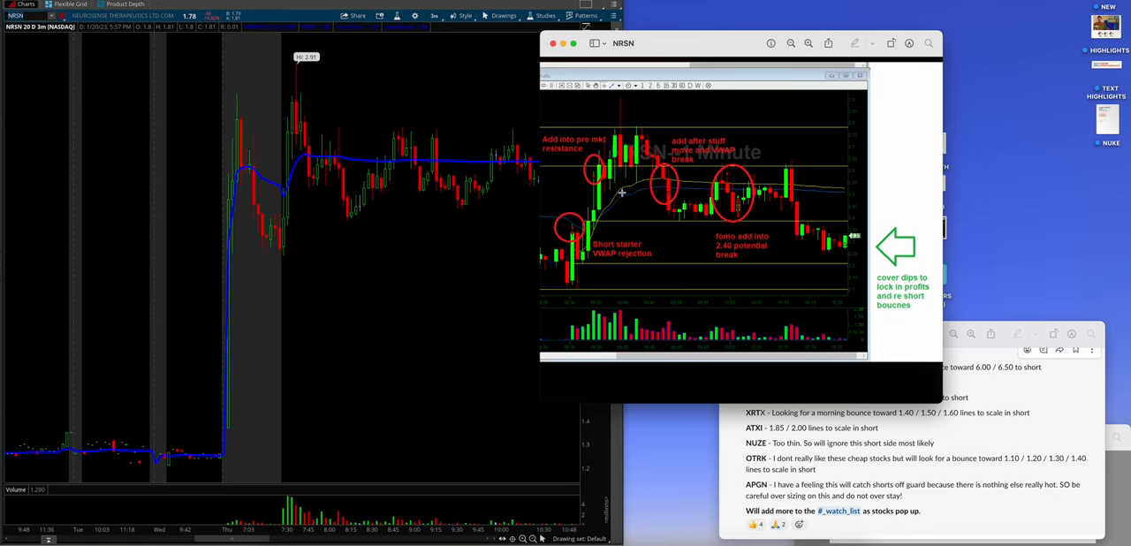
{"action": "mouse_move", "coordinate": [610, 250]}
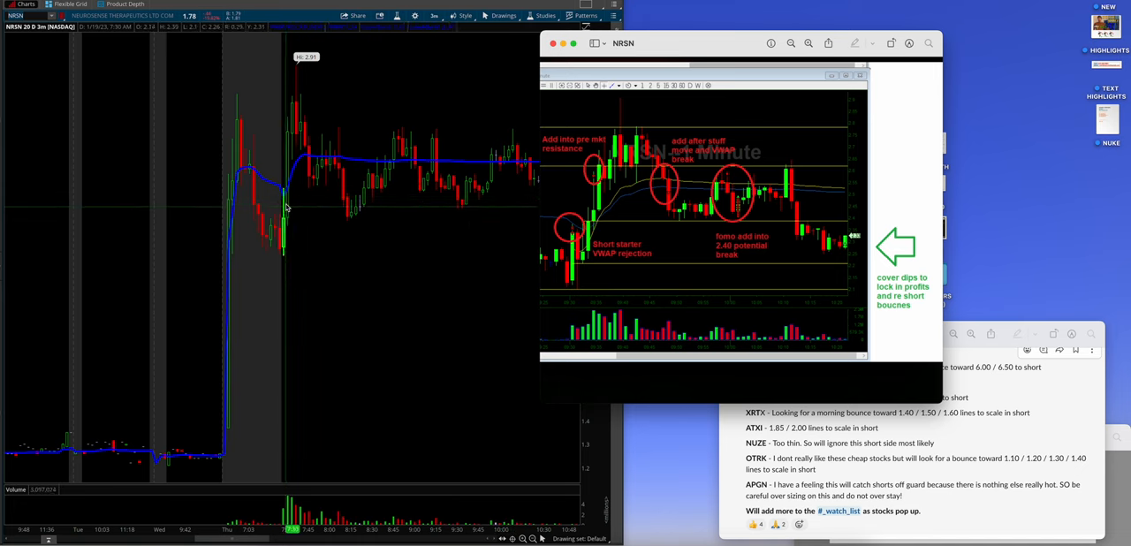
{"action": "mouse_move", "coordinate": [287, 205]}
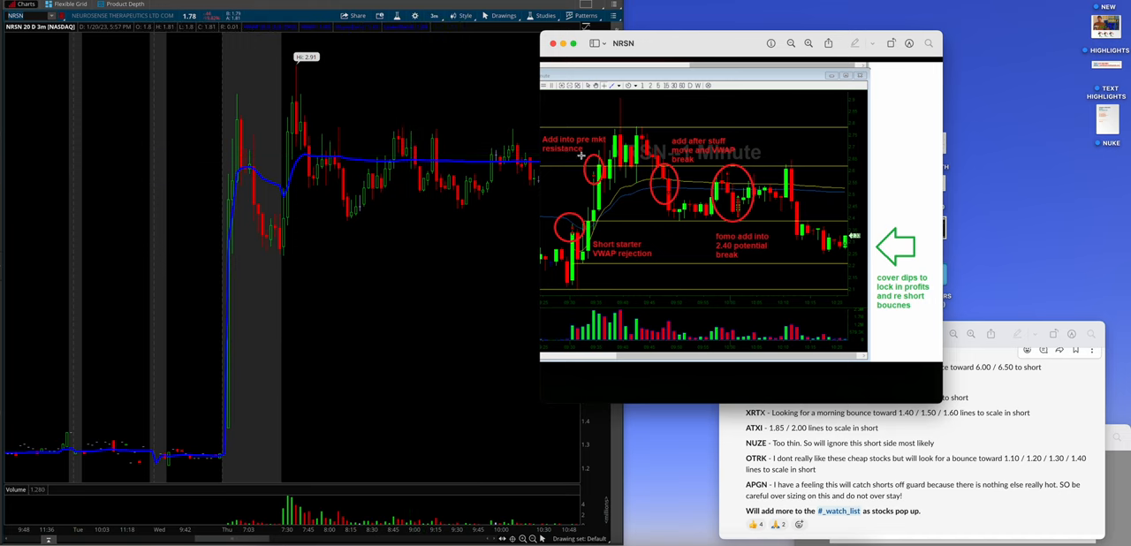
{"action": "mouse_move", "coordinate": [332, 168]}
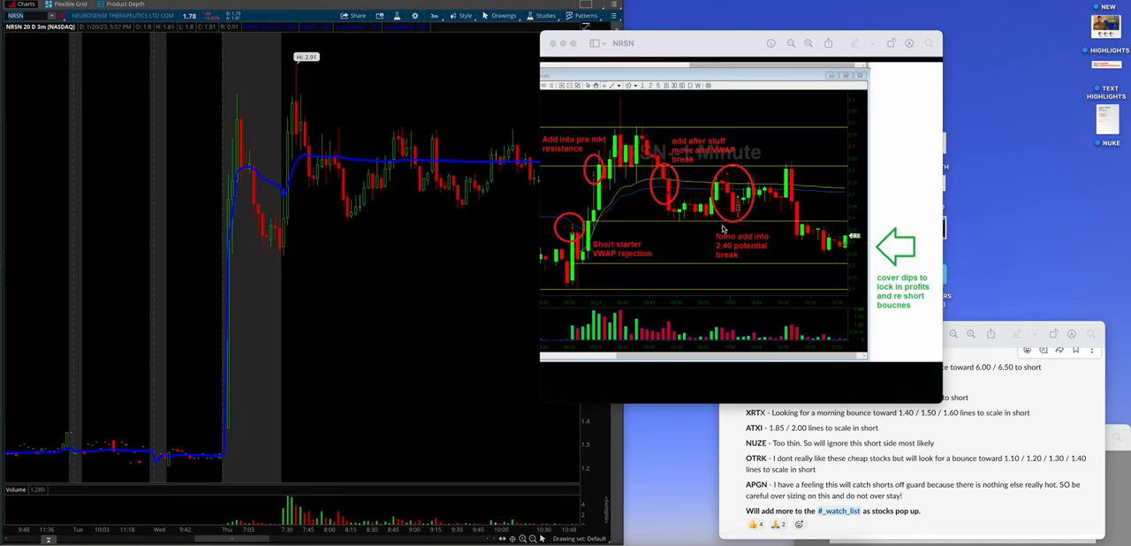
{"action": "mouse_move", "coordinate": [757, 256]}
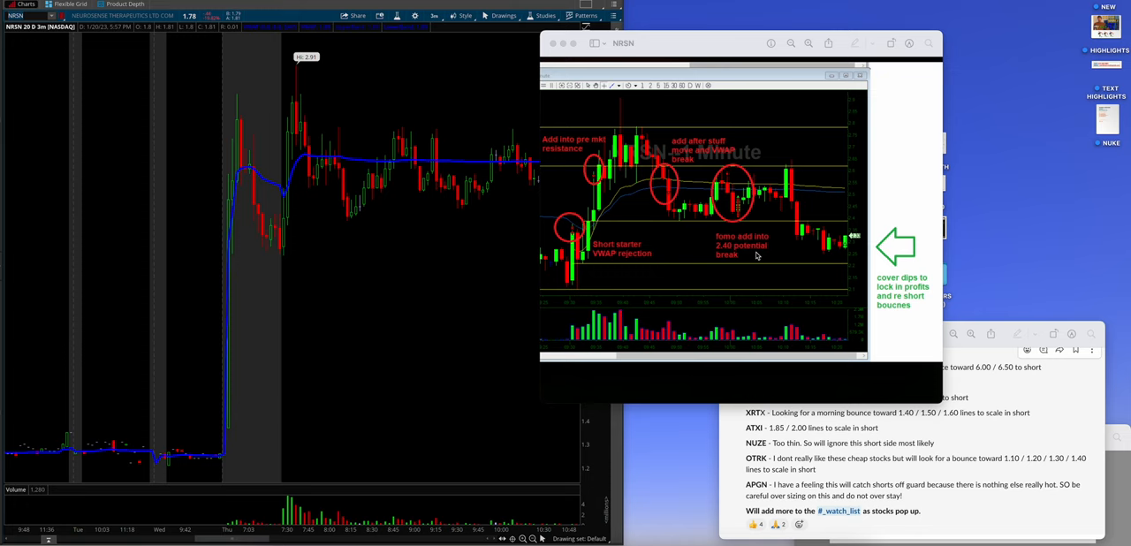
{"action": "mouse_move", "coordinate": [583, 158]}
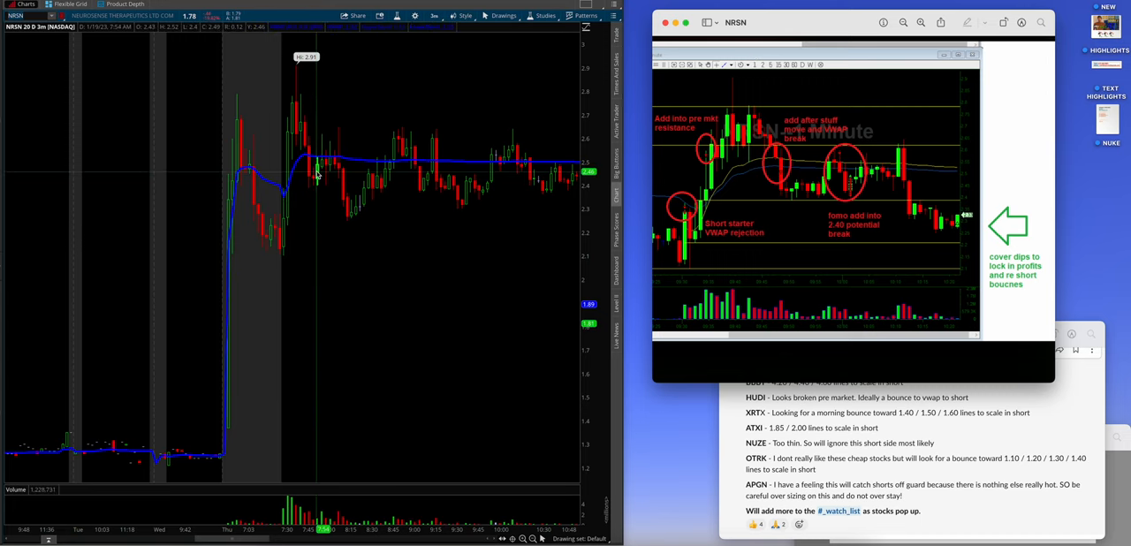
{"action": "mouse_move", "coordinate": [405, 187]}
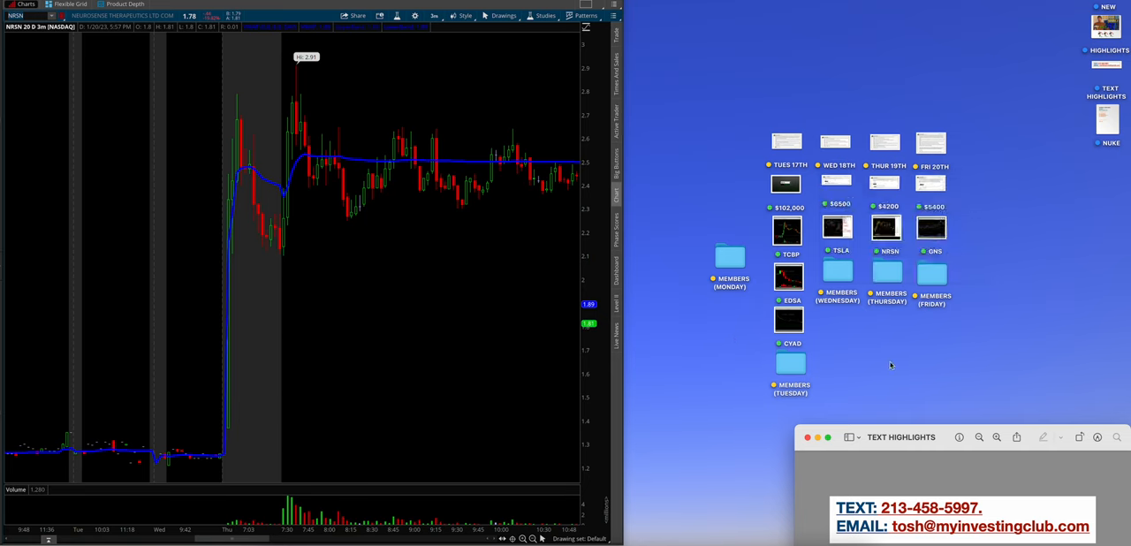
{"action": "left_click", "coordinate": [887, 272]}
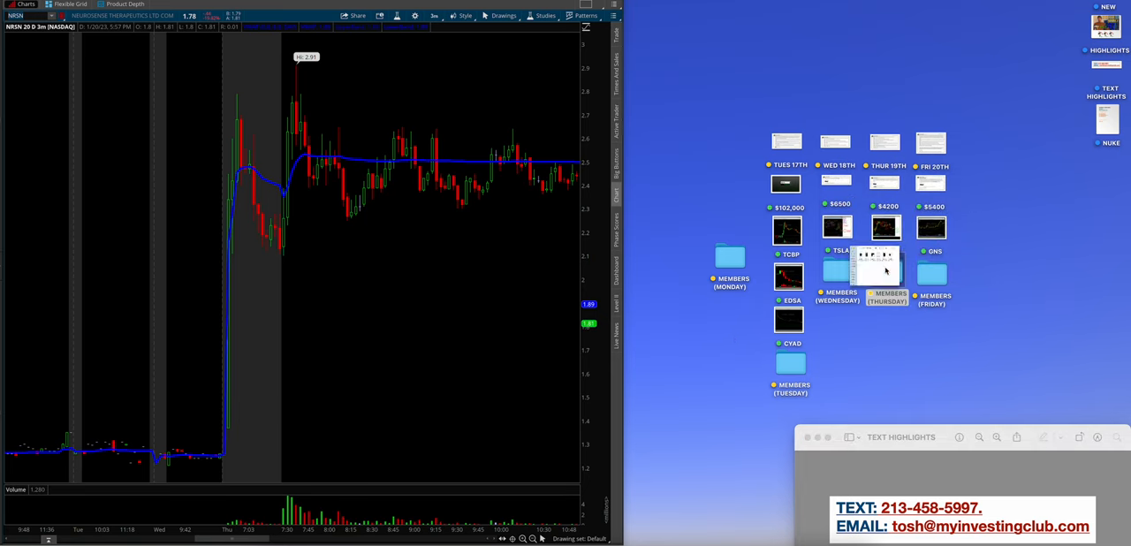
{"action": "double_click", "coordinate": [887, 272]}
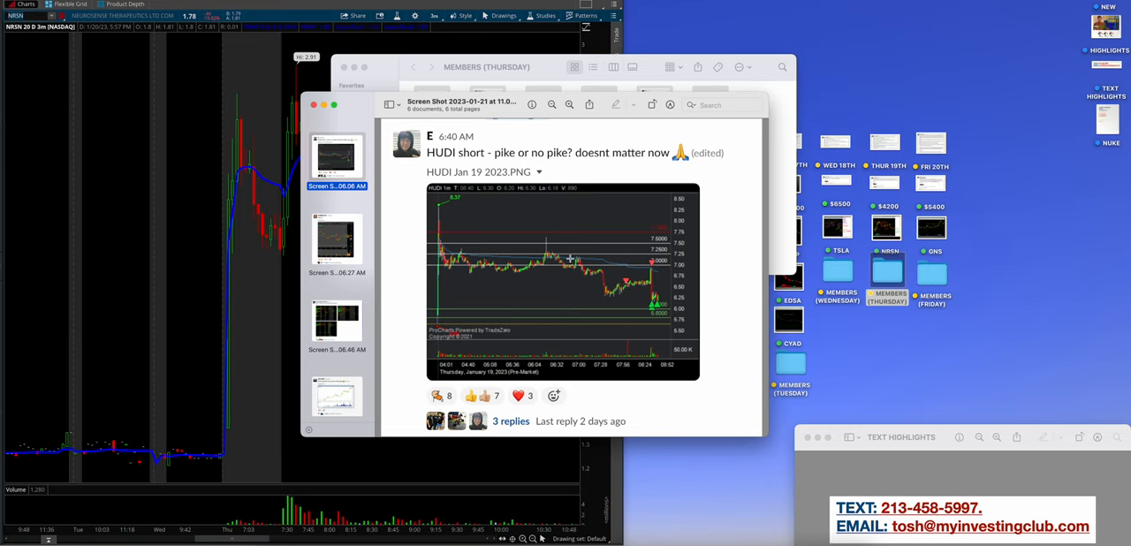
{"action": "mouse_move", "coordinate": [629, 271]}
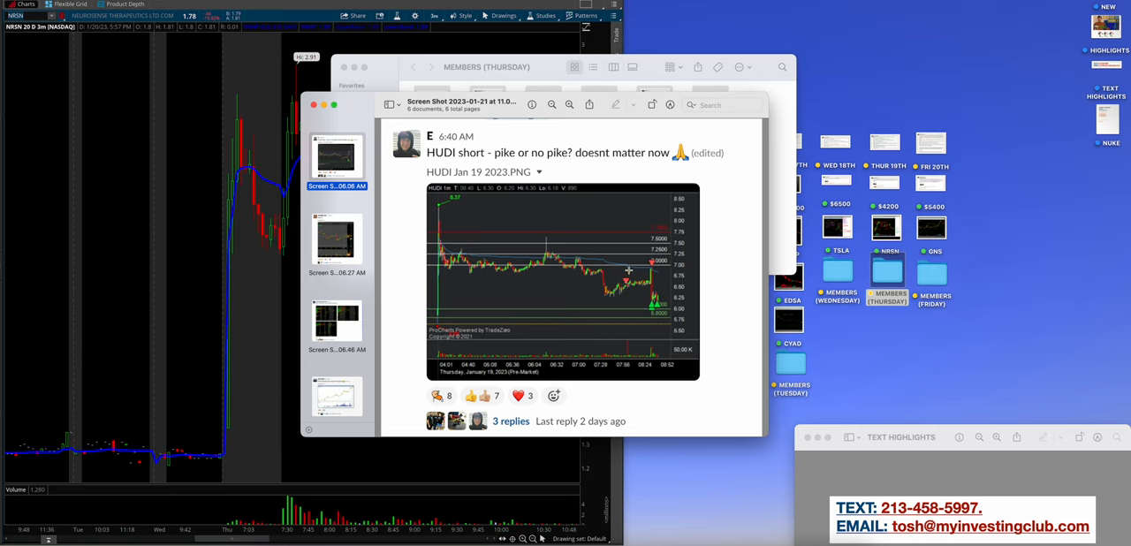
{"action": "mouse_move", "coordinate": [561, 279]}
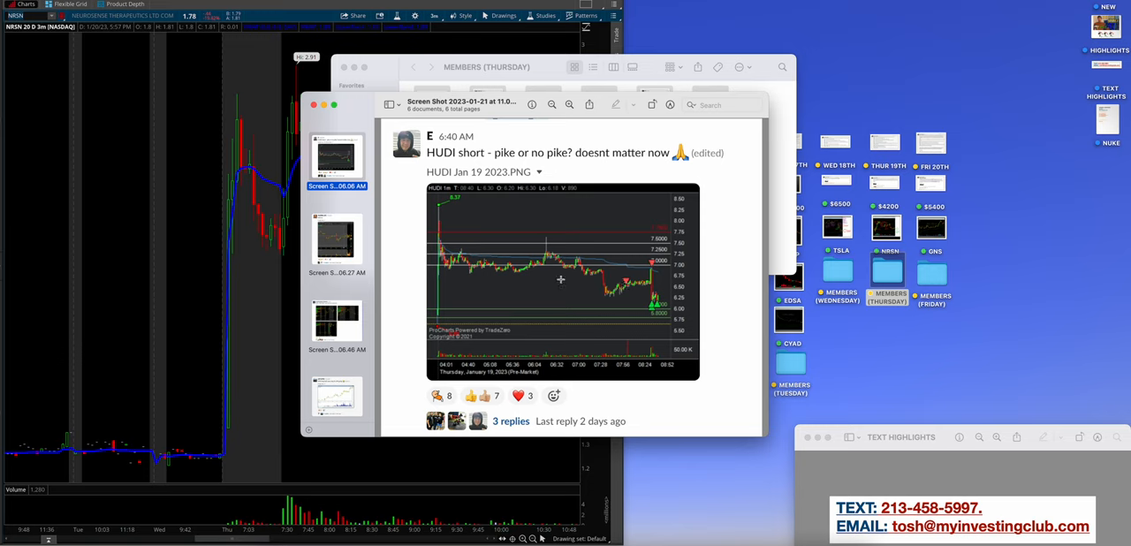
{"action": "left_click", "coordinate": [336, 238]}
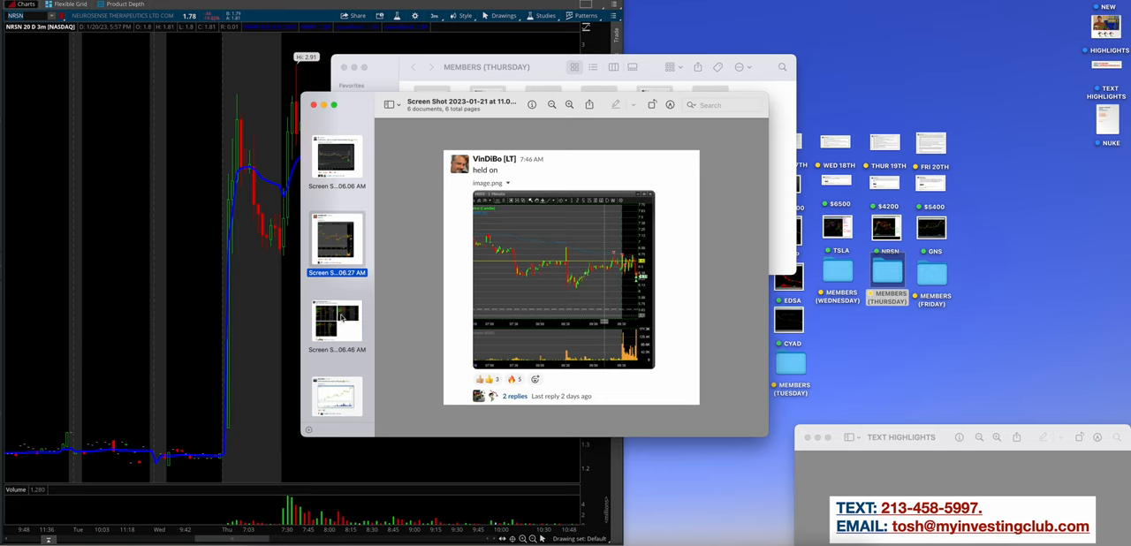
{"action": "left_click", "coordinate": [336, 318]}
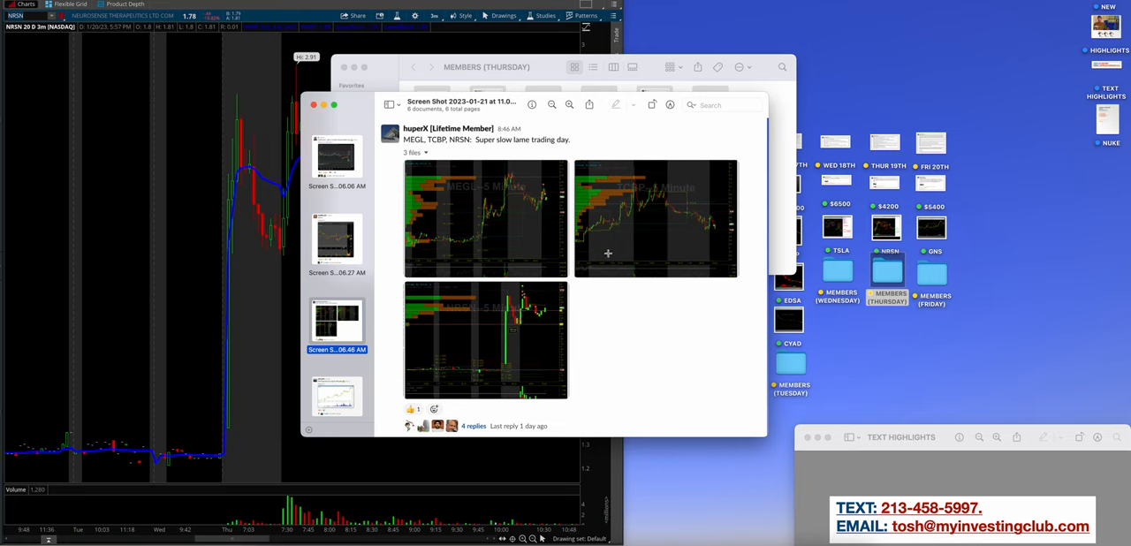
{"action": "mouse_move", "coordinate": [523, 177]}
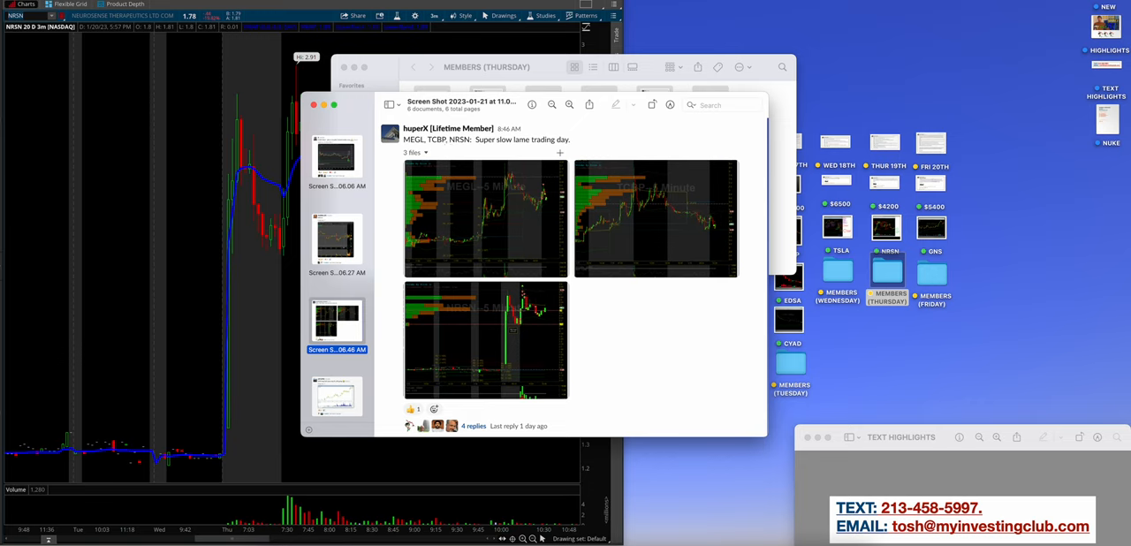
{"action": "mouse_move", "coordinate": [698, 223]}
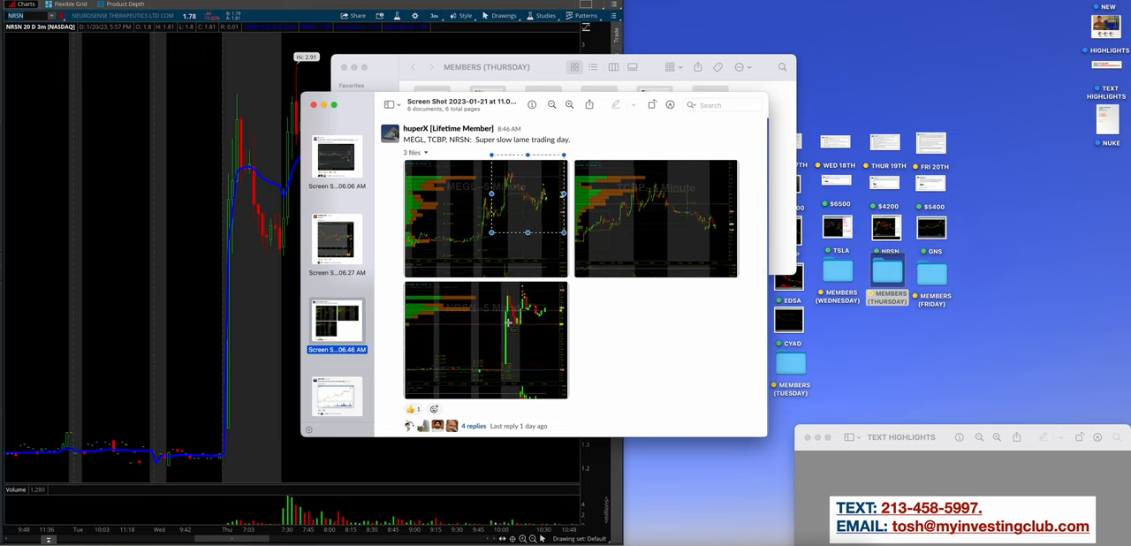
{"action": "left_click", "coordinate": [485, 339]}
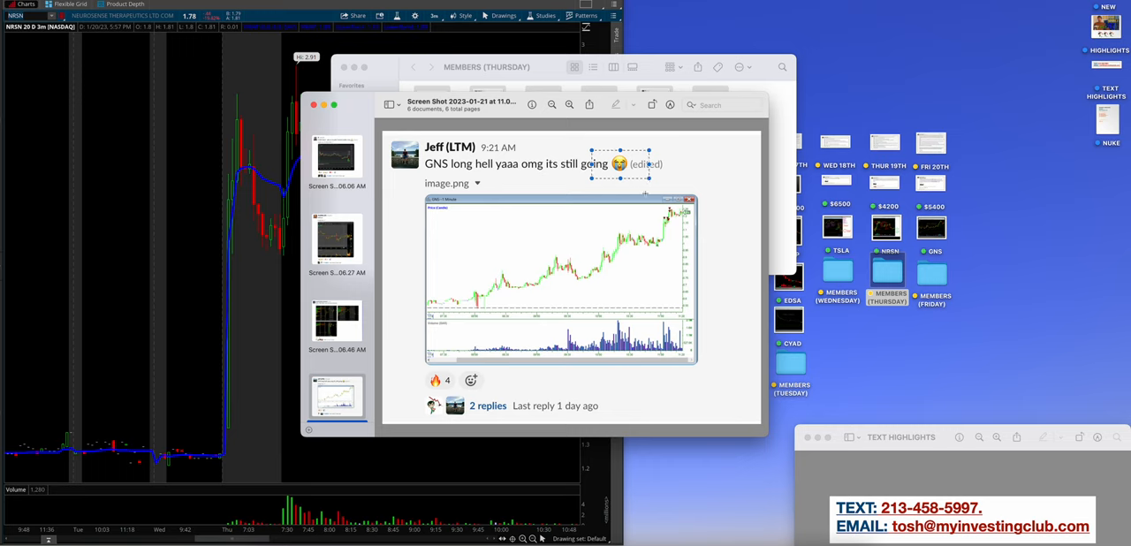
{"action": "left_click", "coordinate": [336, 357]}
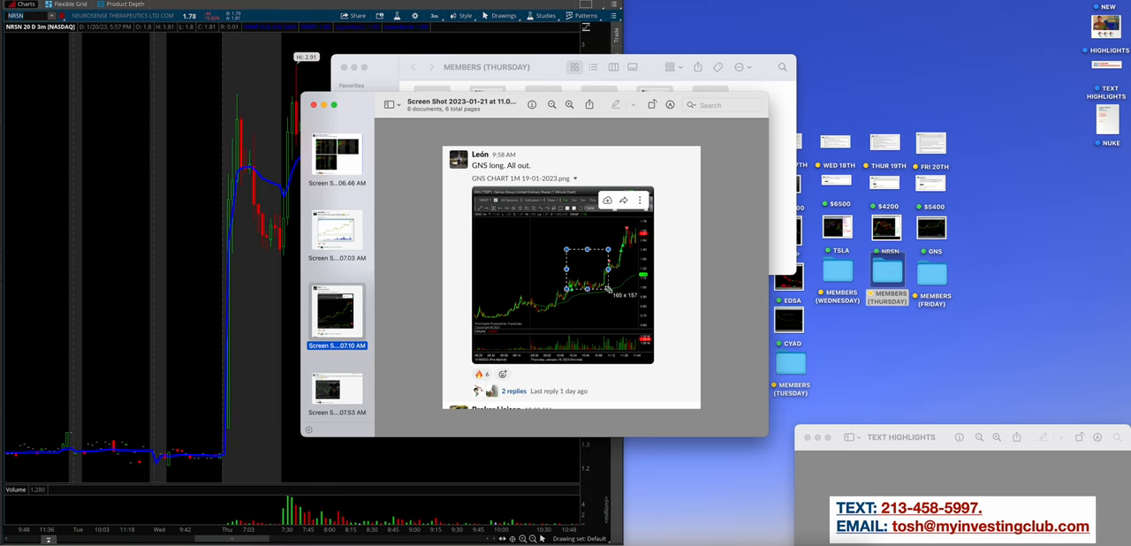
{"action": "left_click", "coordinate": [336, 389]}
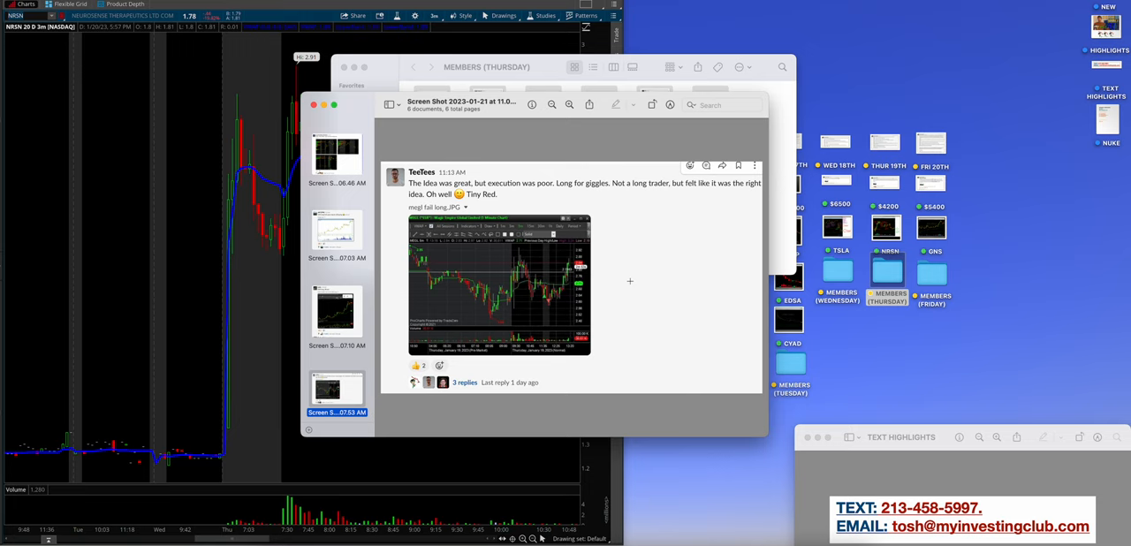
{"action": "left_click", "coordinate": [335, 315]}
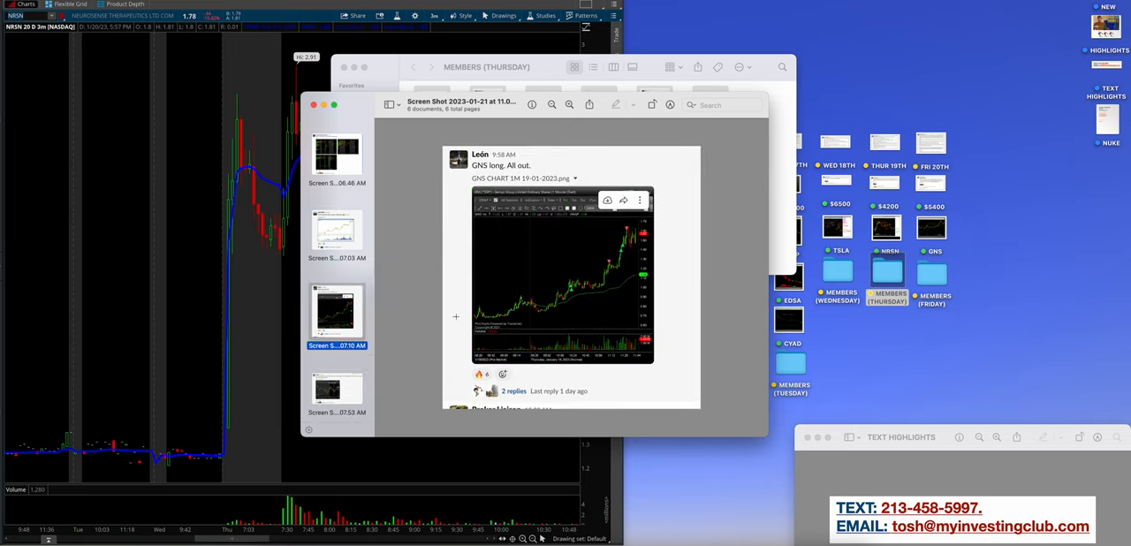
{"action": "left_click", "coordinate": [336, 389]}
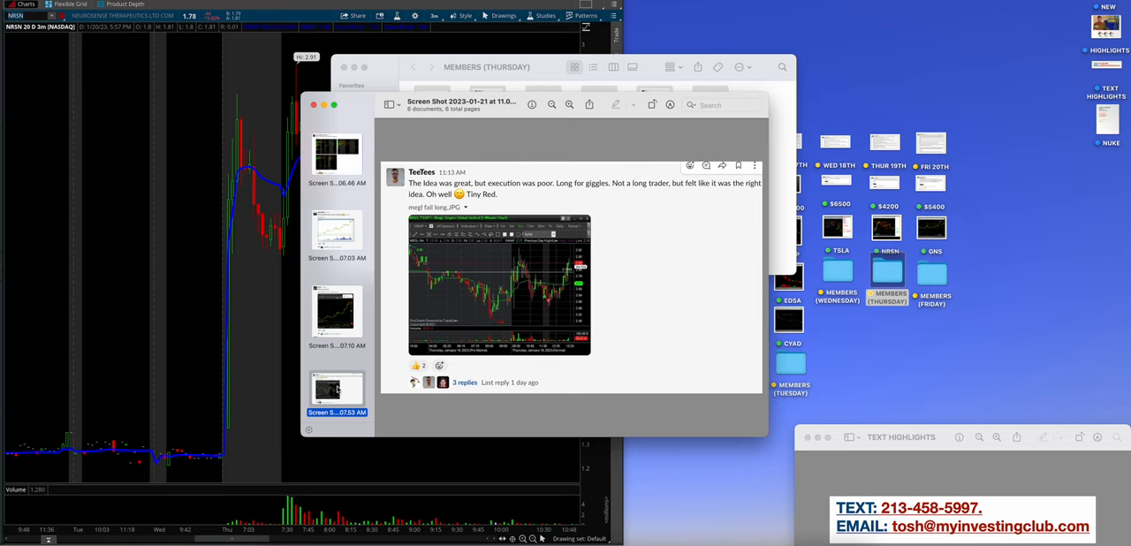
{"action": "mouse_move", "coordinate": [344, 269]}
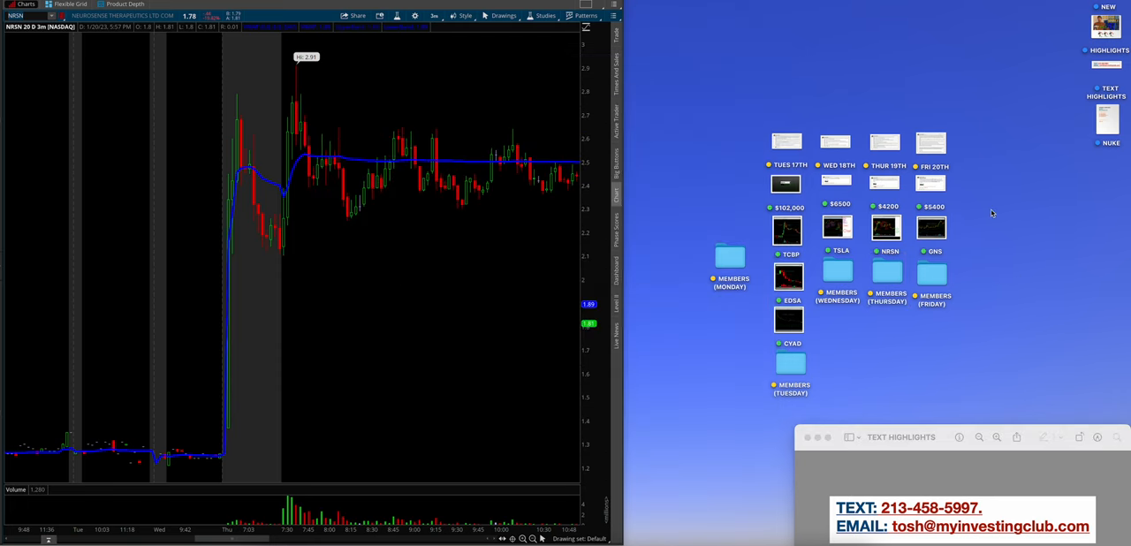
- Show the FRI 20TH watchlist post with GNS, TCBP, HUDI, APGN, NRSN and COSM plans over the NRSN chart
{"action": "left_click", "coordinate": [929, 141]}
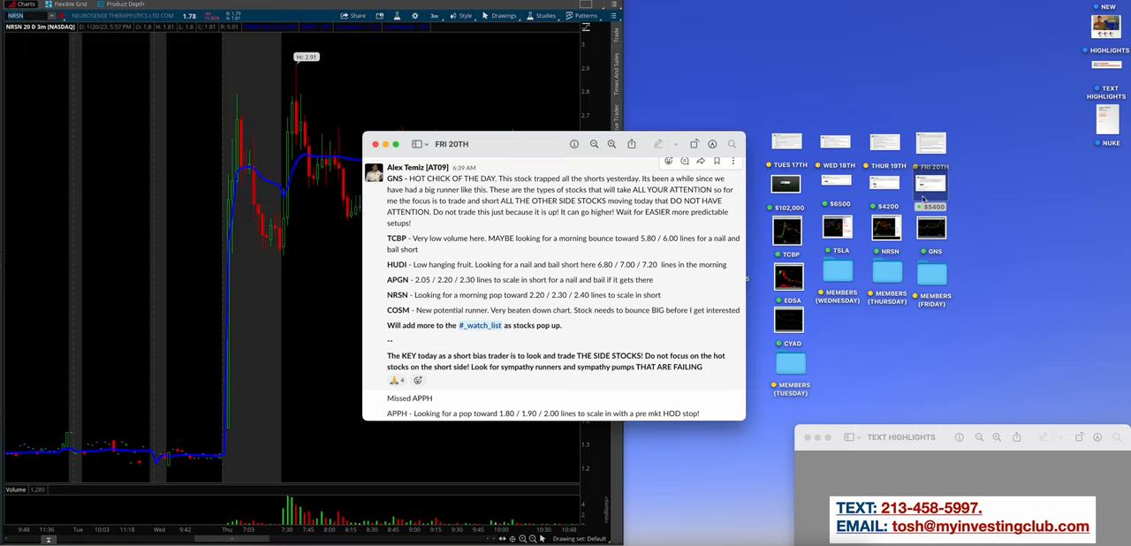
- Review the GNS one-minute screenshot with the Friday notes, then close both Preview windows
{"action": "left_click", "coordinate": [930, 226]}
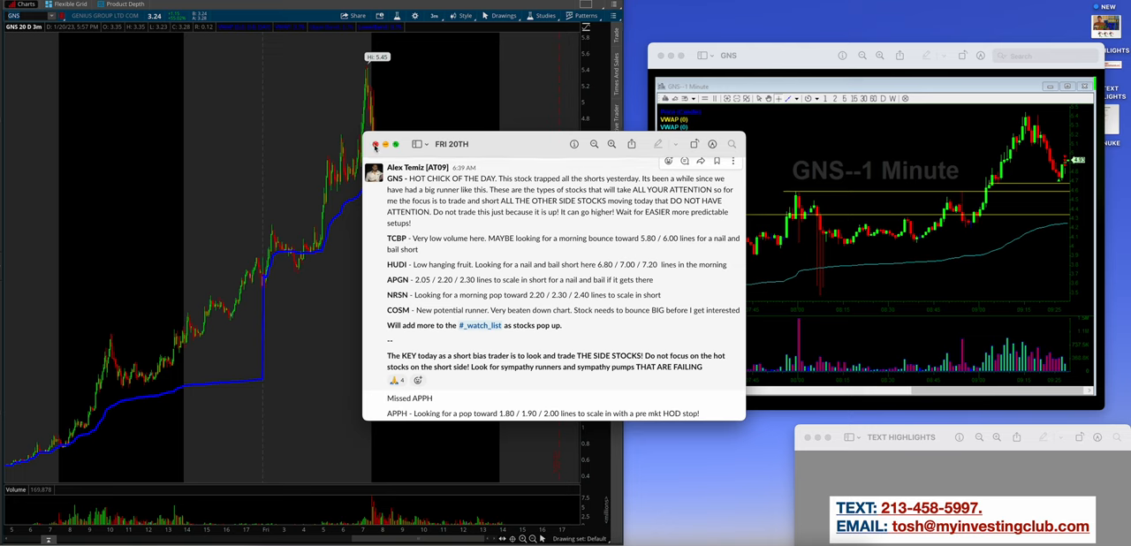
{"action": "left_click", "coordinate": [375, 144]}
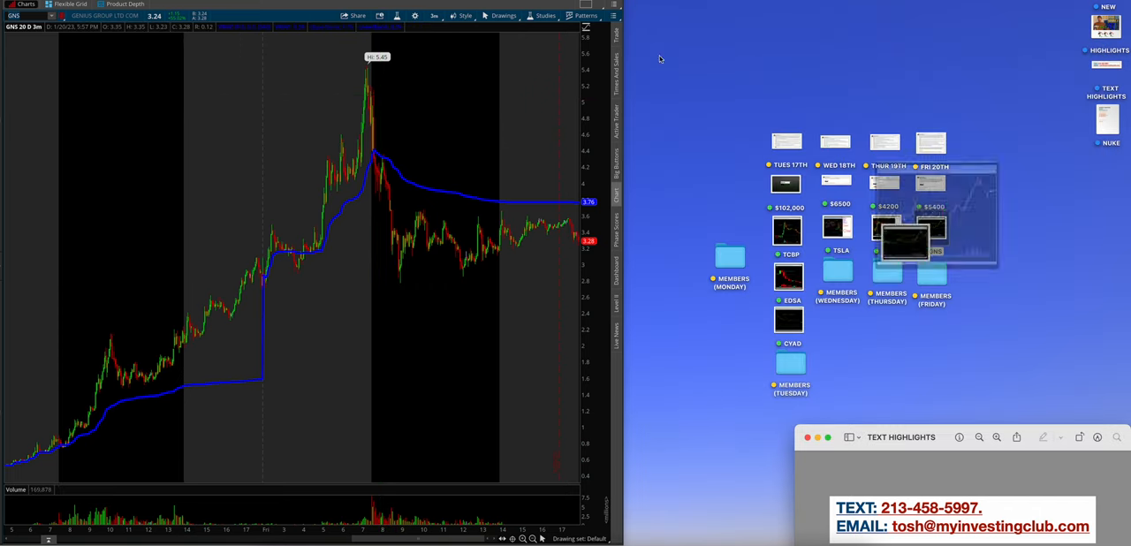
- View the Friday members screenshots in turn: the APPH post, then Wolf's post
{"action": "double_click", "coordinate": [930, 275]}
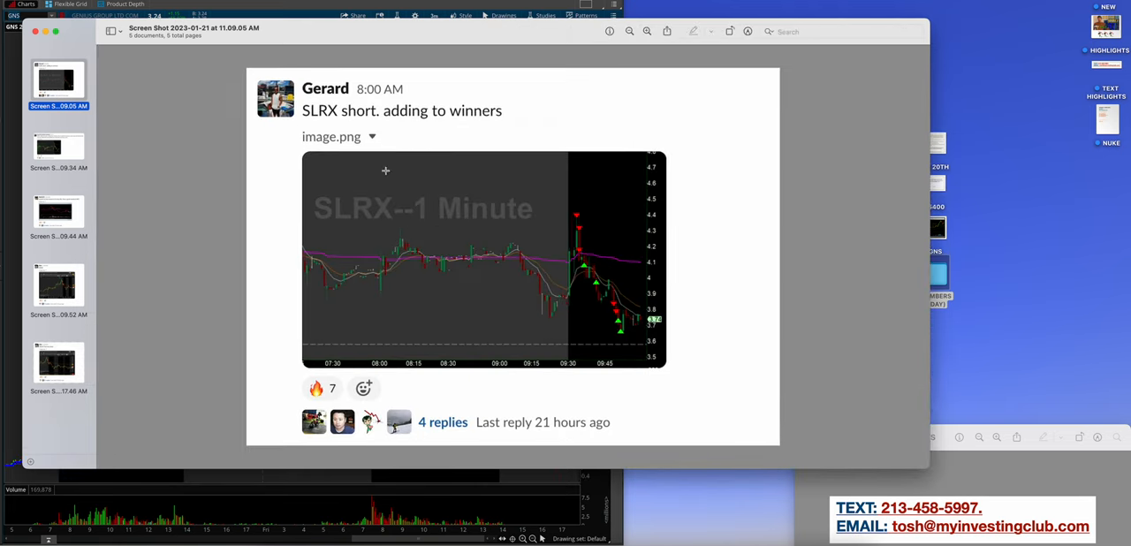
{"action": "mouse_move", "coordinate": [525, 184]}
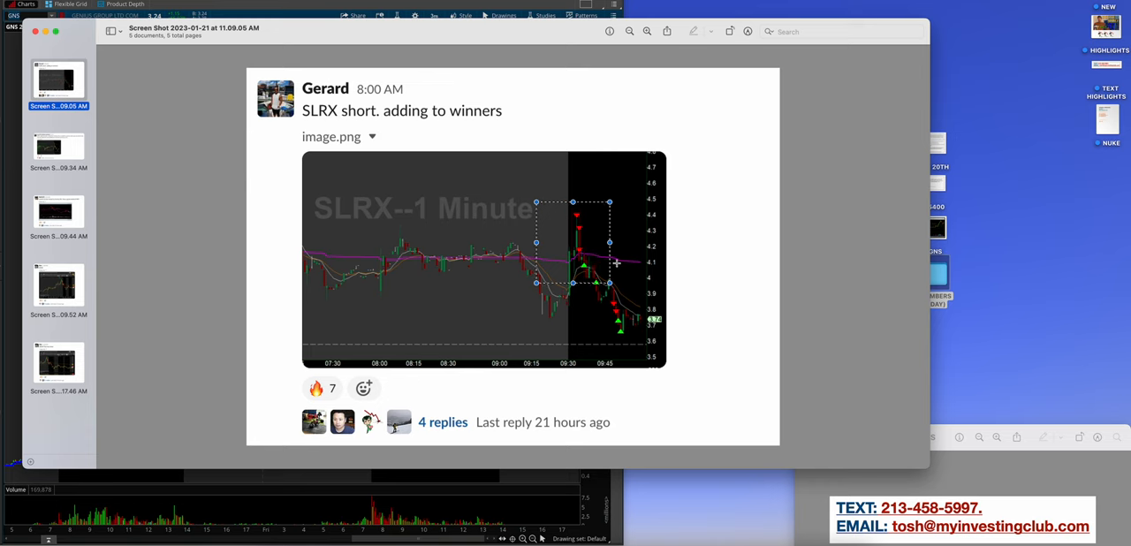
{"action": "left_click", "coordinate": [58, 145]}
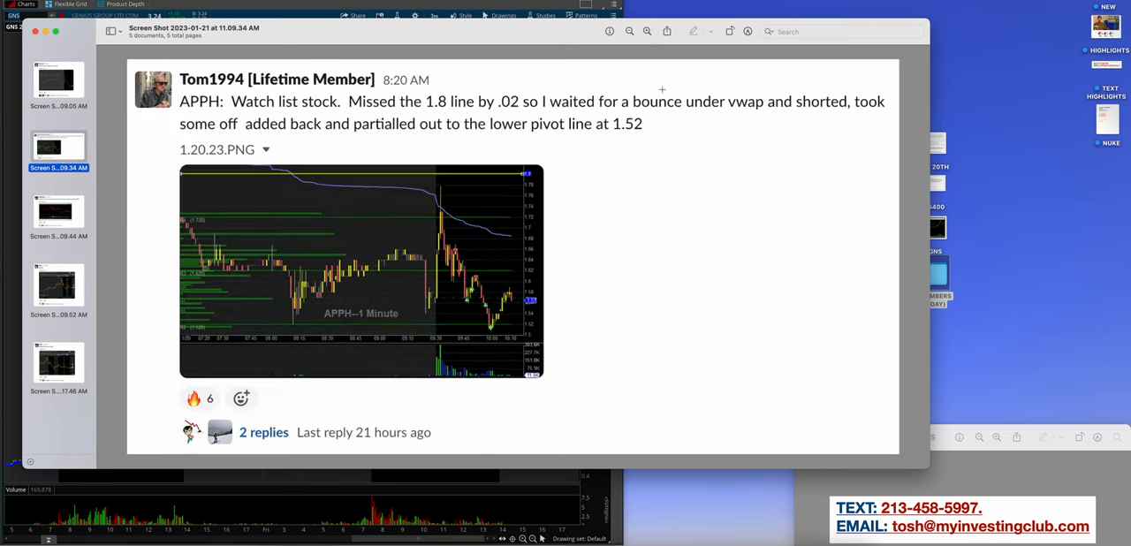
{"action": "mouse_move", "coordinate": [714, 245]}
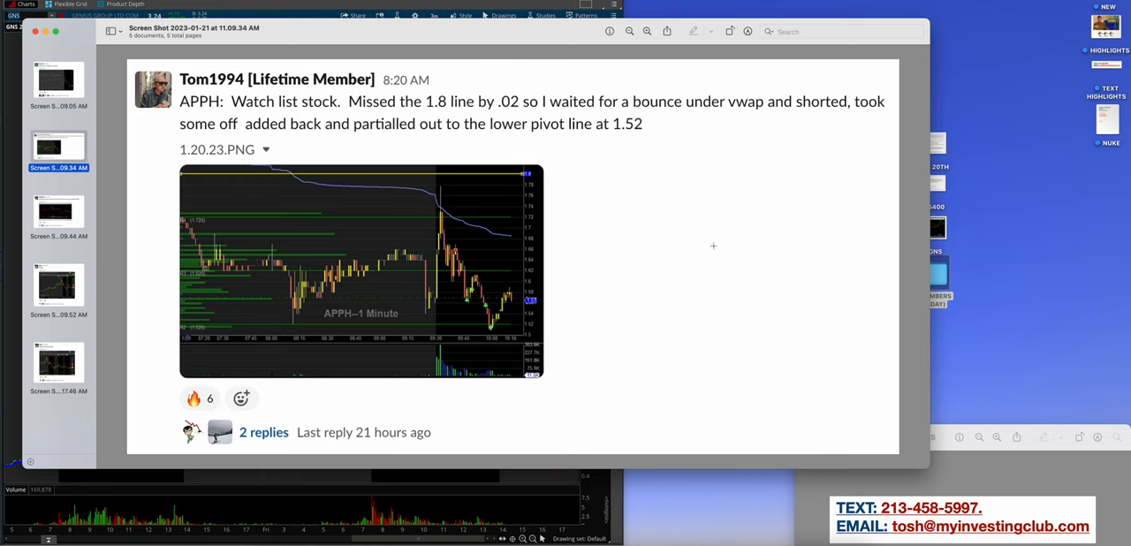
{"action": "mouse_move", "coordinate": [453, 228]}
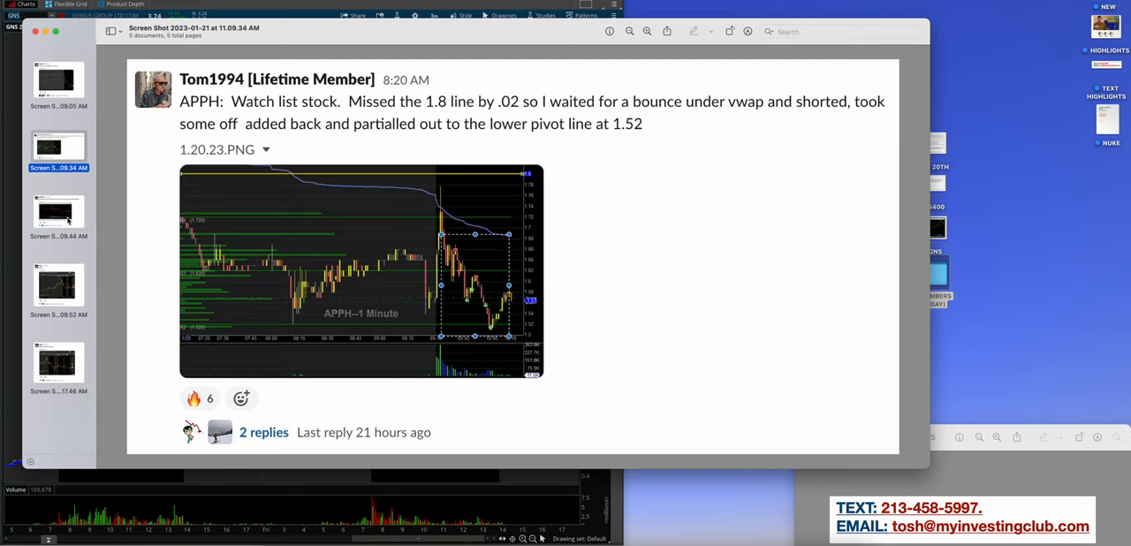
{"action": "left_click", "coordinate": [58, 212]}
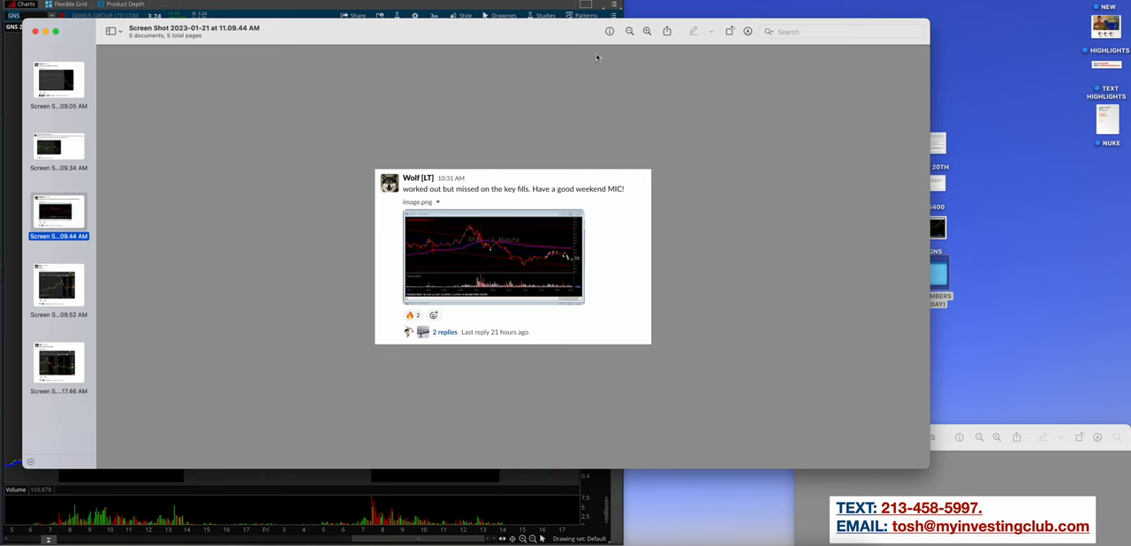
{"action": "left_click", "coordinate": [646, 32]}
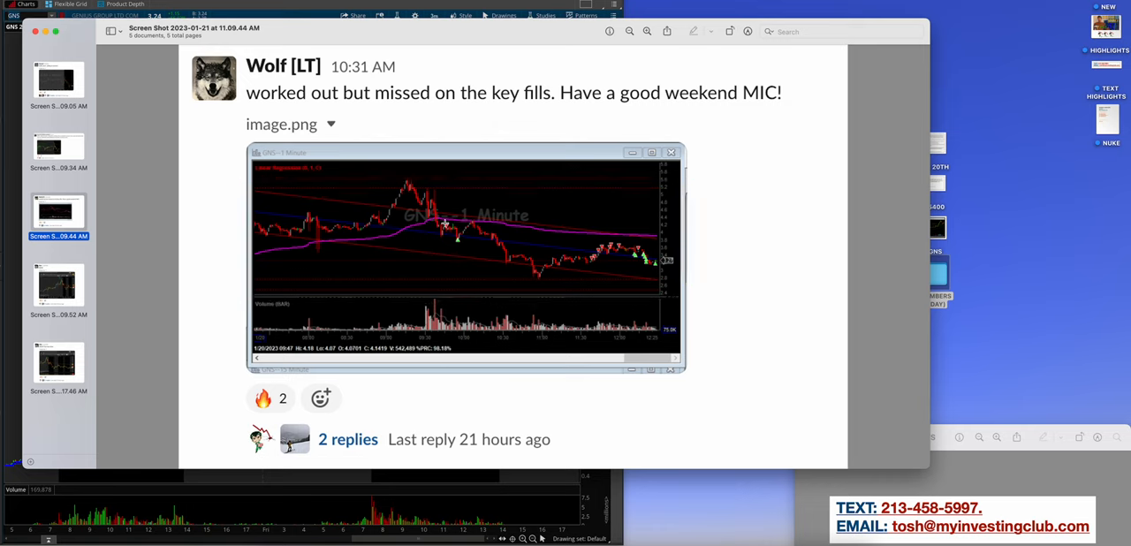
{"action": "mouse_move", "coordinate": [623, 265]}
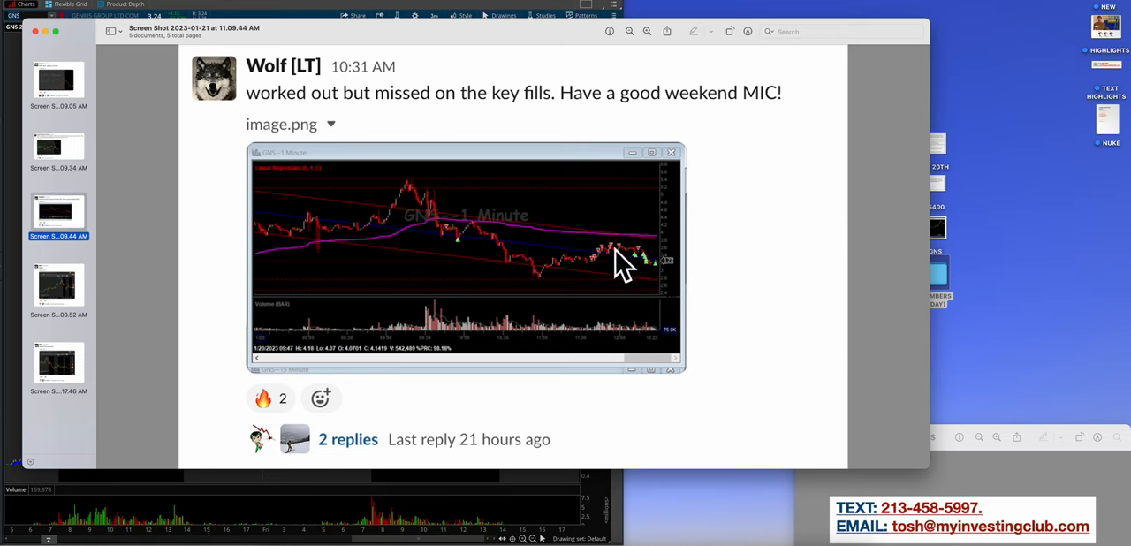
{"action": "mouse_move", "coordinate": [32, 274]}
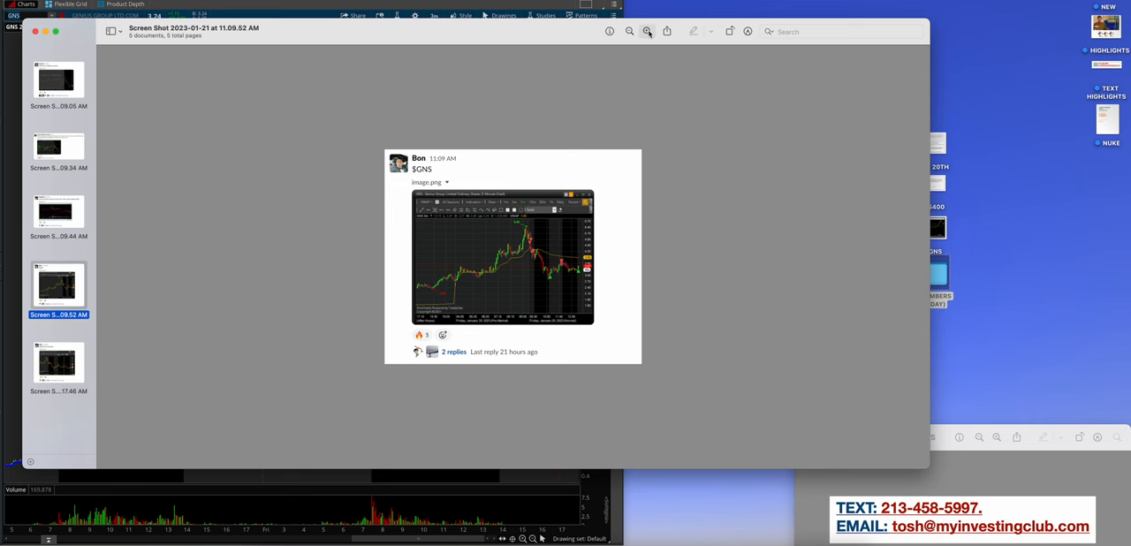
- Show Bon's '$GNS That was close' screenshot and move Preview aside to reveal the folder
{"action": "left_click", "coordinate": [646, 32]}
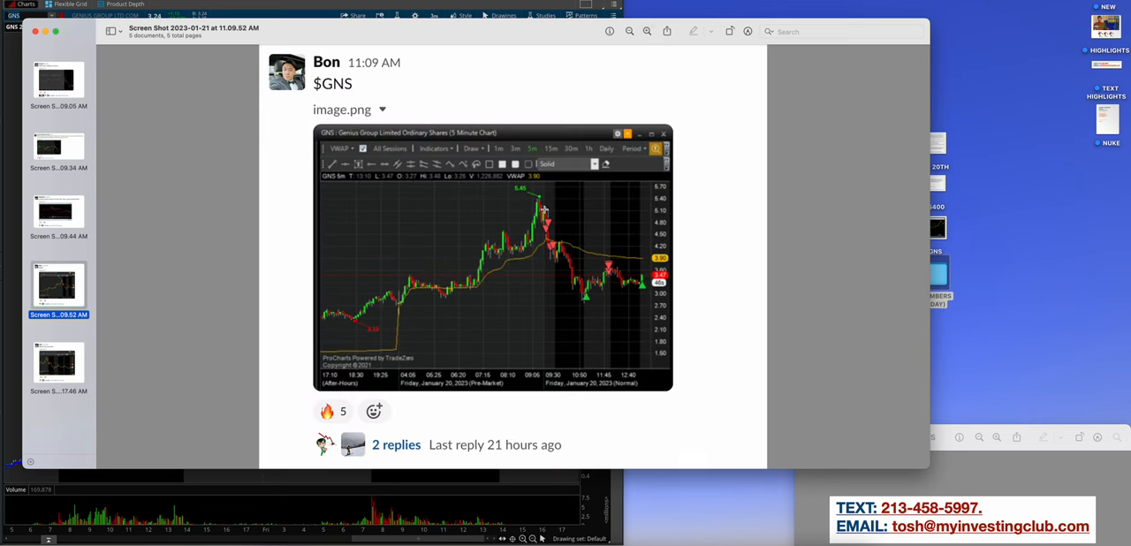
{"action": "left_click_drag", "start_coordinate": [541, 189], "coordinate": [617, 290]}
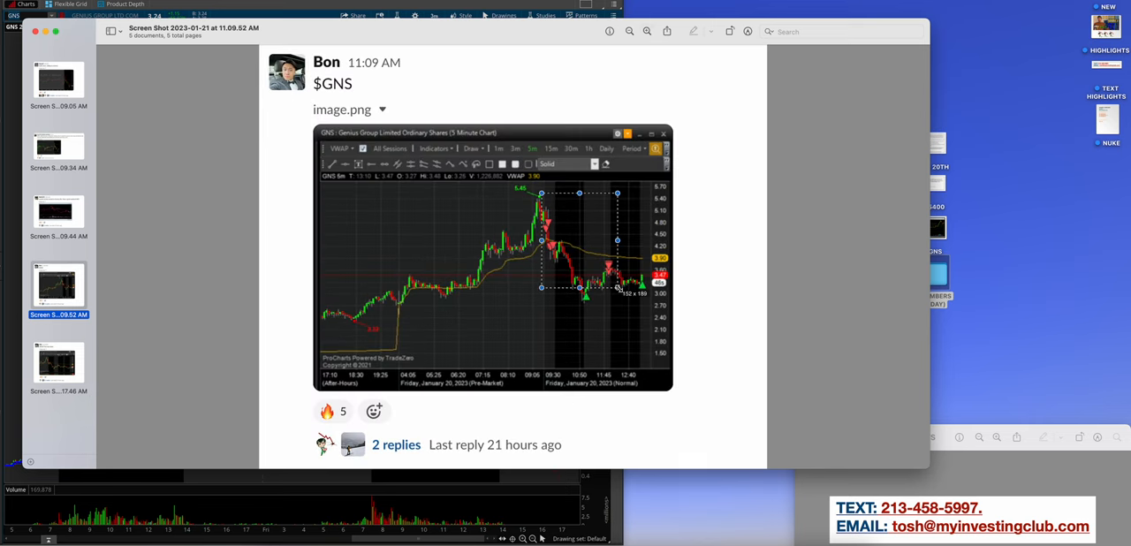
{"action": "left_click", "coordinate": [58, 362]}
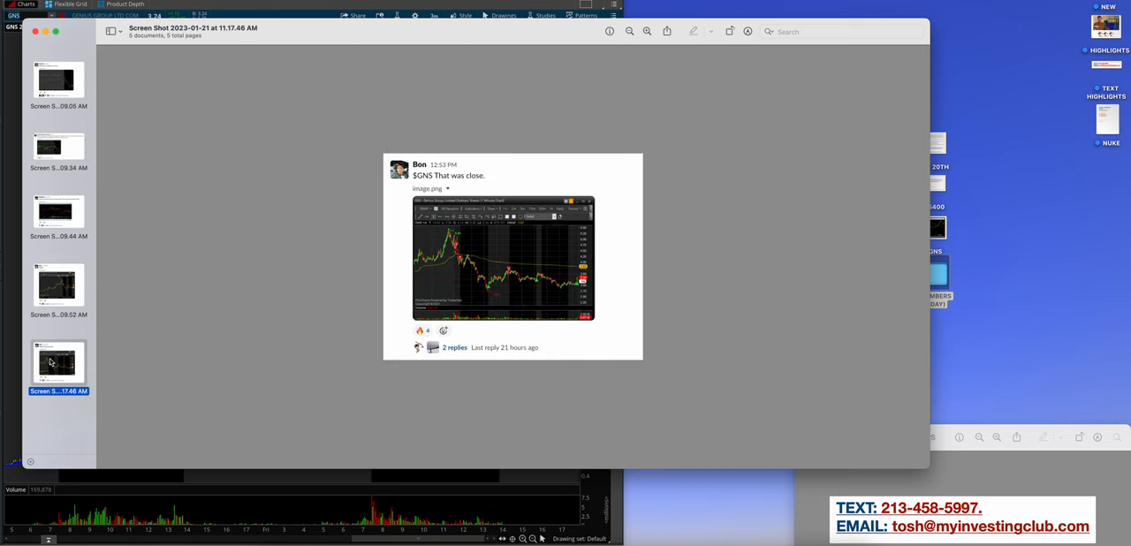
{"action": "left_click", "coordinate": [647, 32]}
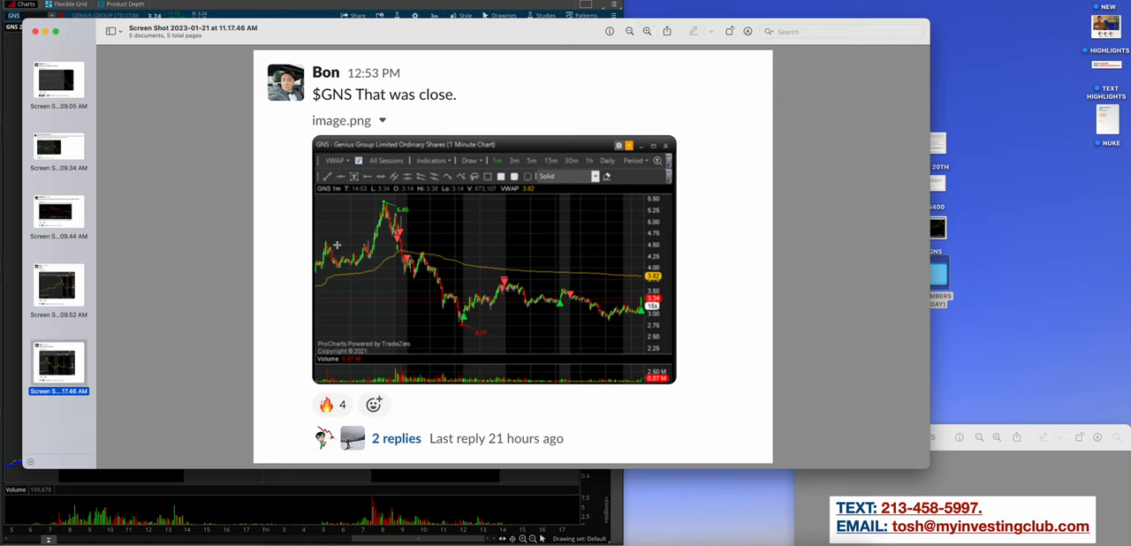
{"action": "mouse_move", "coordinate": [387, 214]}
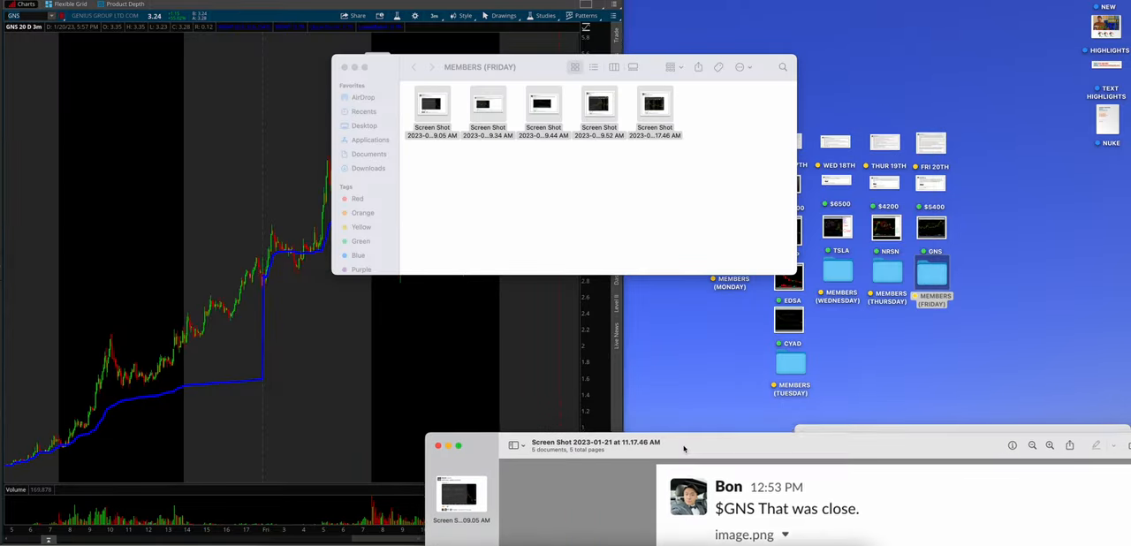
- Close the Friday members folder window, leaving the GNS chart visible
{"action": "left_click", "coordinate": [344, 67]}
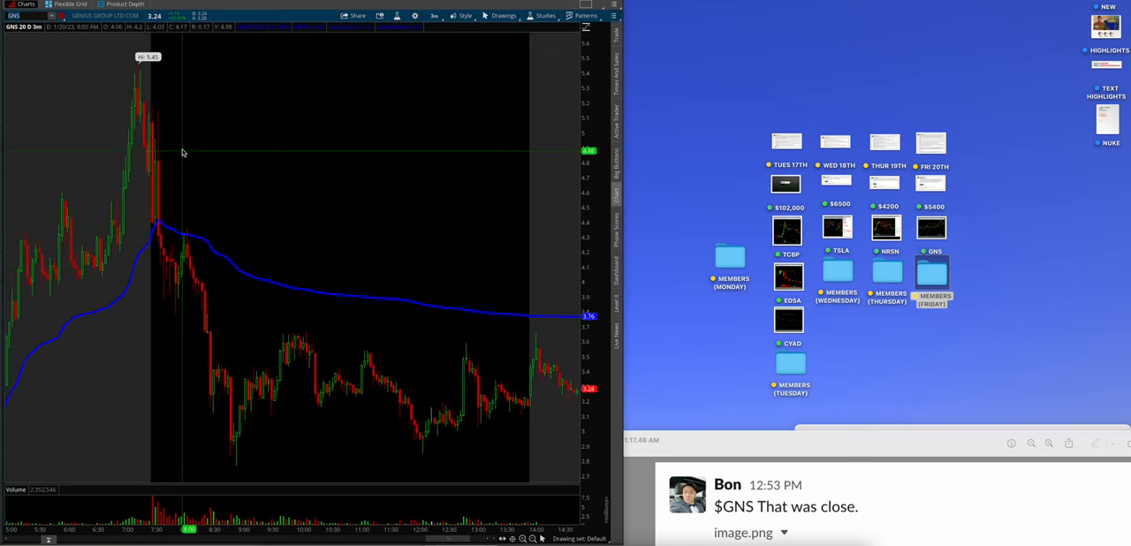
{"action": "mouse_move", "coordinate": [237, 134]}
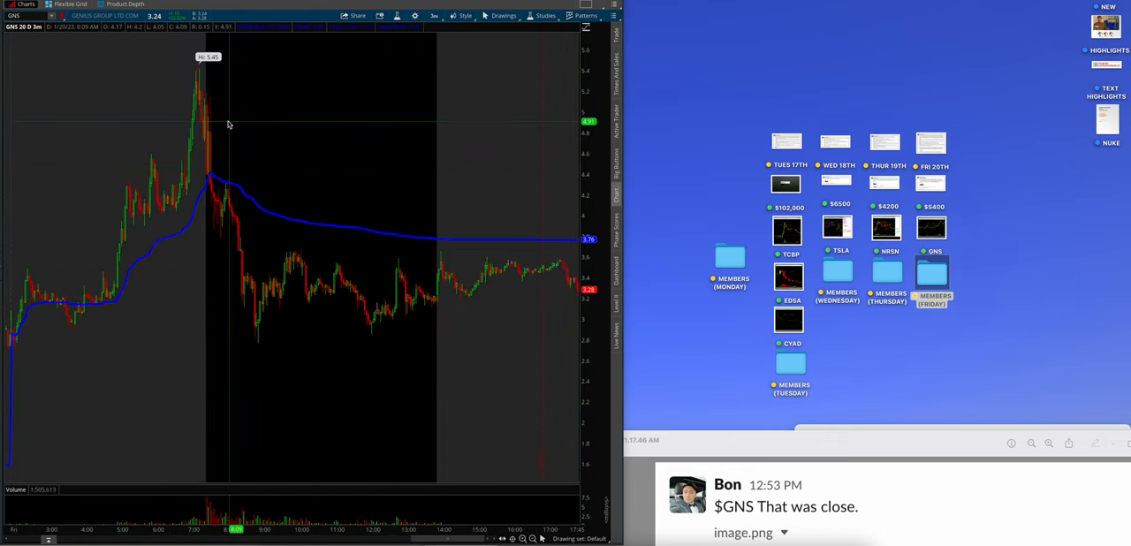
{"action": "mouse_move", "coordinate": [221, 156]}
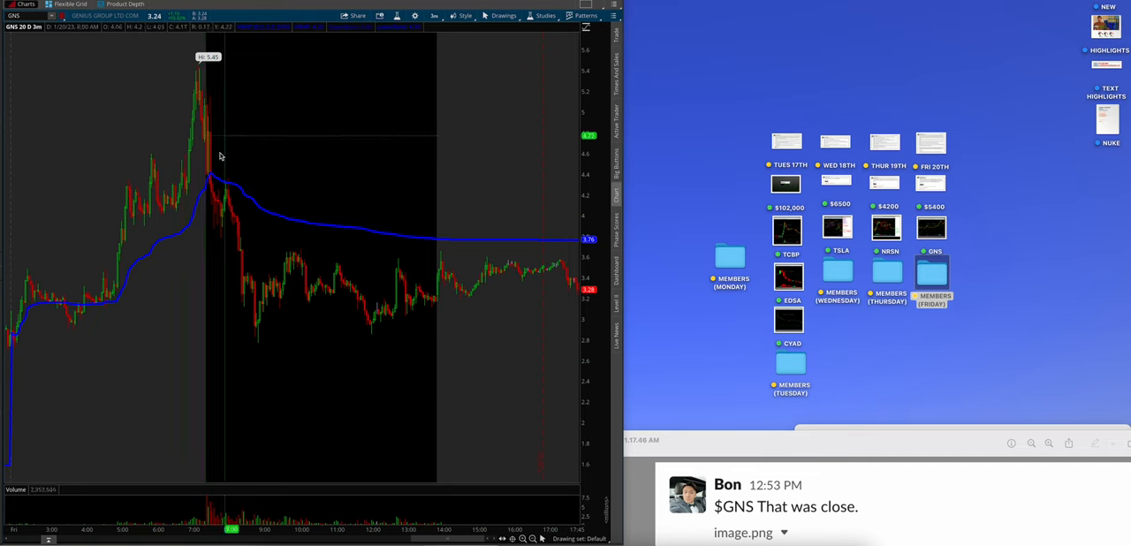
{"action": "mouse_move", "coordinate": [386, 304]}
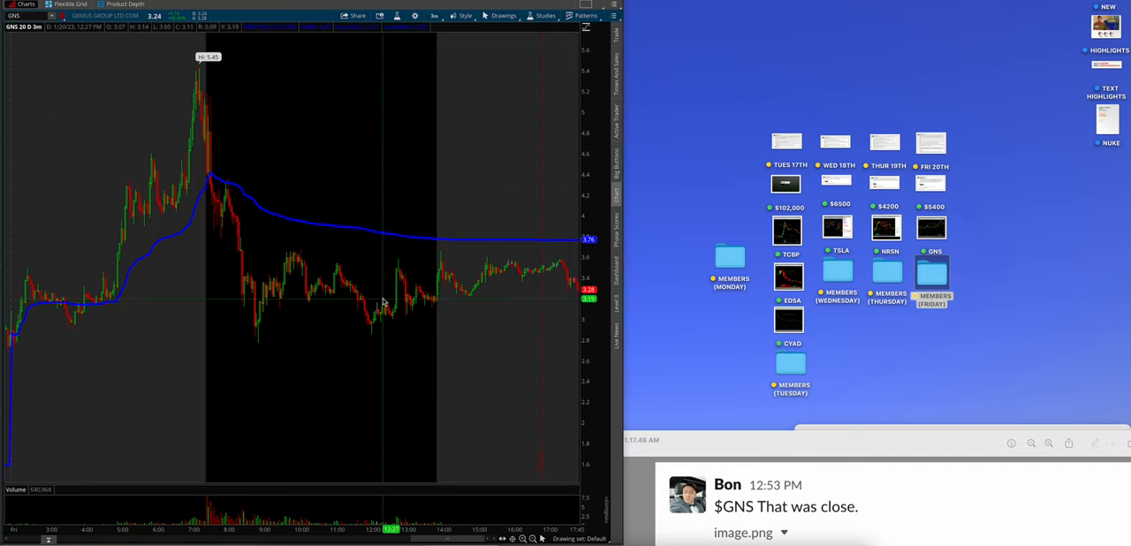
{"action": "mouse_move", "coordinate": [432, 274]}
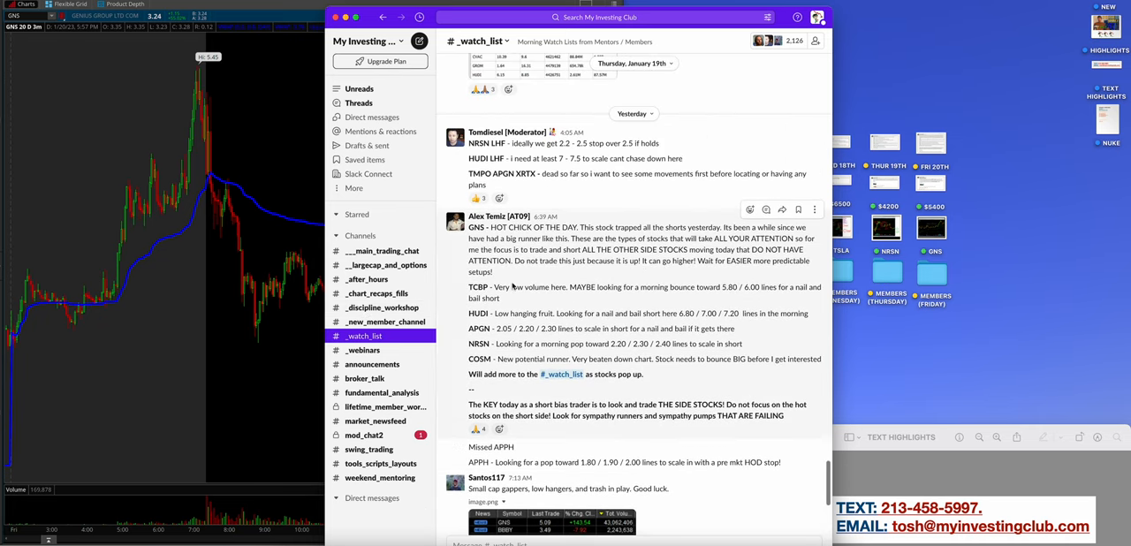
- Browse the after hours channel's recent posts in the My Investing Club Slack
{"action": "left_click", "coordinate": [368, 279]}
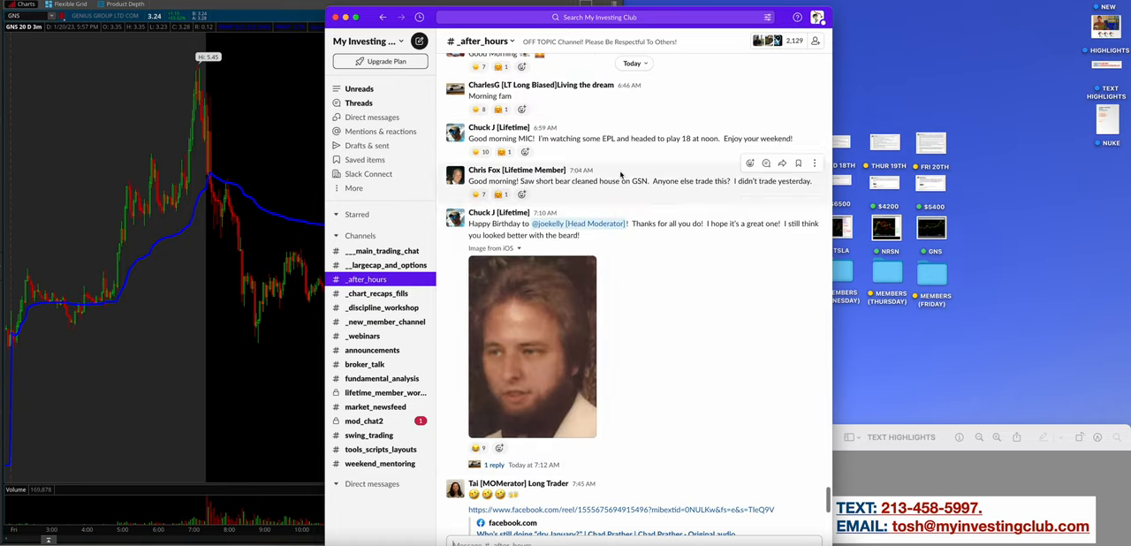
{"action": "scroll", "scroll_direction": "down", "scroll_amount": 3}
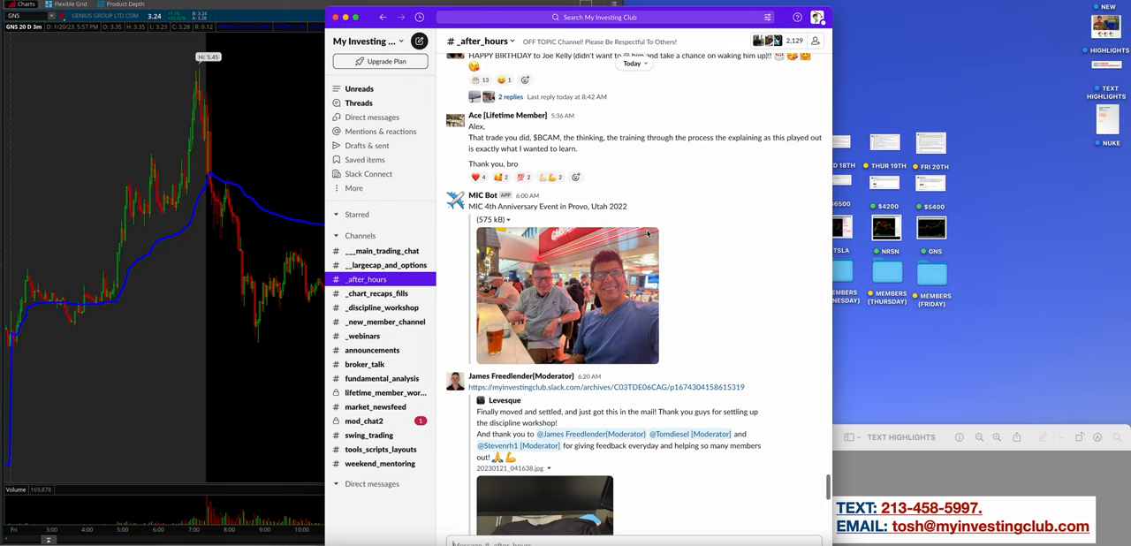
{"action": "scroll", "scroll_direction": "down", "scroll_amount": 3}
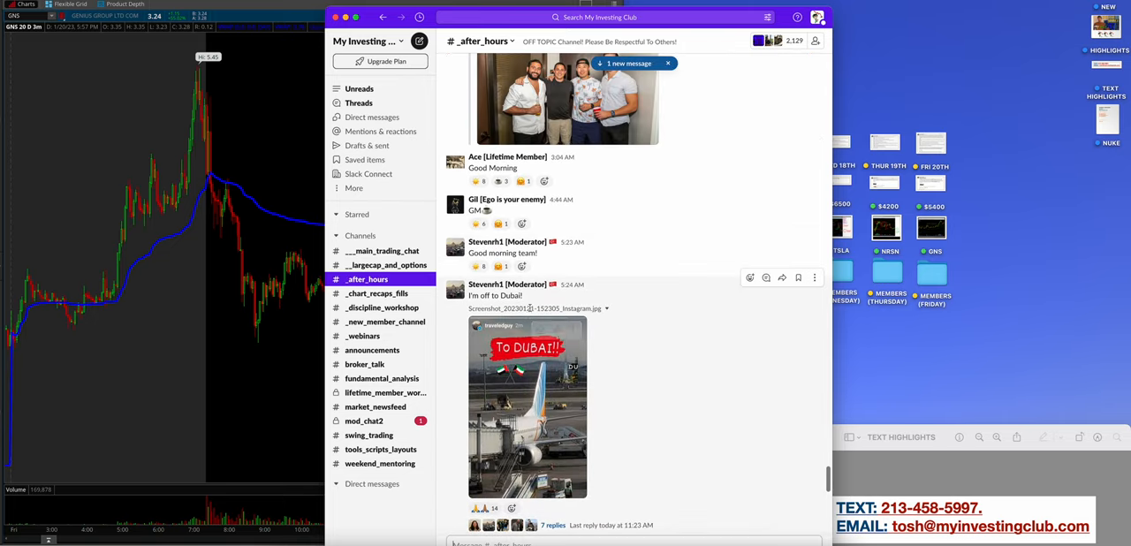
{"action": "scroll", "scroll_direction": "down", "scroll_amount": 3}
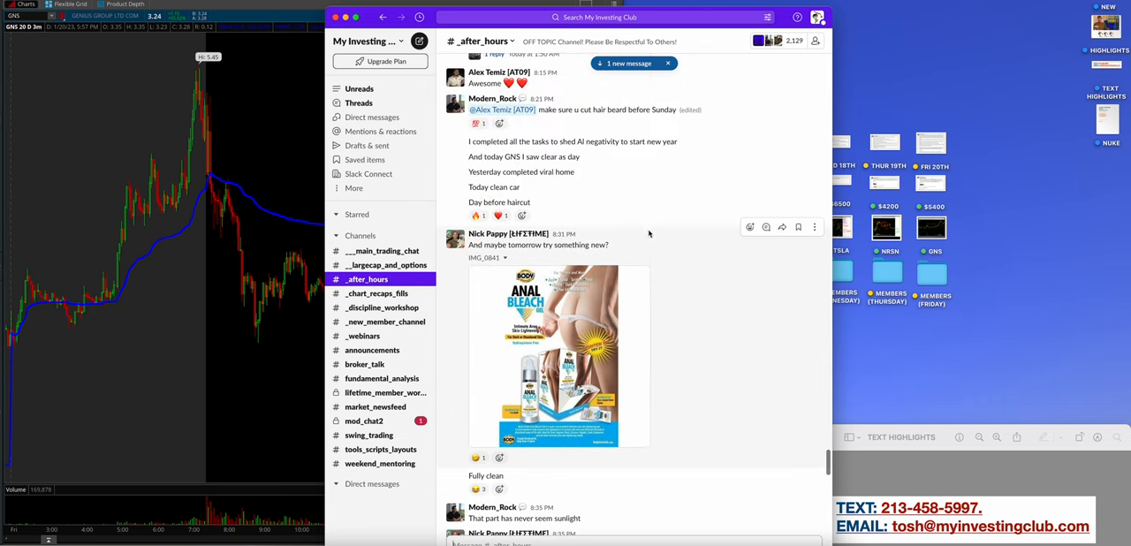
{"action": "scroll", "scroll_direction": "down", "scroll_amount": 3}
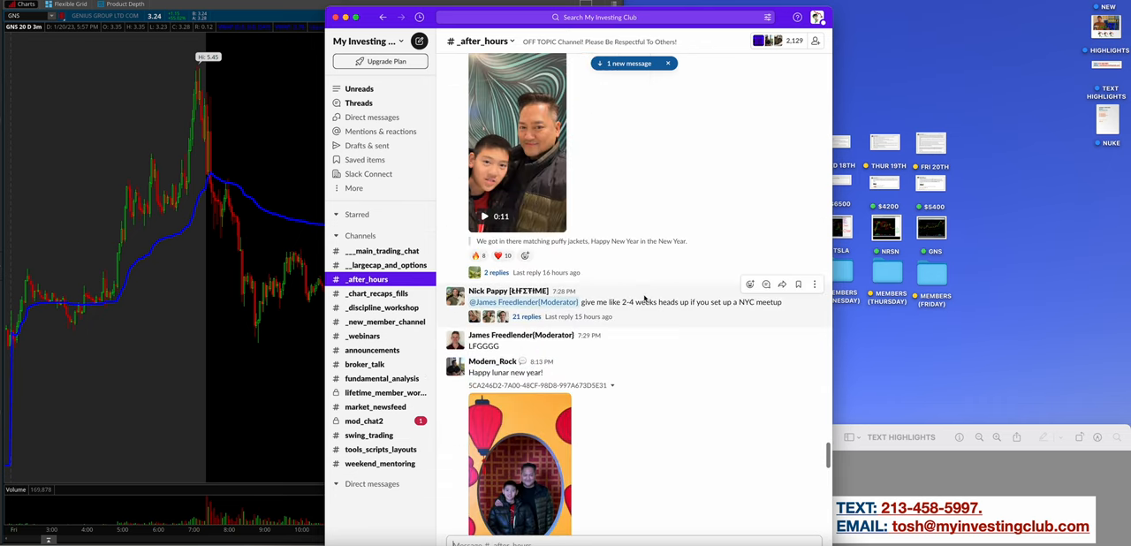
{"action": "scroll", "scroll_direction": "down", "scroll_amount": 3}
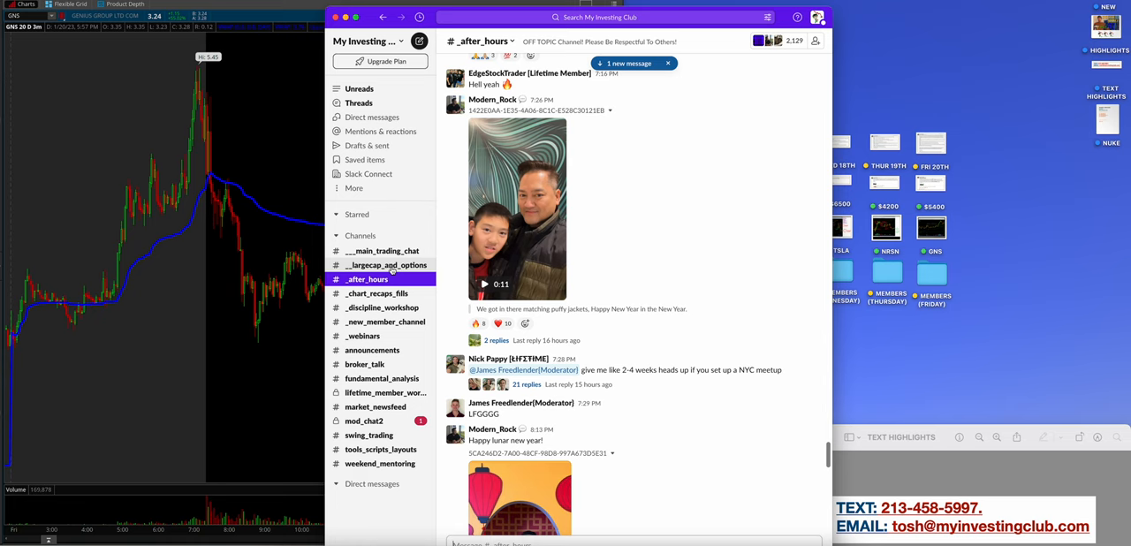
- Read through the latest community posts in #__main_trading_chat
{"action": "left_click", "coordinate": [382, 251]}
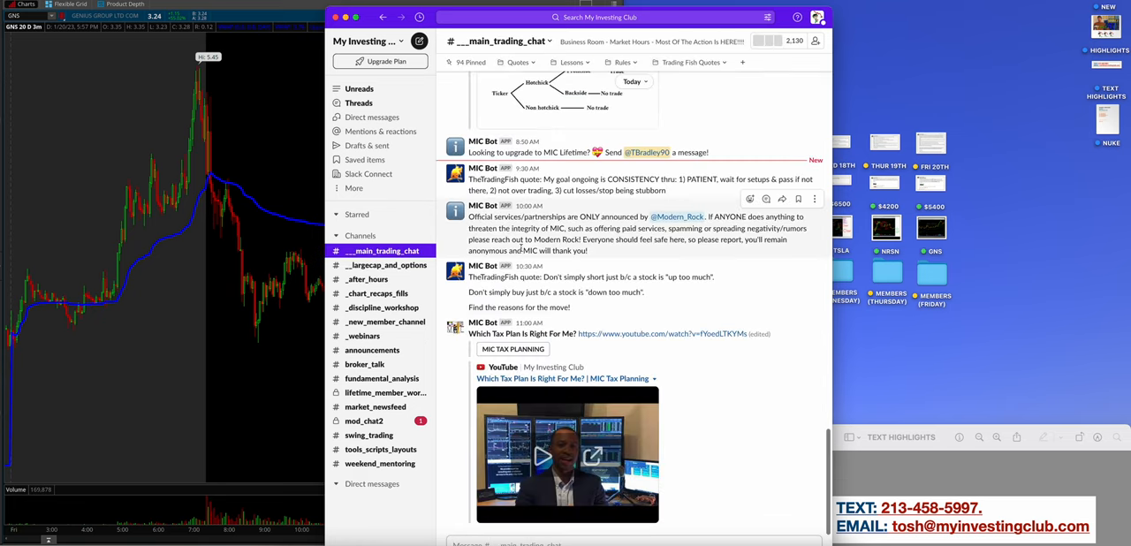
{"action": "scroll", "scroll_direction": "down", "scroll_amount": 3}
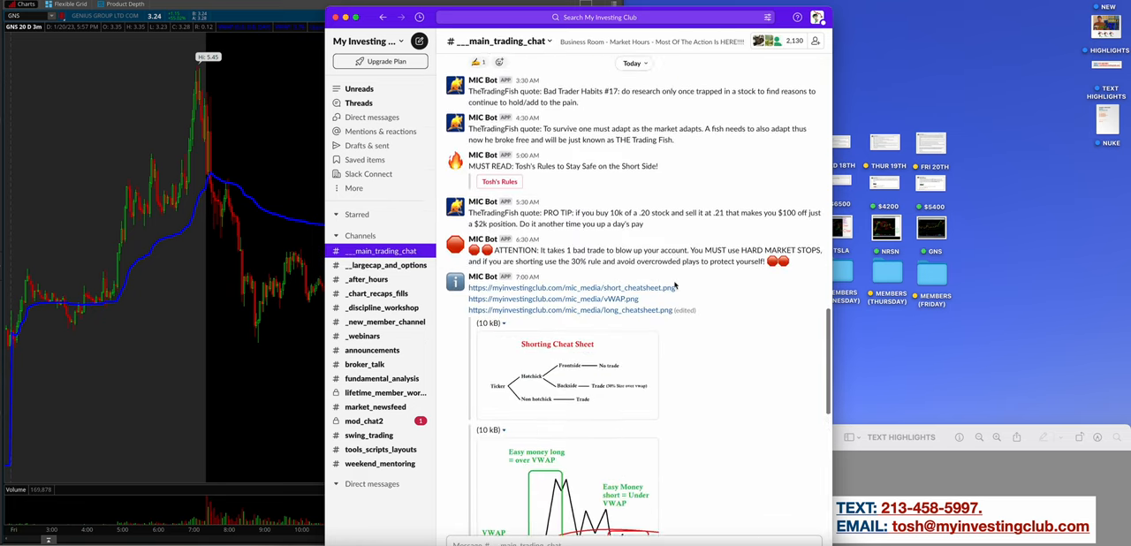
{"action": "scroll", "scroll_direction": "down", "scroll_amount": 3}
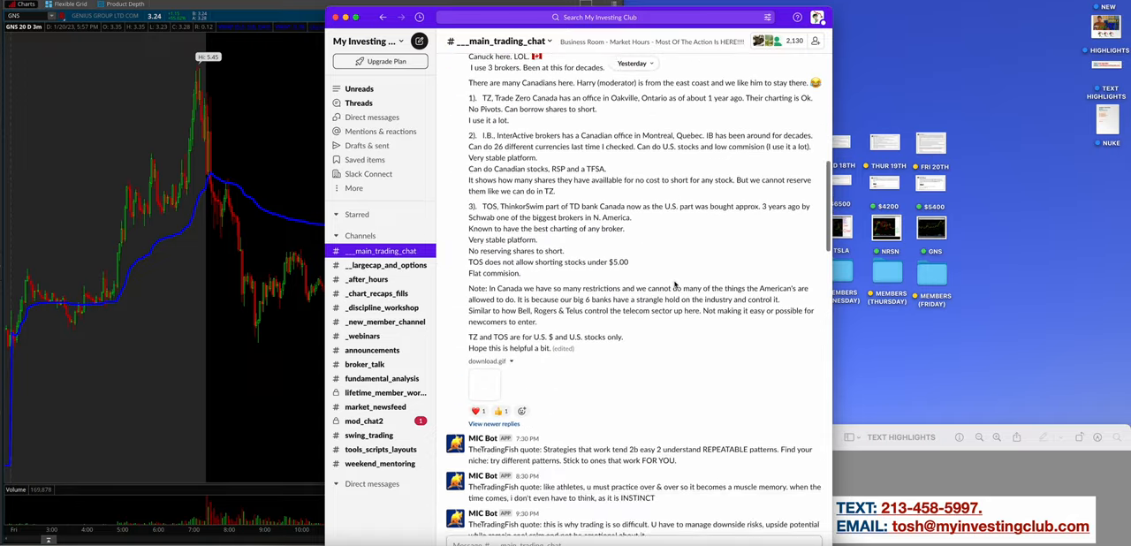
{"action": "scroll", "scroll_direction": "down", "scroll_amount": 3}
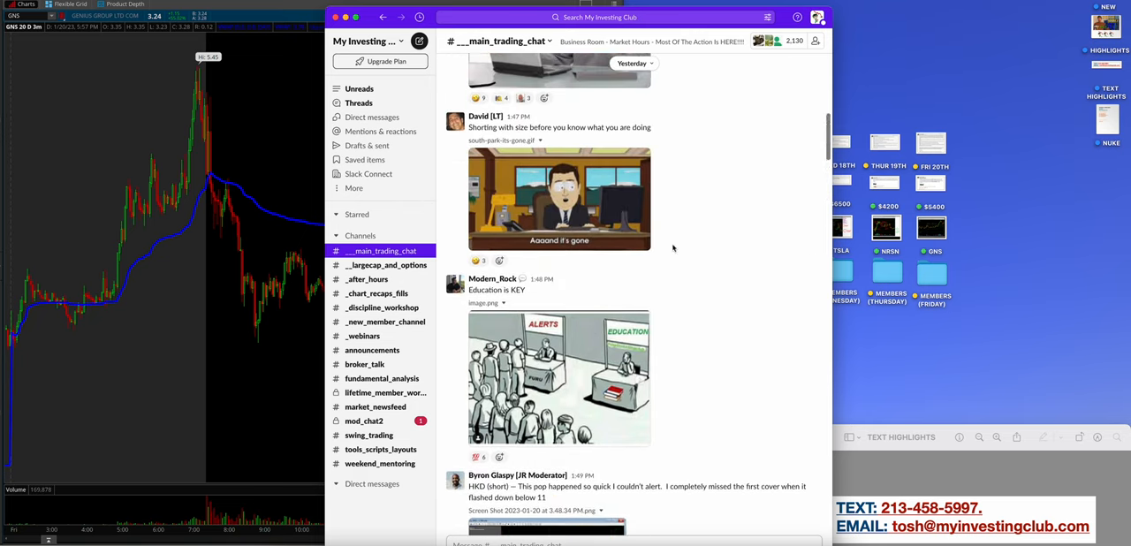
{"action": "scroll", "scroll_direction": "down", "scroll_amount": 3}
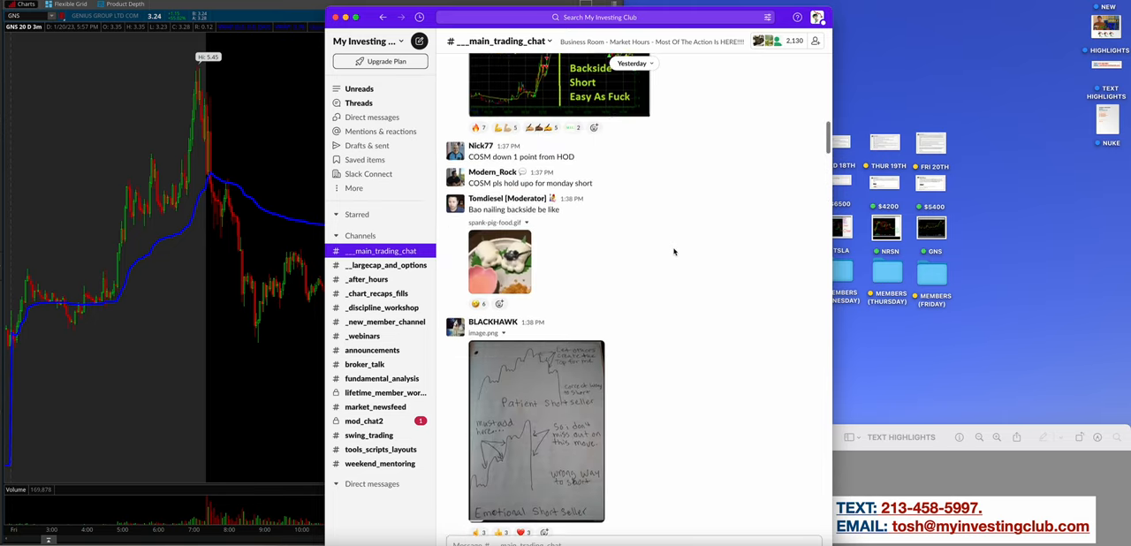
{"action": "scroll", "scroll_direction": "down", "scroll_amount": 3}
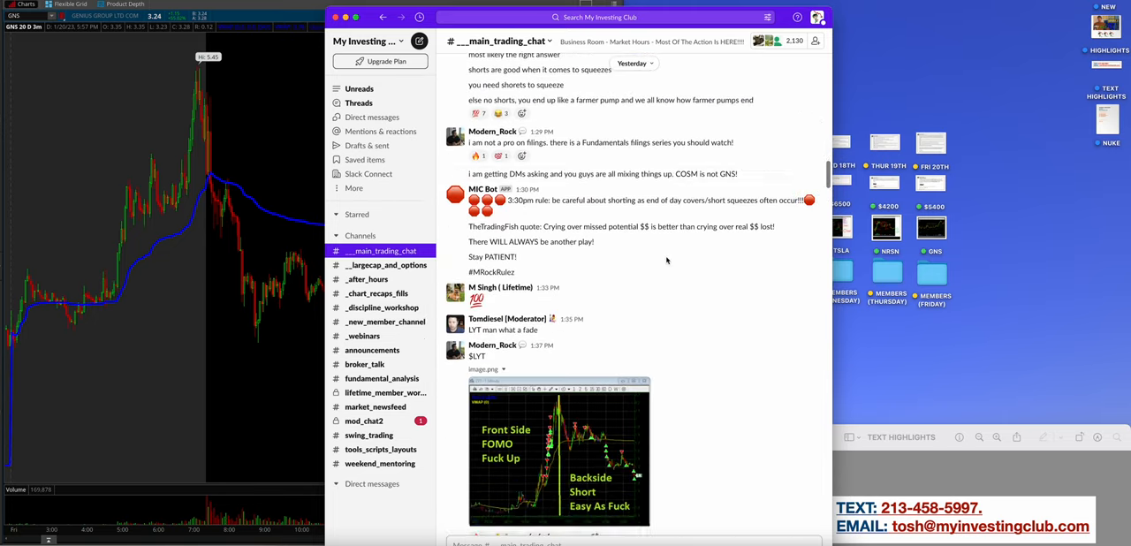
{"action": "scroll", "scroll_direction": "down", "scroll_amount": 3}
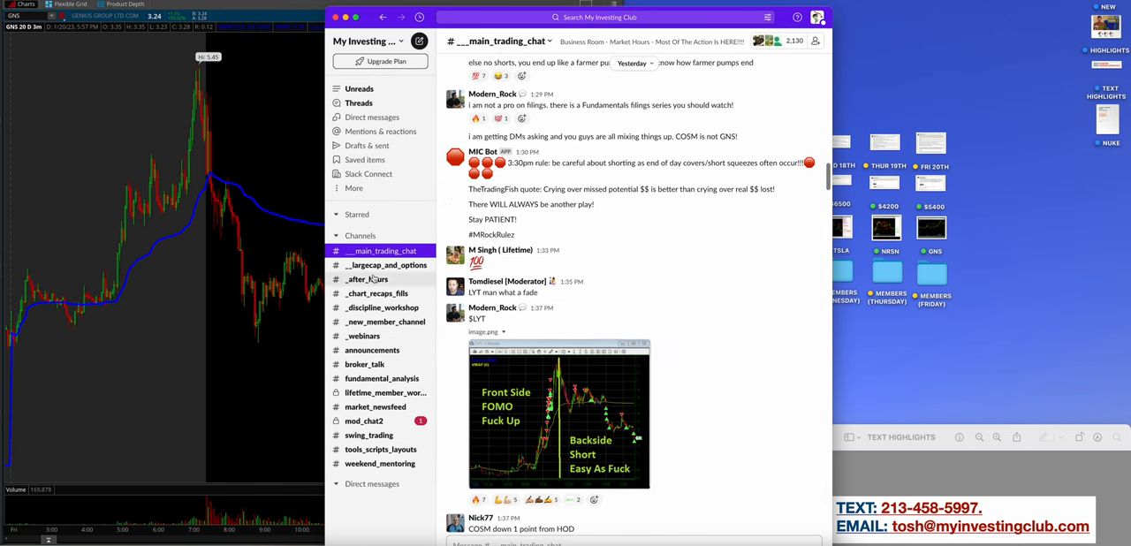
- Browse the posts in the #_largecap_and_options channel
{"action": "left_click", "coordinate": [386, 266]}
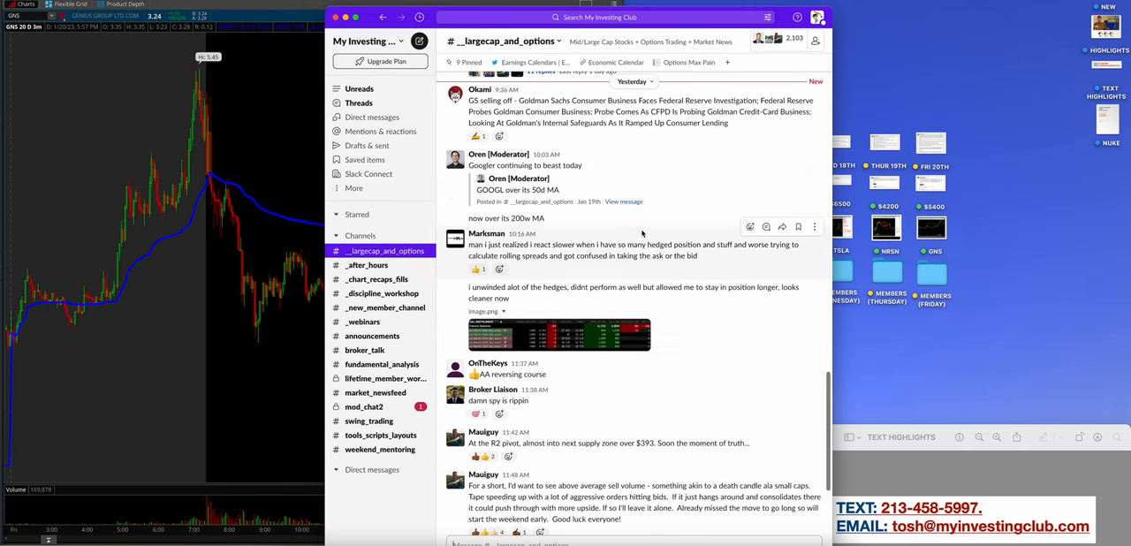
{"action": "scroll", "scroll_direction": "down", "scroll_amount": 3}
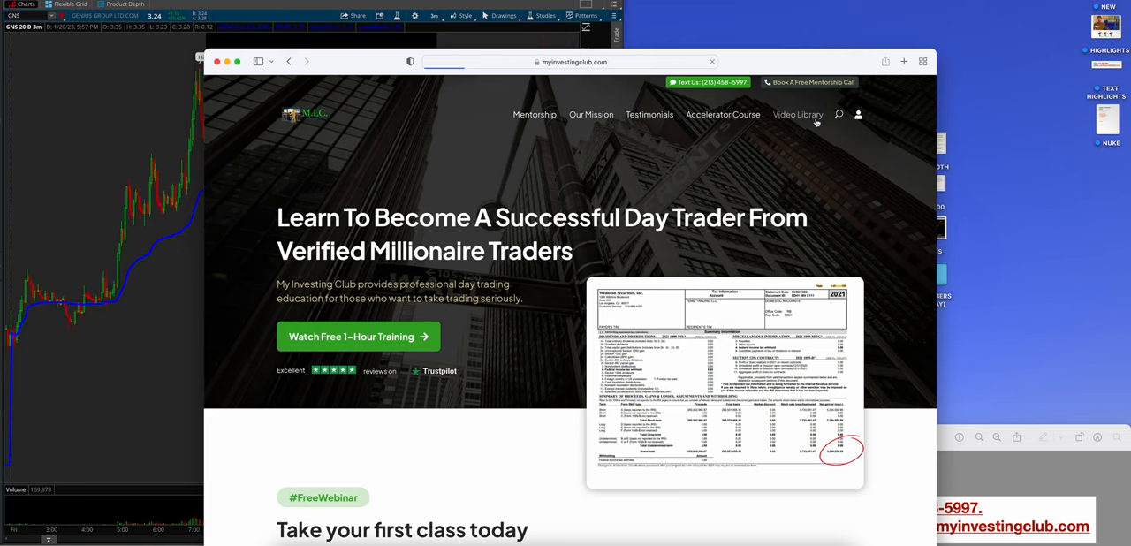
- Browse the Video Library's grid of full-length member-only videos down to the library guides
{"action": "left_click", "coordinate": [797, 113]}
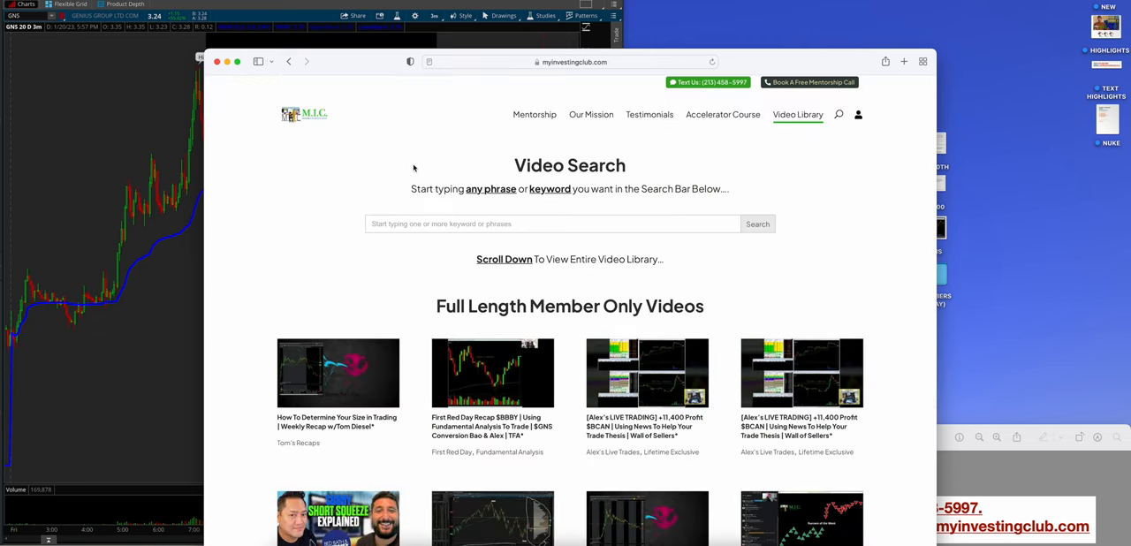
{"action": "scroll", "scroll_direction": "down", "scroll_amount": 3}
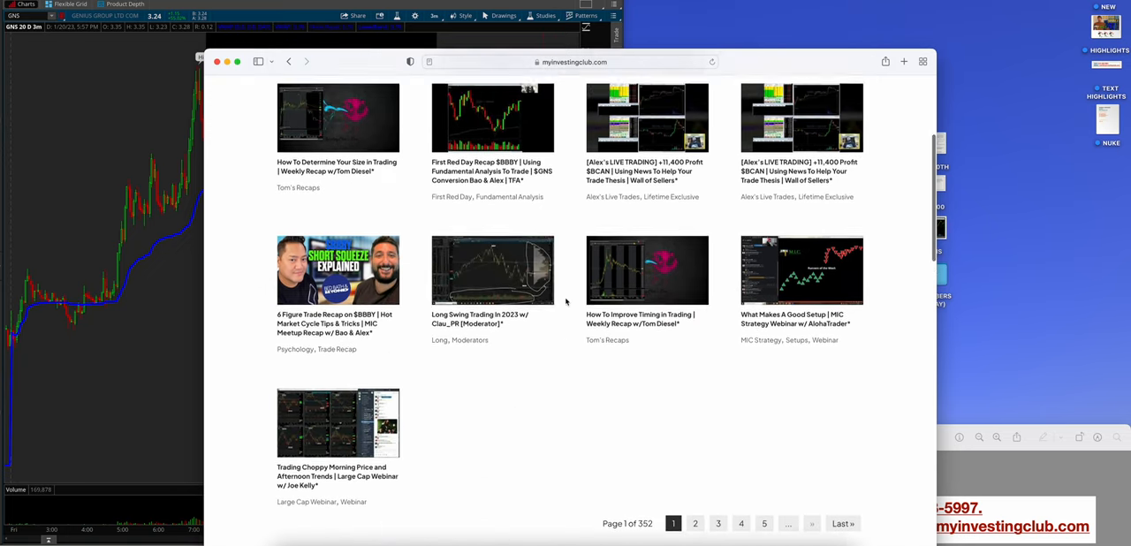
{"action": "scroll", "scroll_direction": "down", "scroll_amount": 3}
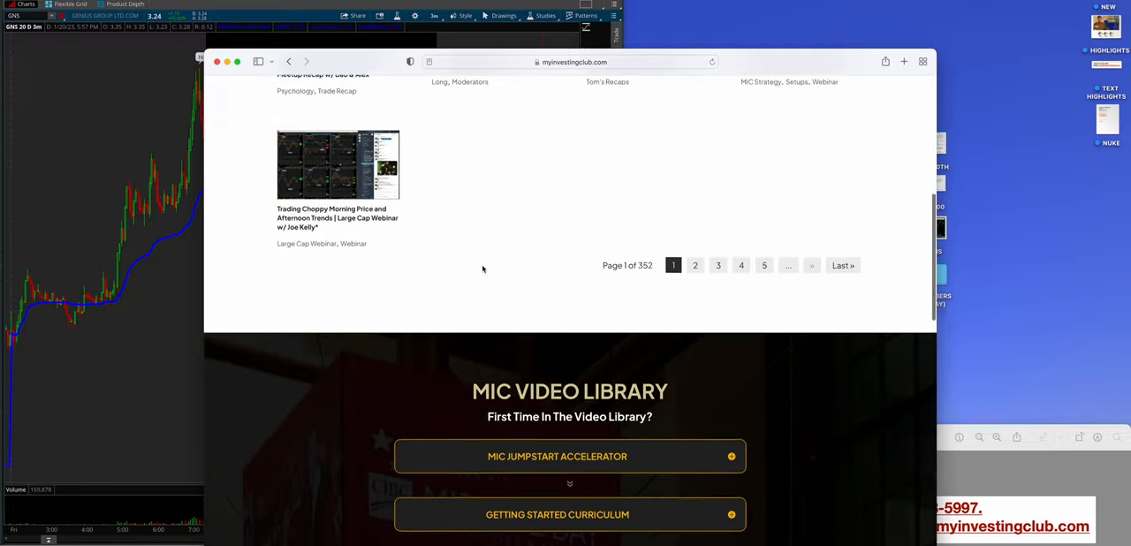
{"action": "scroll", "scroll_direction": "down", "scroll_amount": 3}
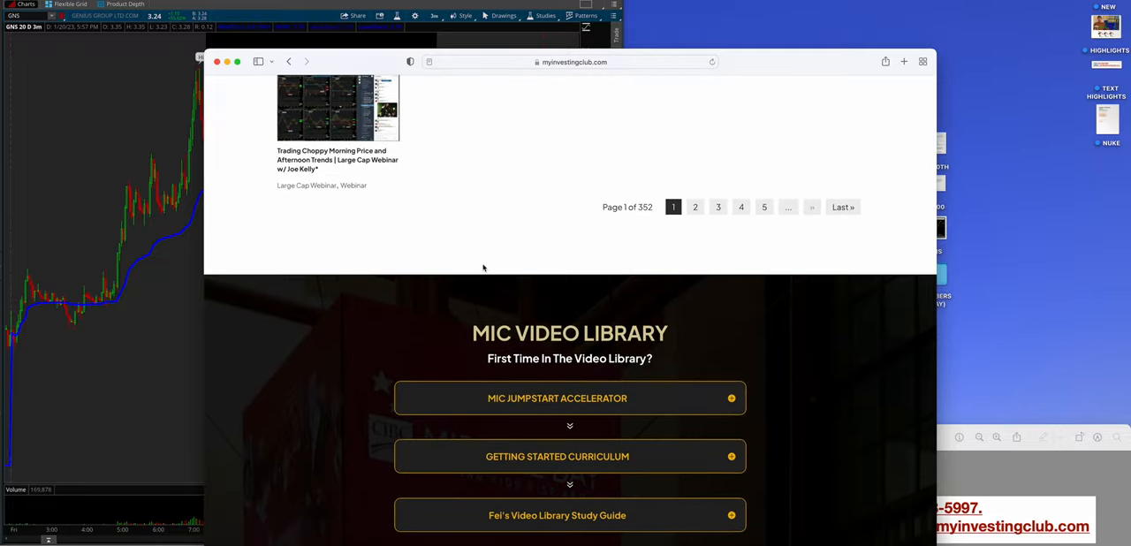
{"action": "scroll", "scroll_direction": "down", "scroll_amount": 3}
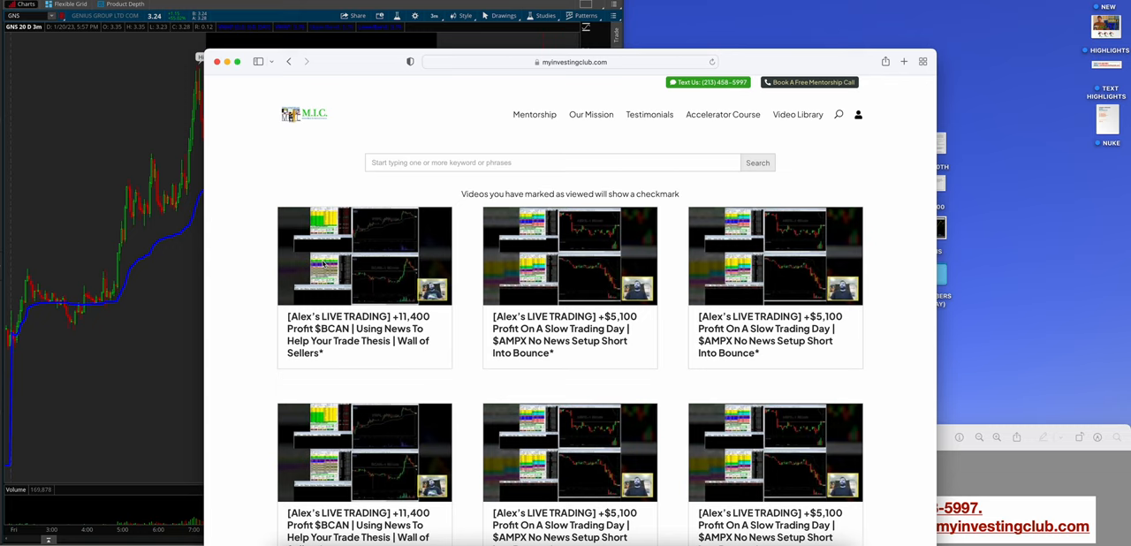
{"action": "mouse_move", "coordinate": [470, 340]}
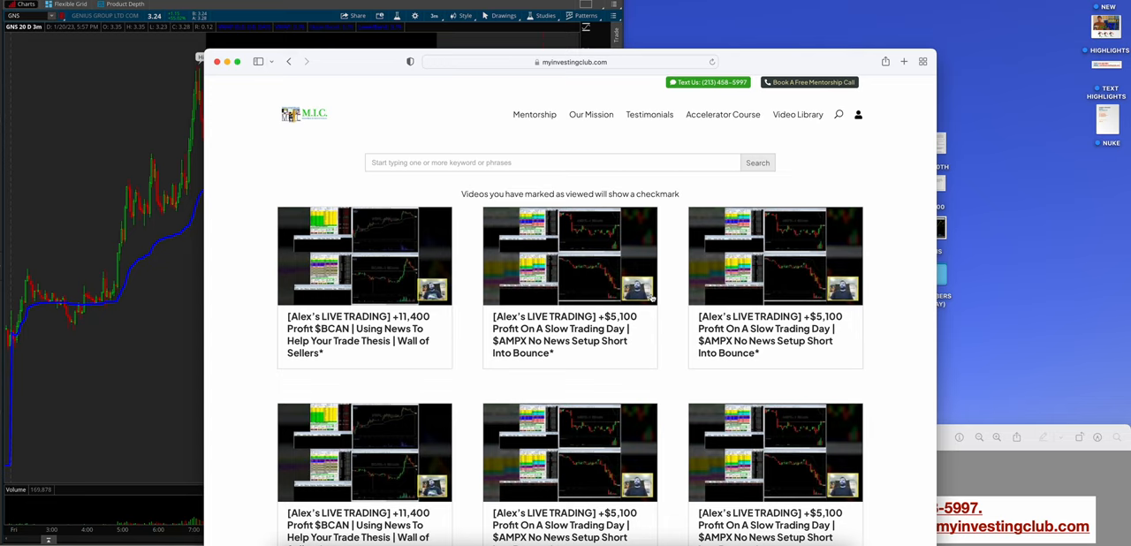
{"action": "mouse_move", "coordinate": [611, 293]}
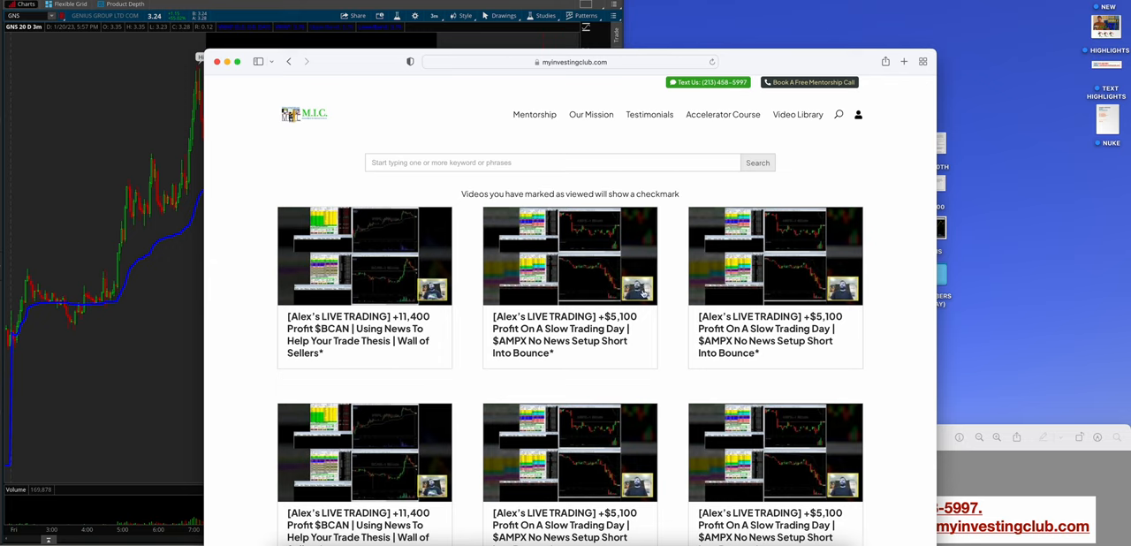
{"action": "mouse_move", "coordinate": [640, 291]}
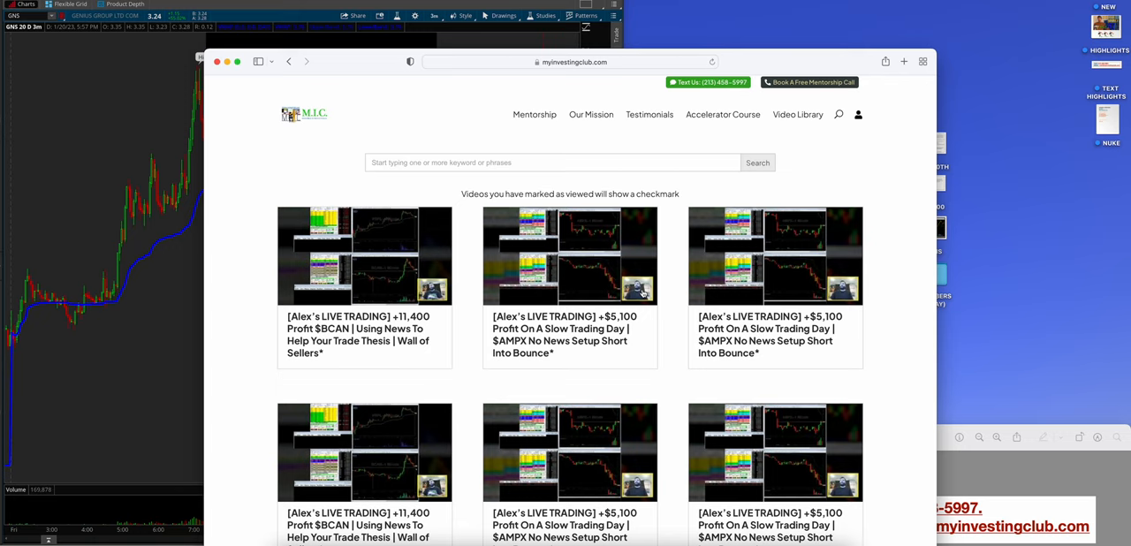
{"action": "mouse_move", "coordinate": [602, 251]}
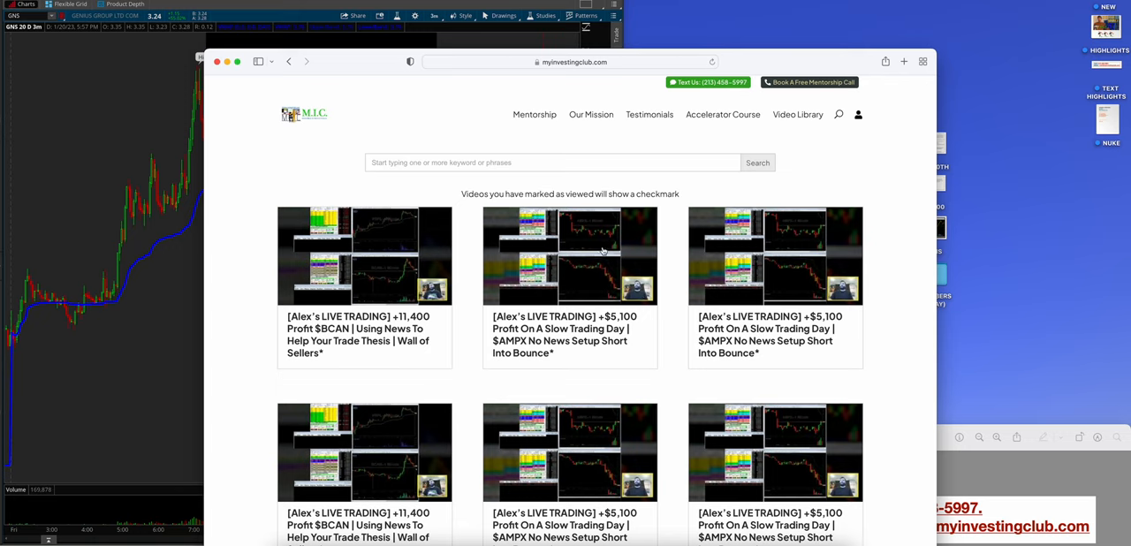
{"action": "mouse_move", "coordinate": [318, 122]}
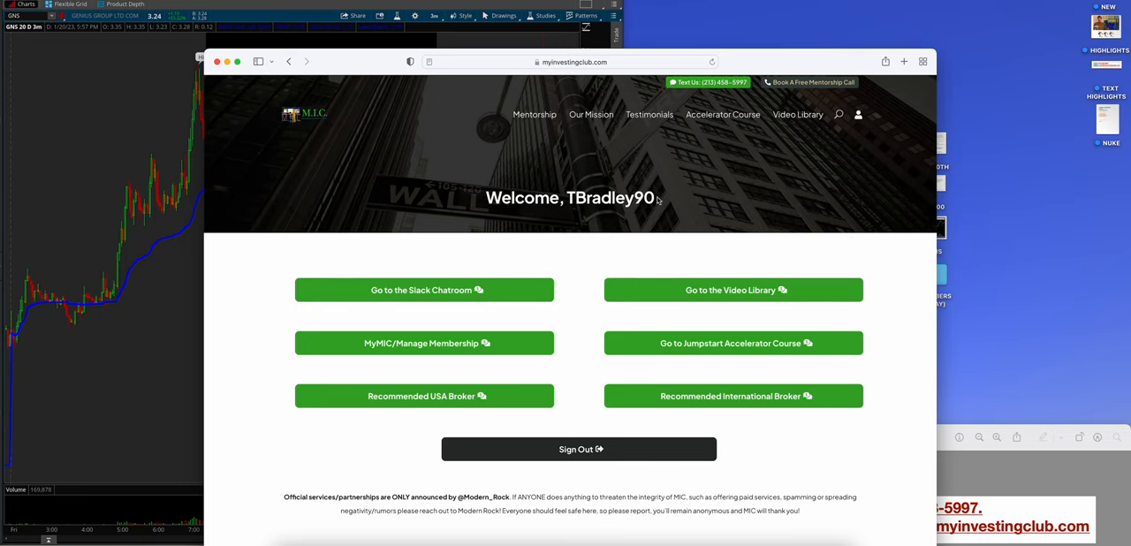
- From the Welcome dashboard's member username, show the Book A Free Mentorship Call form
{"action": "double_click", "coordinate": [610, 198]}
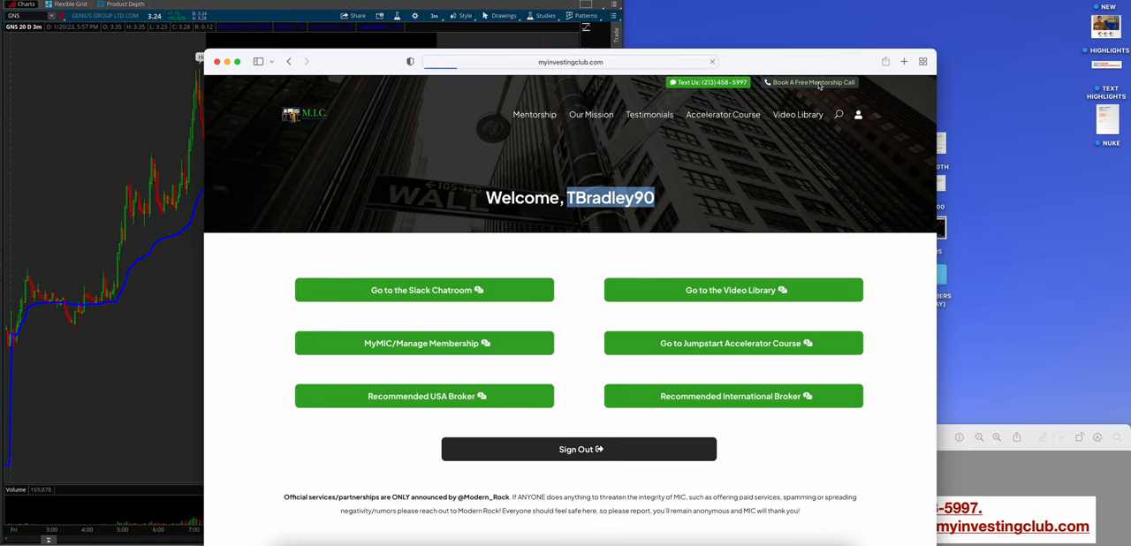
{"action": "left_click", "coordinate": [813, 81]}
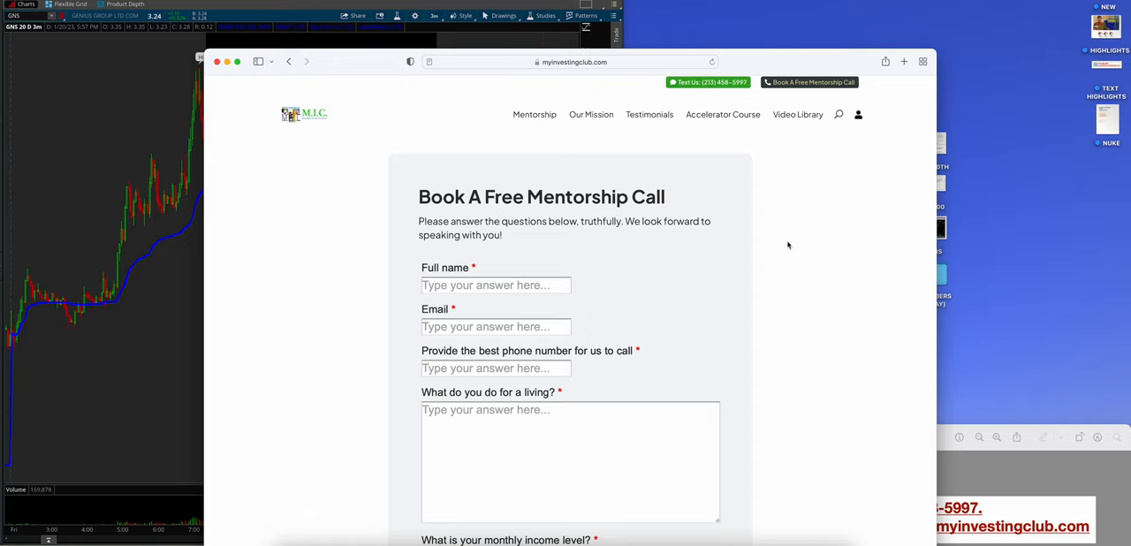
{"action": "scroll", "scroll_direction": "down", "scroll_amount": 3}
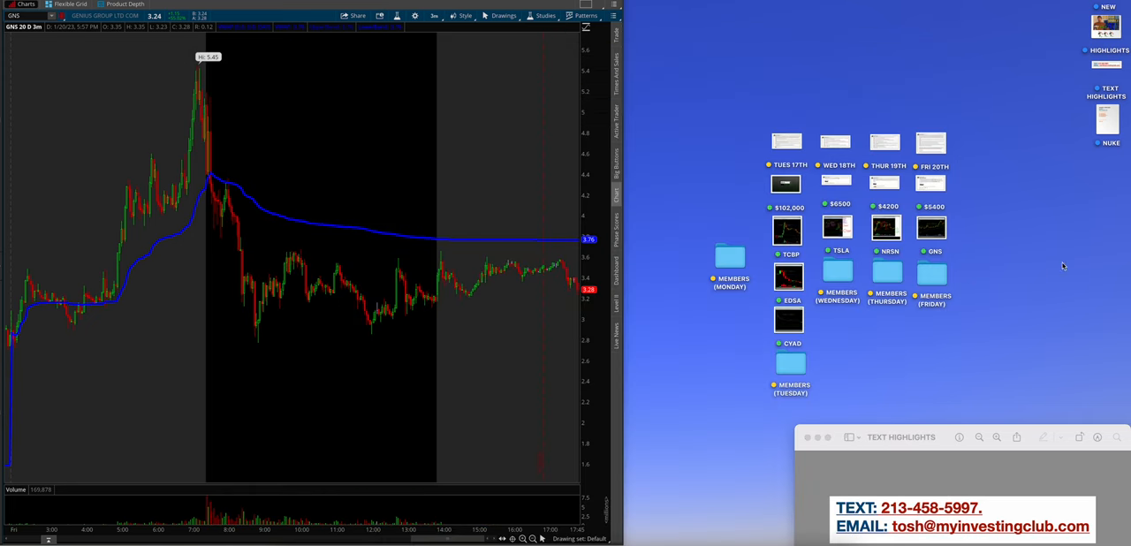
{"action": "mouse_move", "coordinate": [1057, 262]}
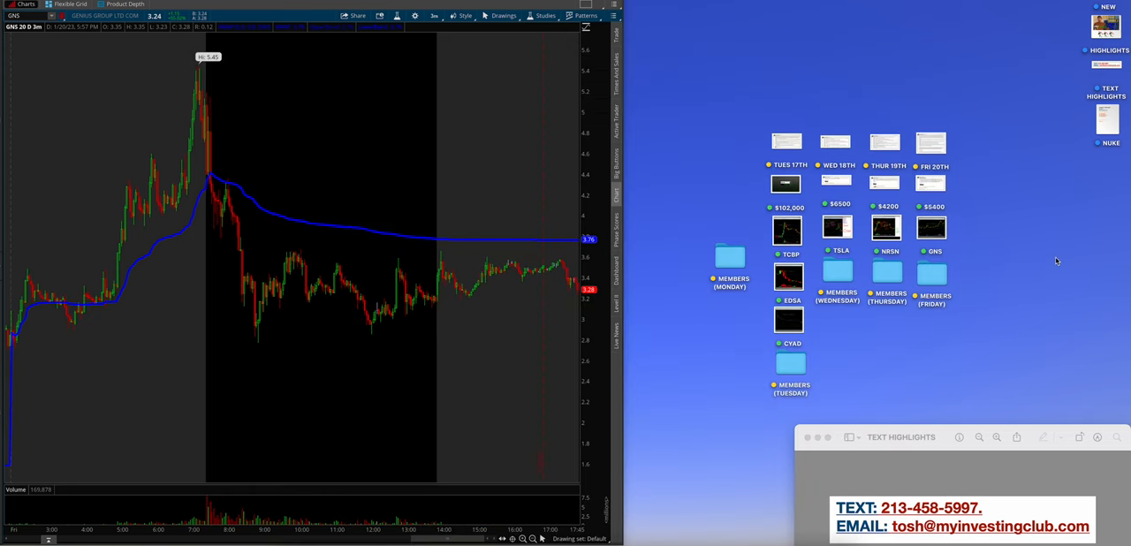
{"action": "mouse_move", "coordinate": [1046, 267]}
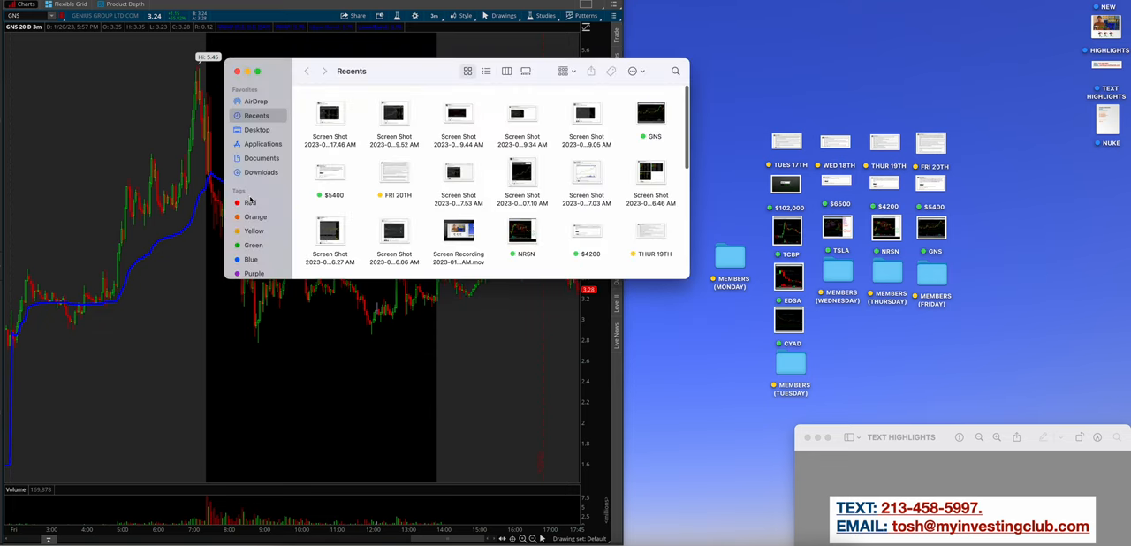
- Launch Calculator from Finder's Applications folder
{"action": "left_click", "coordinate": [264, 143]}
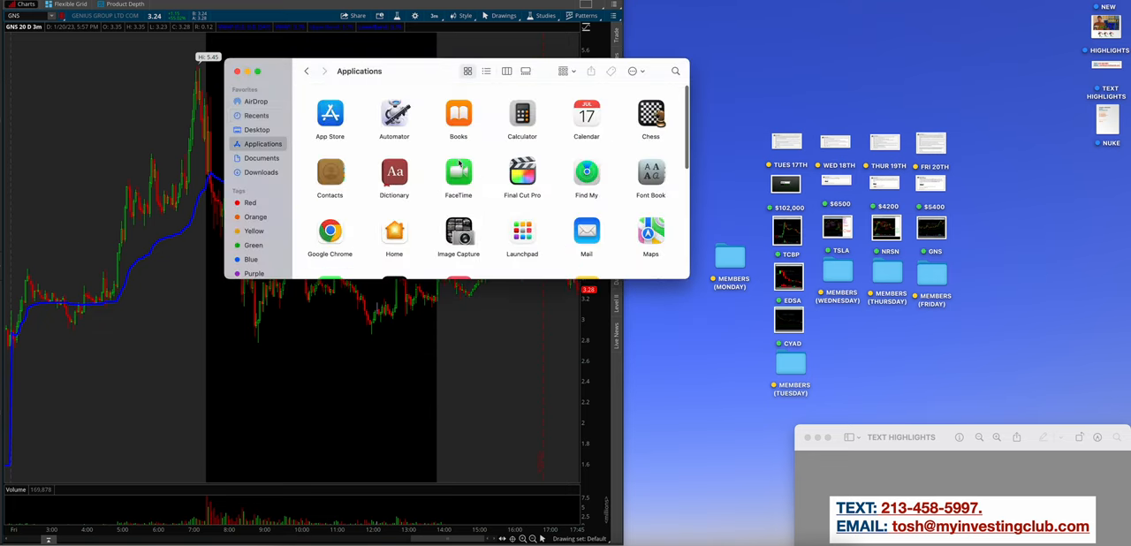
{"action": "double_click", "coordinate": [521, 115]}
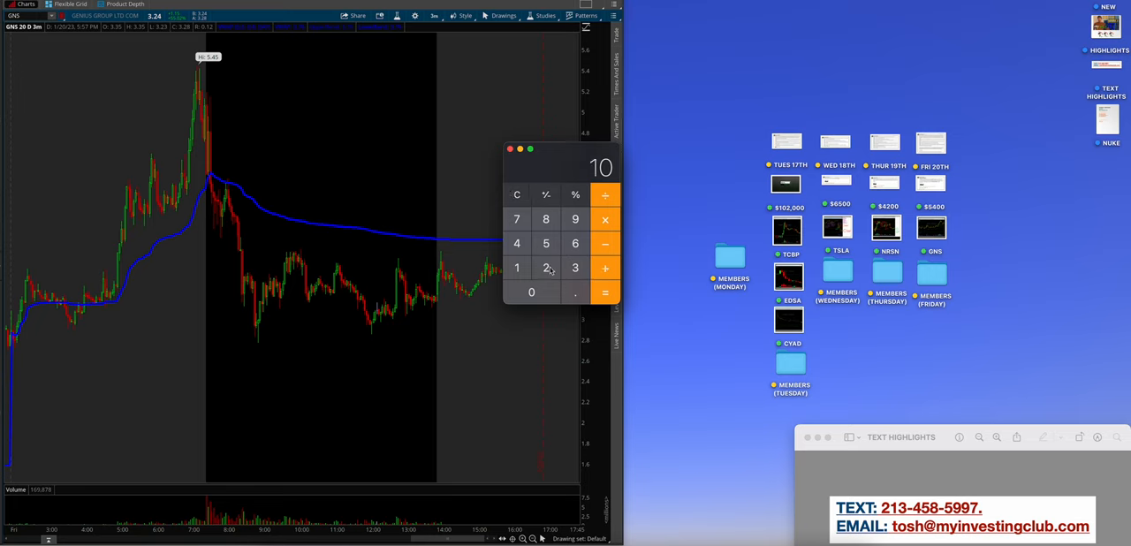
- Add the week's profit amounts to a running total of 118,100 and close Calculator
{"action": "left_click", "coordinate": [530, 292]}
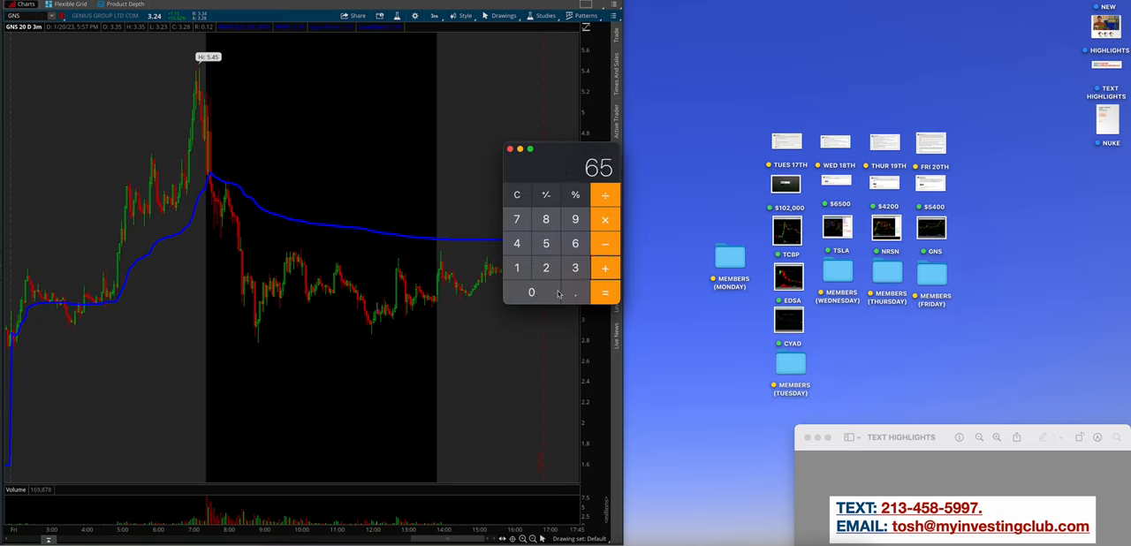
{"action": "left_click", "coordinate": [604, 269]}
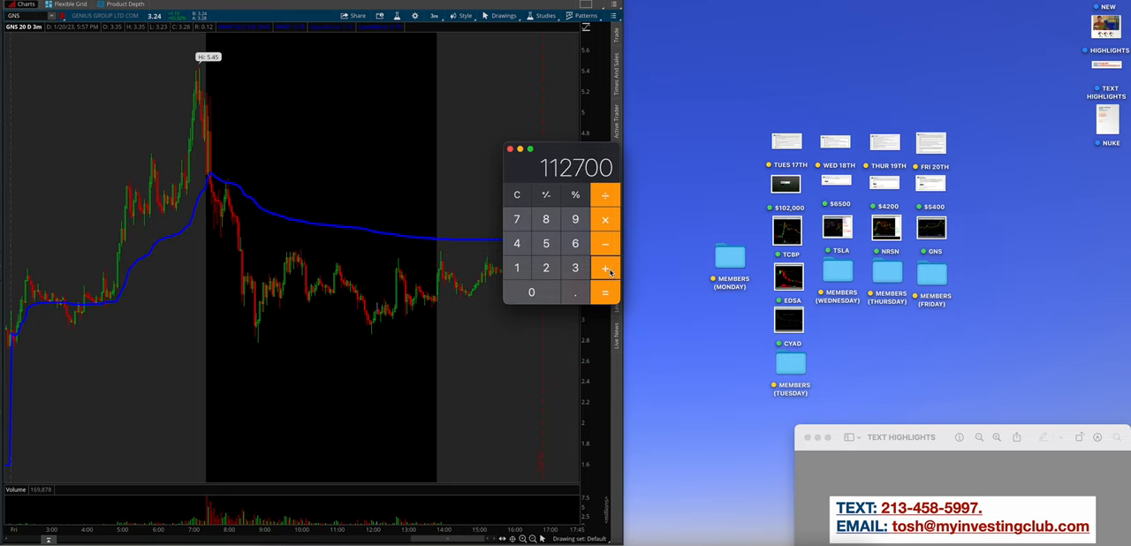
{"action": "left_click", "coordinate": [530, 291]}
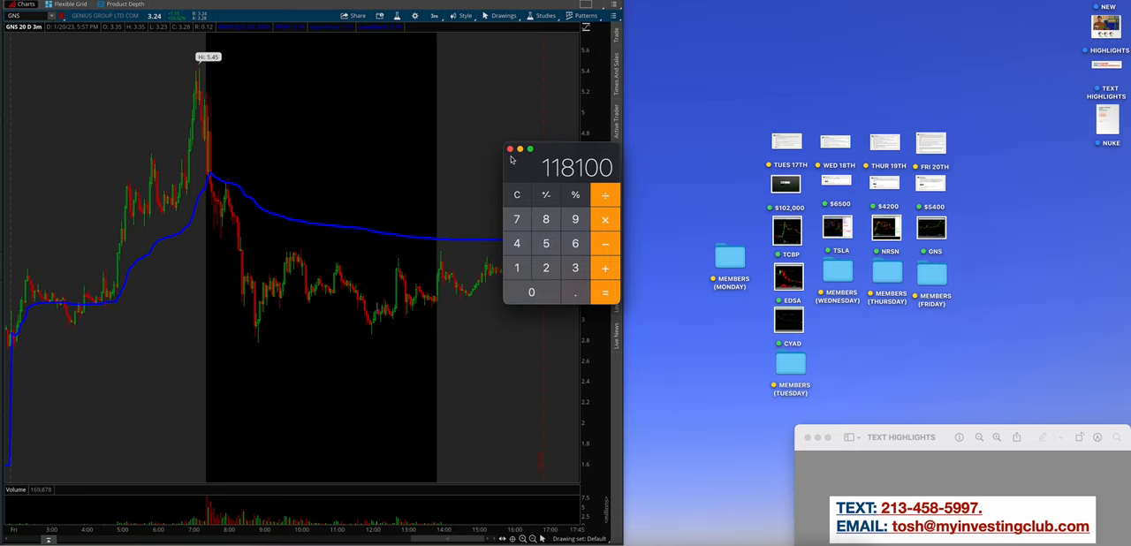
{"action": "left_click", "coordinate": [509, 148]}
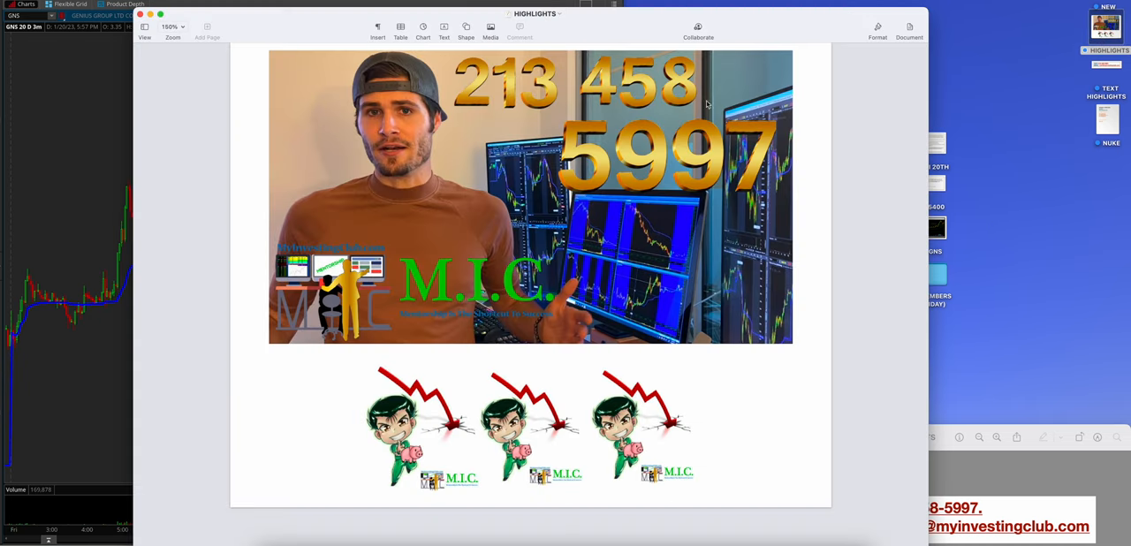
{"action": "mouse_move", "coordinate": [633, 135]}
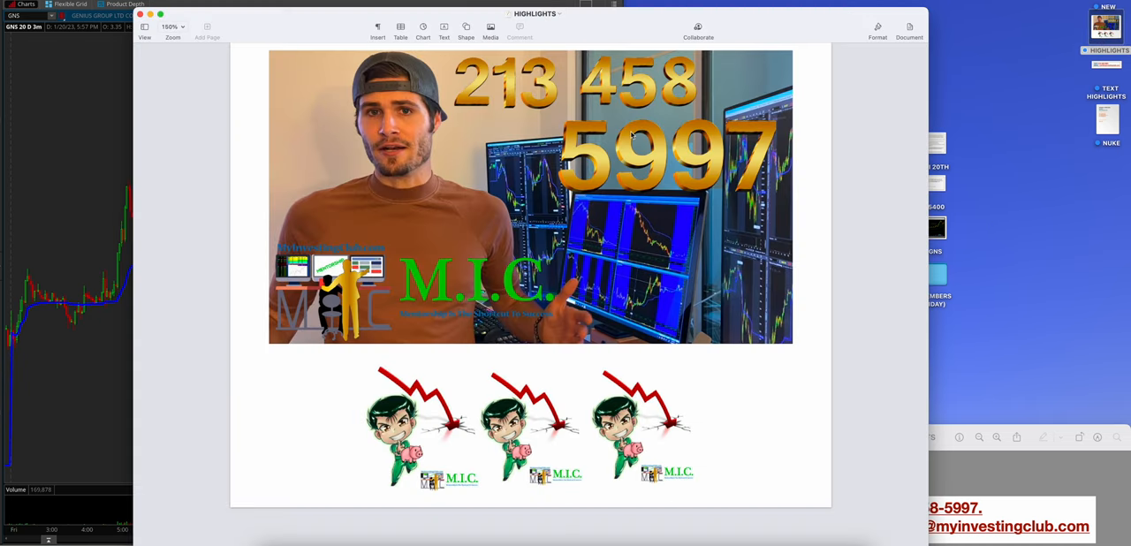